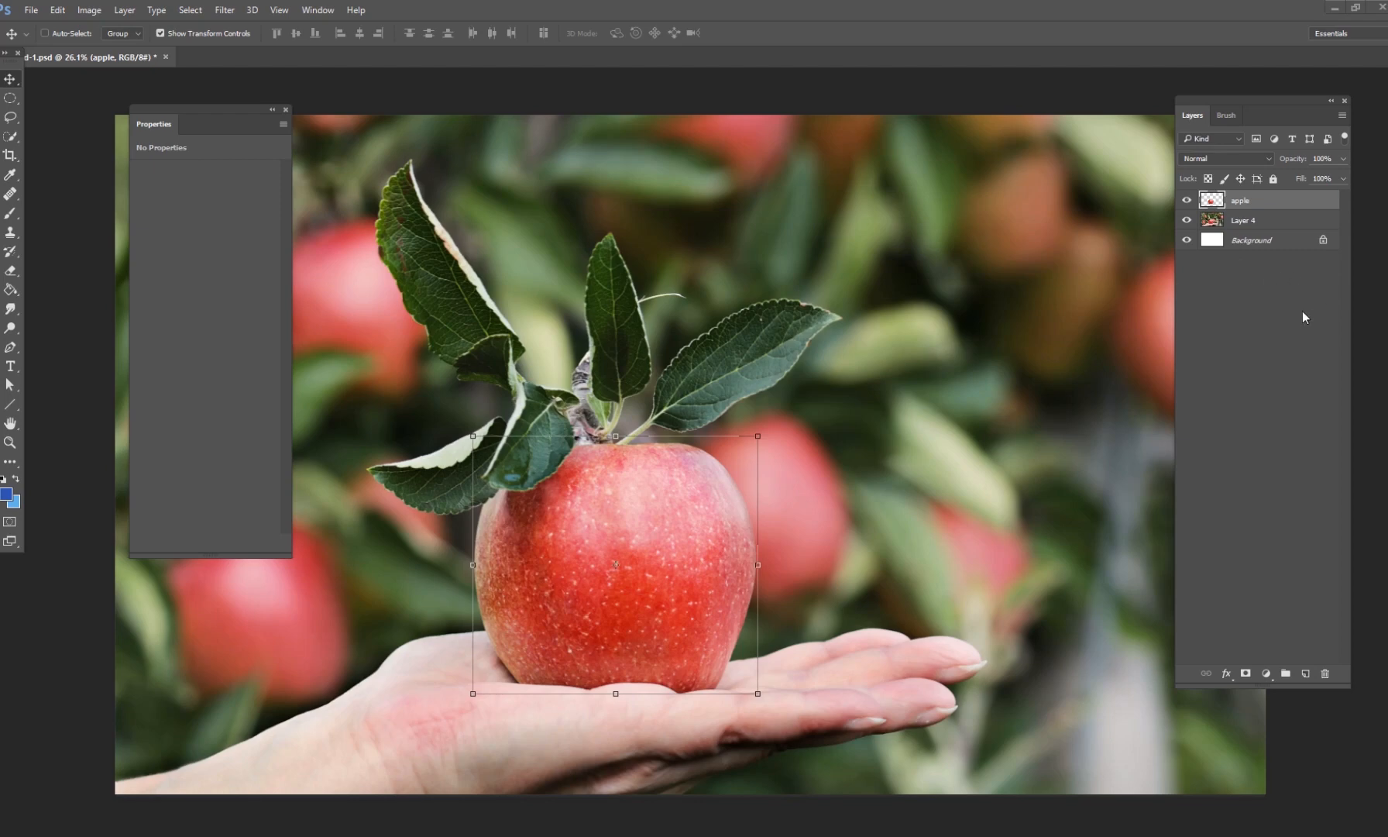
pyautogui.moveTo(1255, 249)
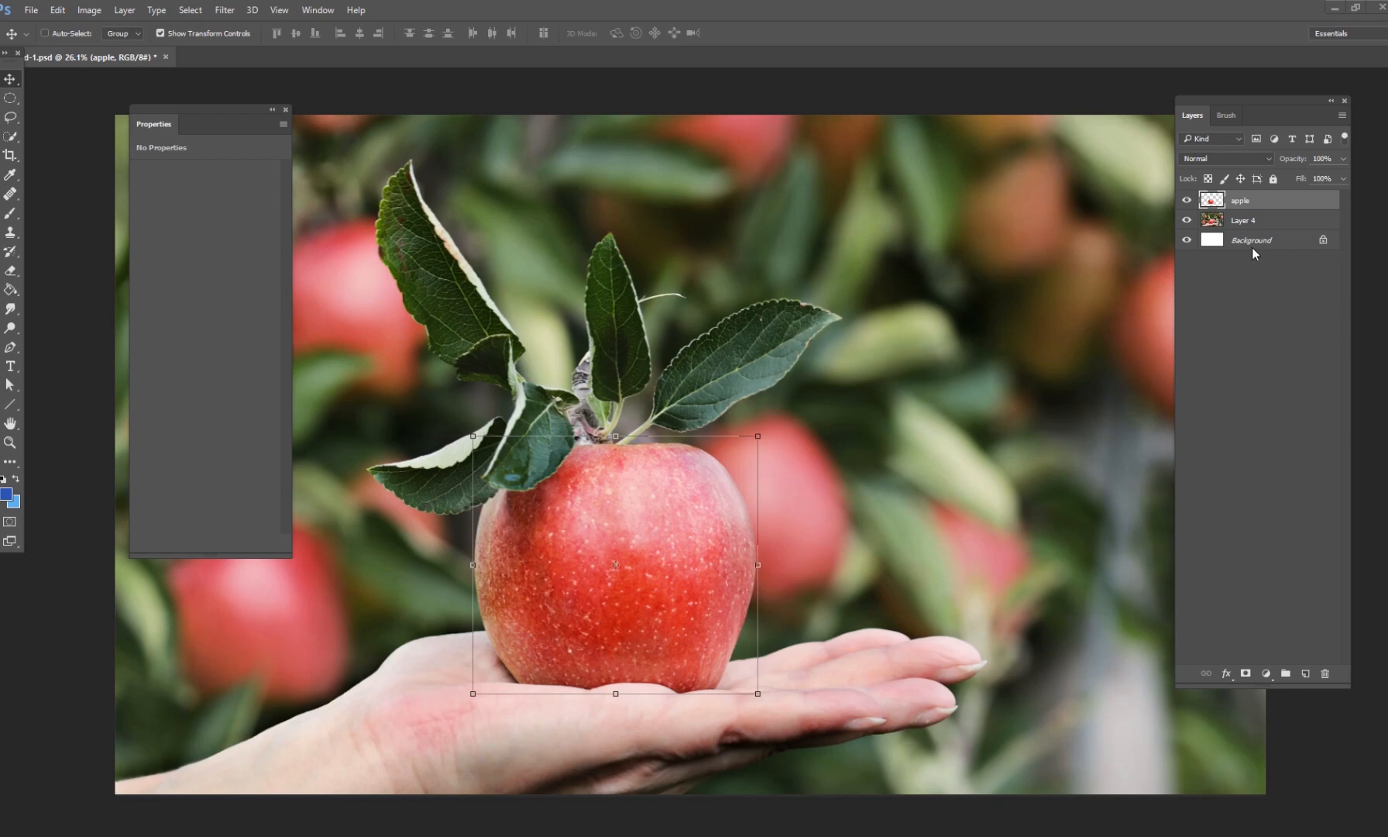
pyautogui.moveTo(1241, 236)
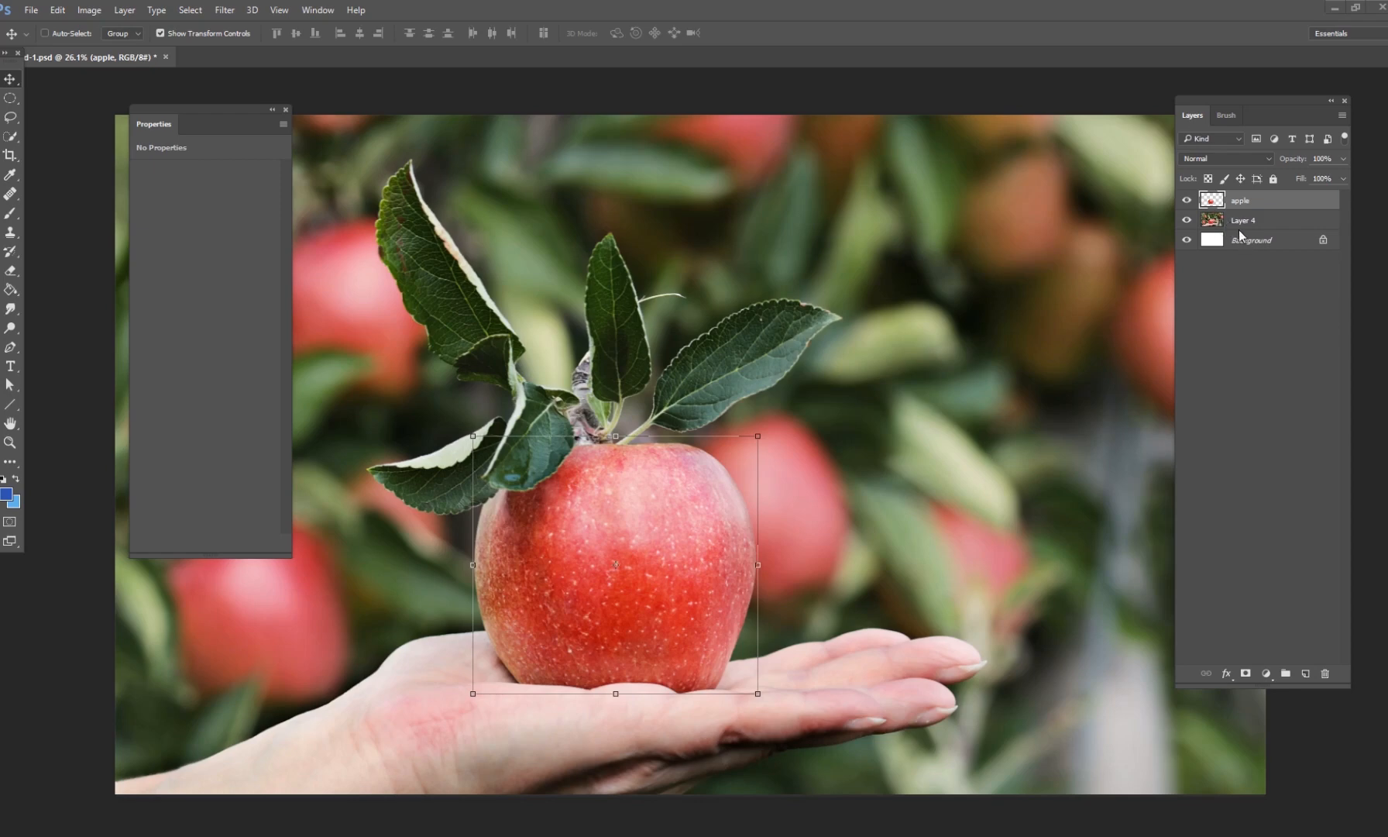
pyautogui.moveTo(1244, 240)
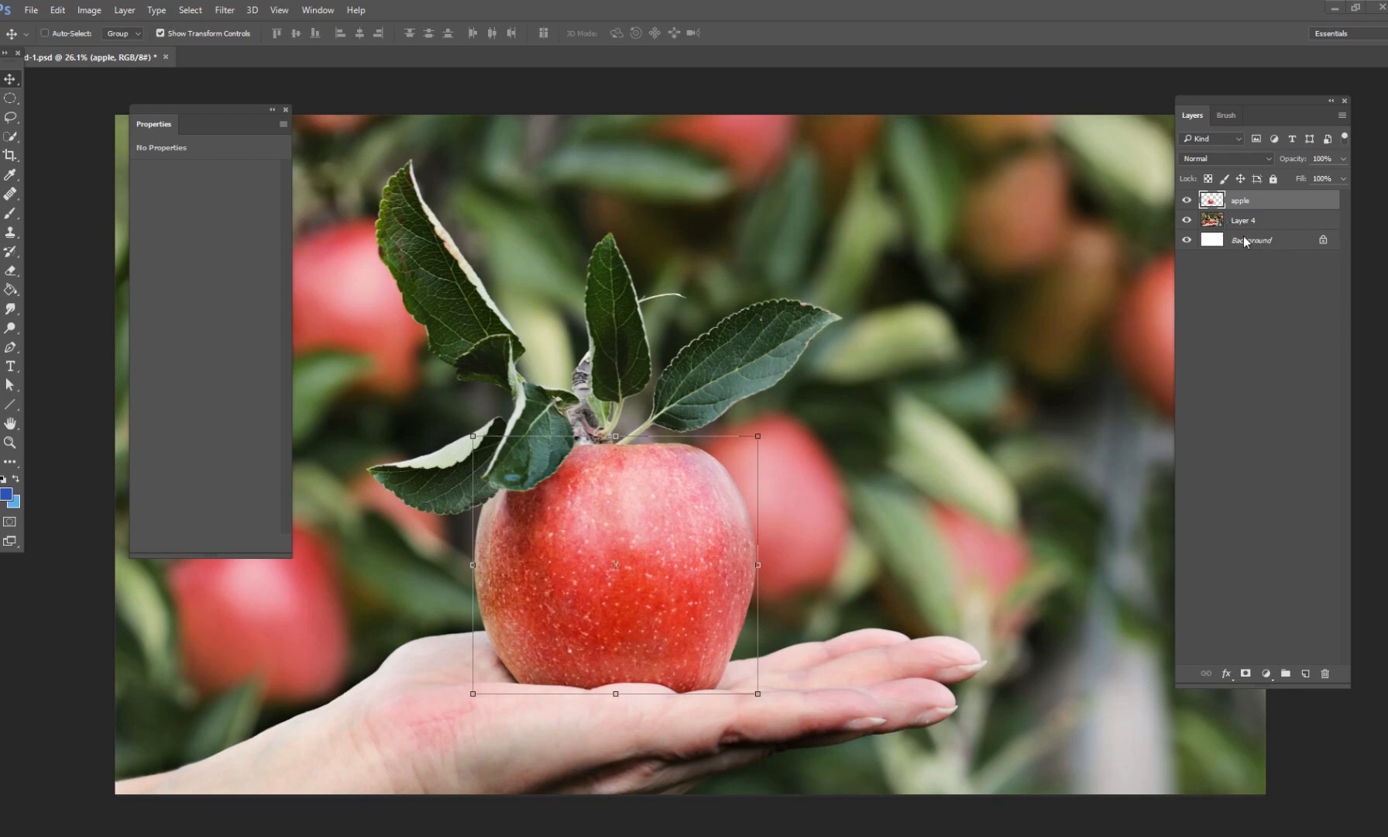
# Review the layer stack (Background, full photo) and settle on the apple cut-out layer.
pyautogui.click(1249, 220)
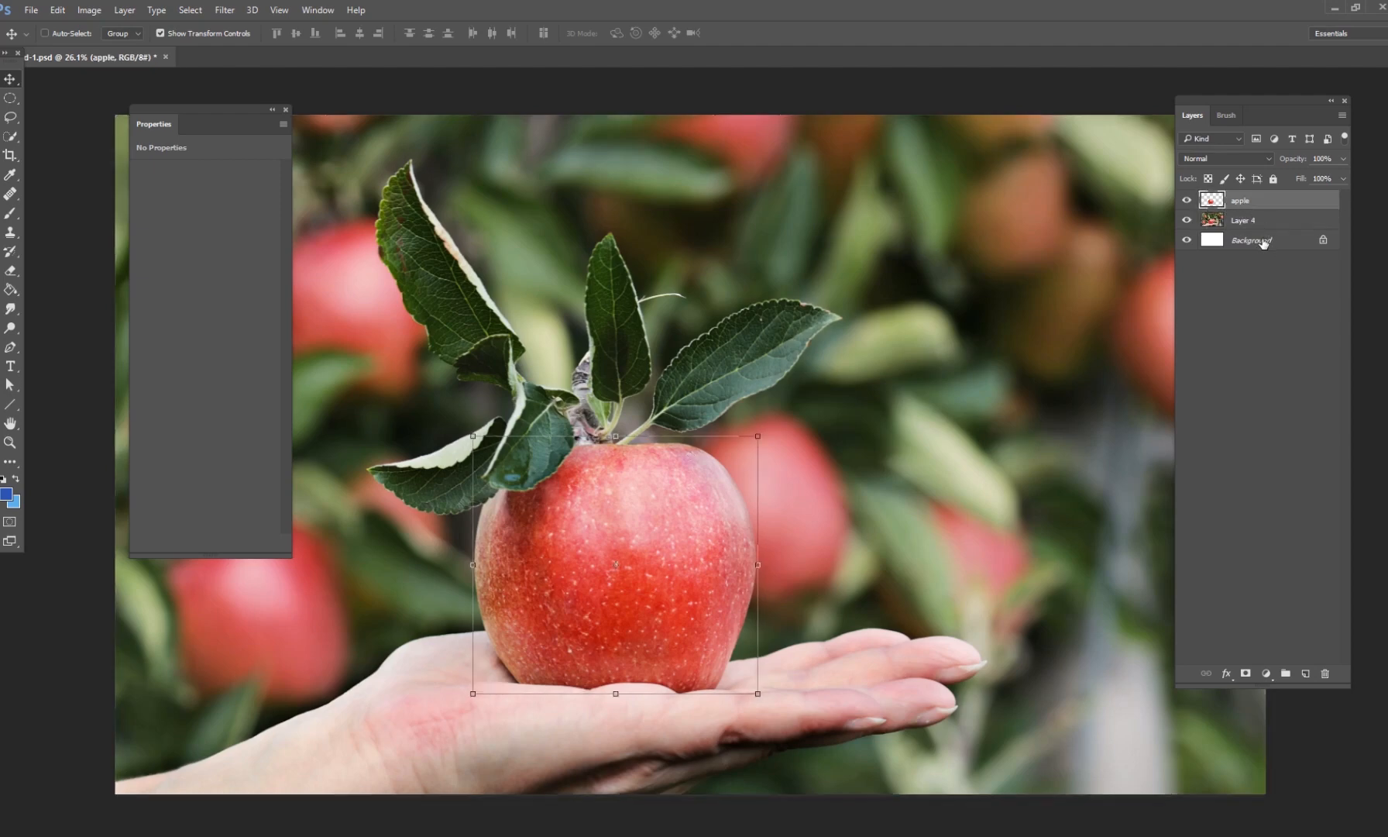
pyautogui.click(1251, 240)
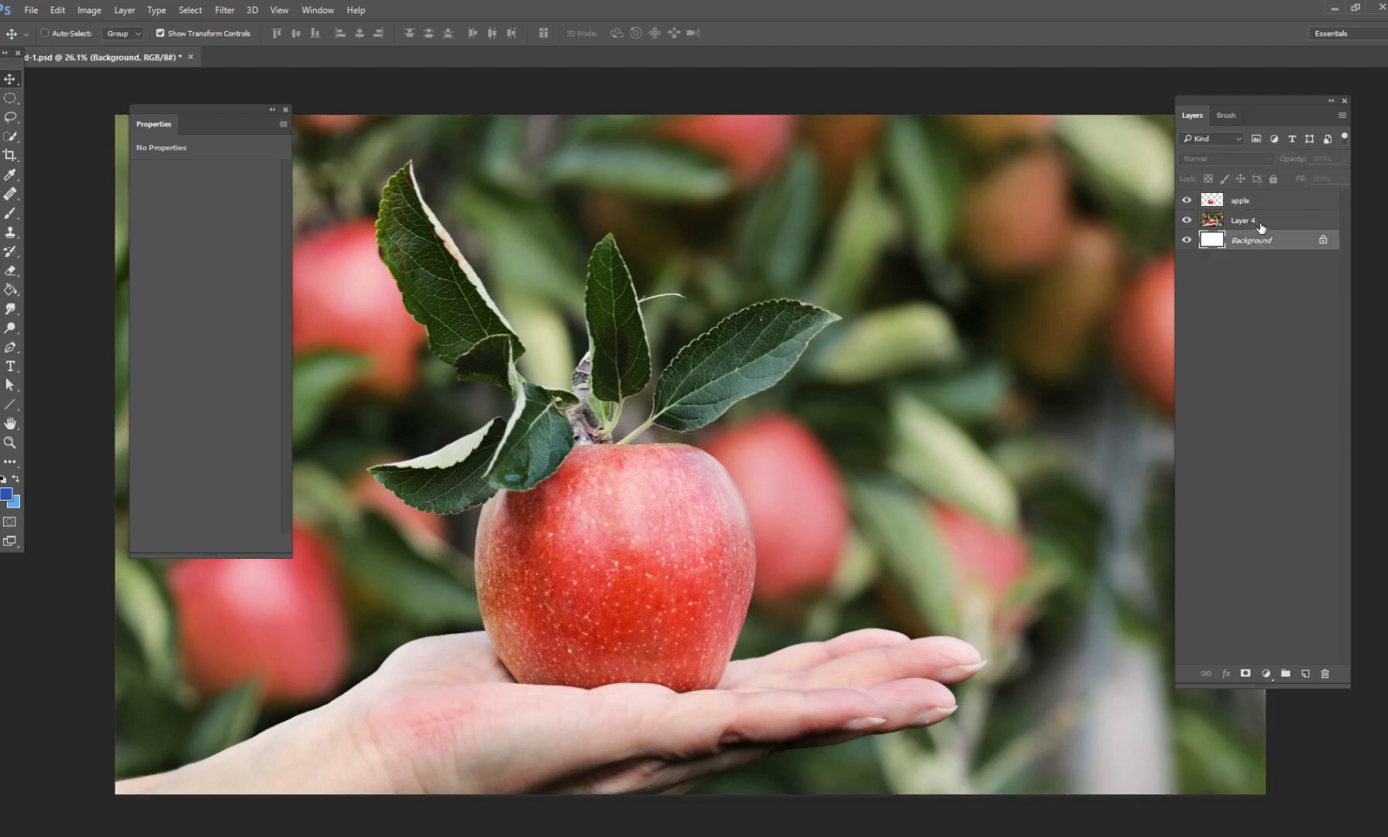
pyautogui.click(1241, 199)
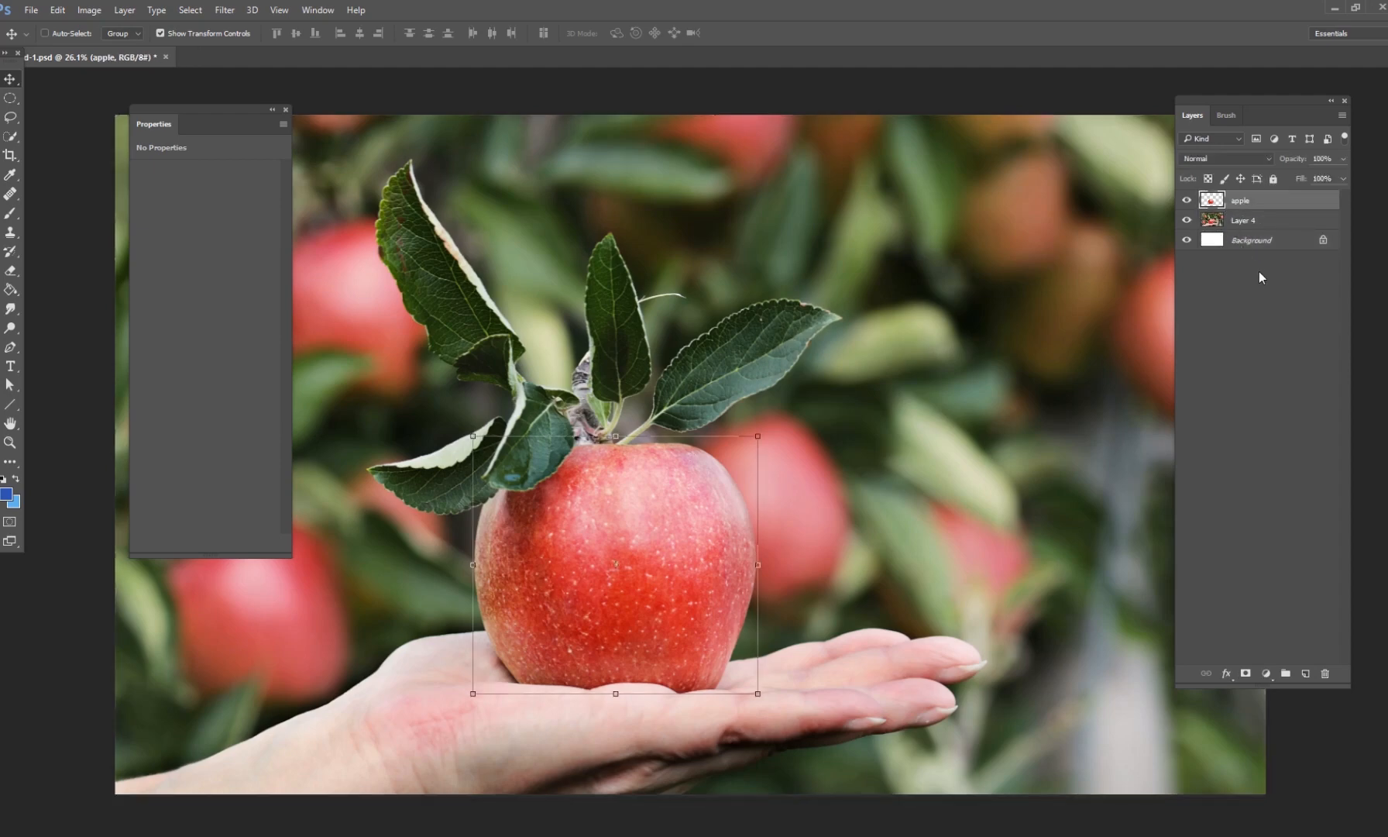
pyautogui.moveTo(1323, 301)
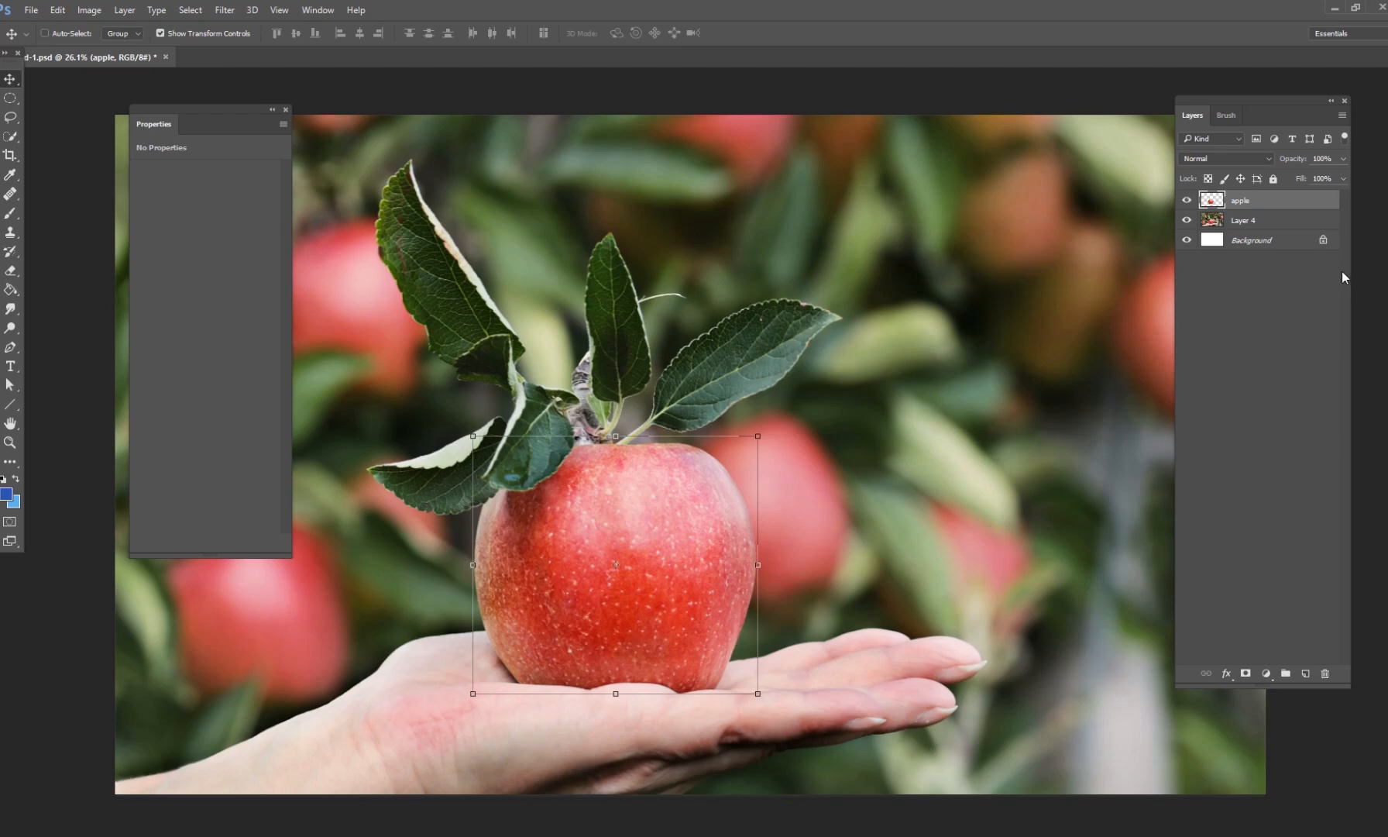
pyautogui.moveTo(910, 482)
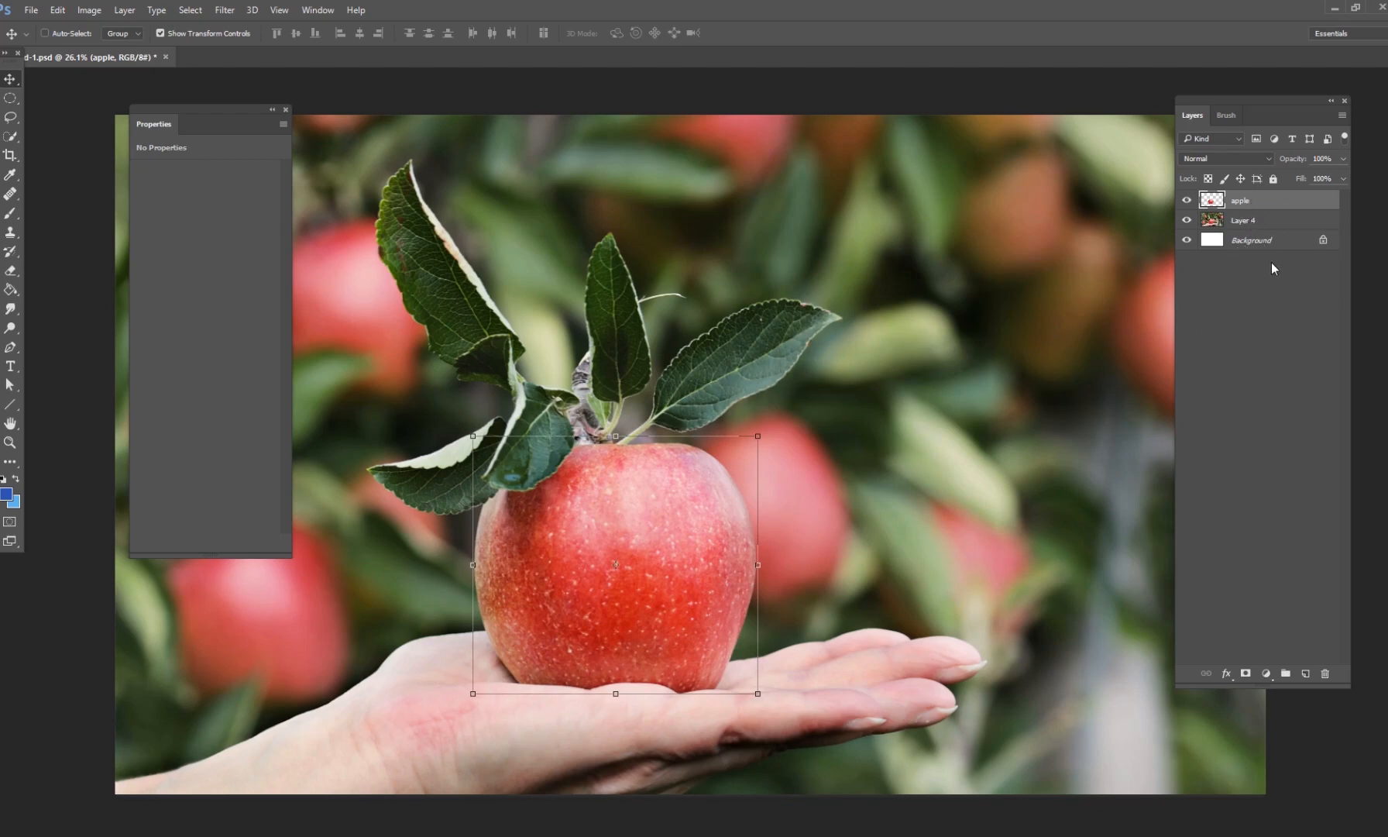
pyautogui.moveTo(1227, 319)
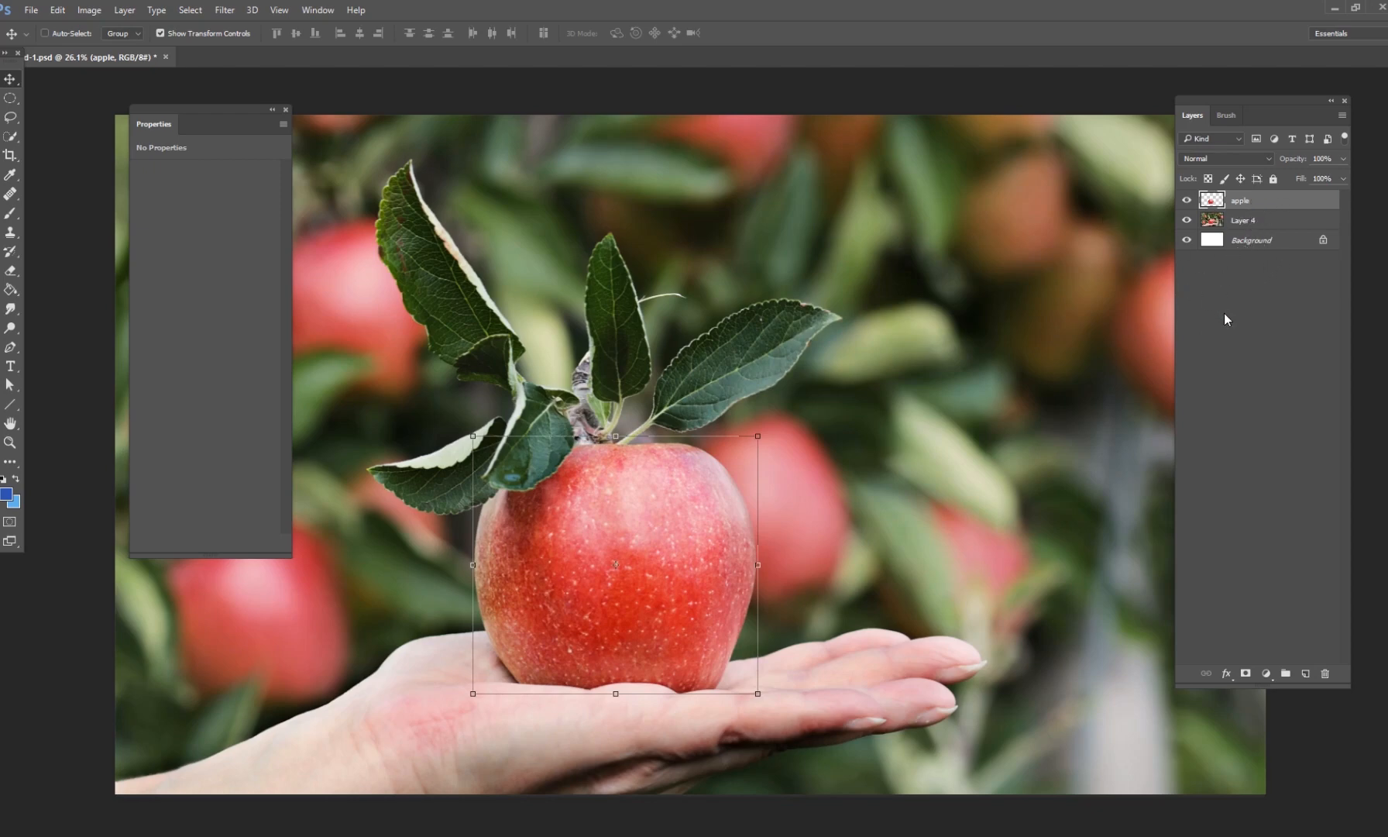
pyautogui.click(1243, 220)
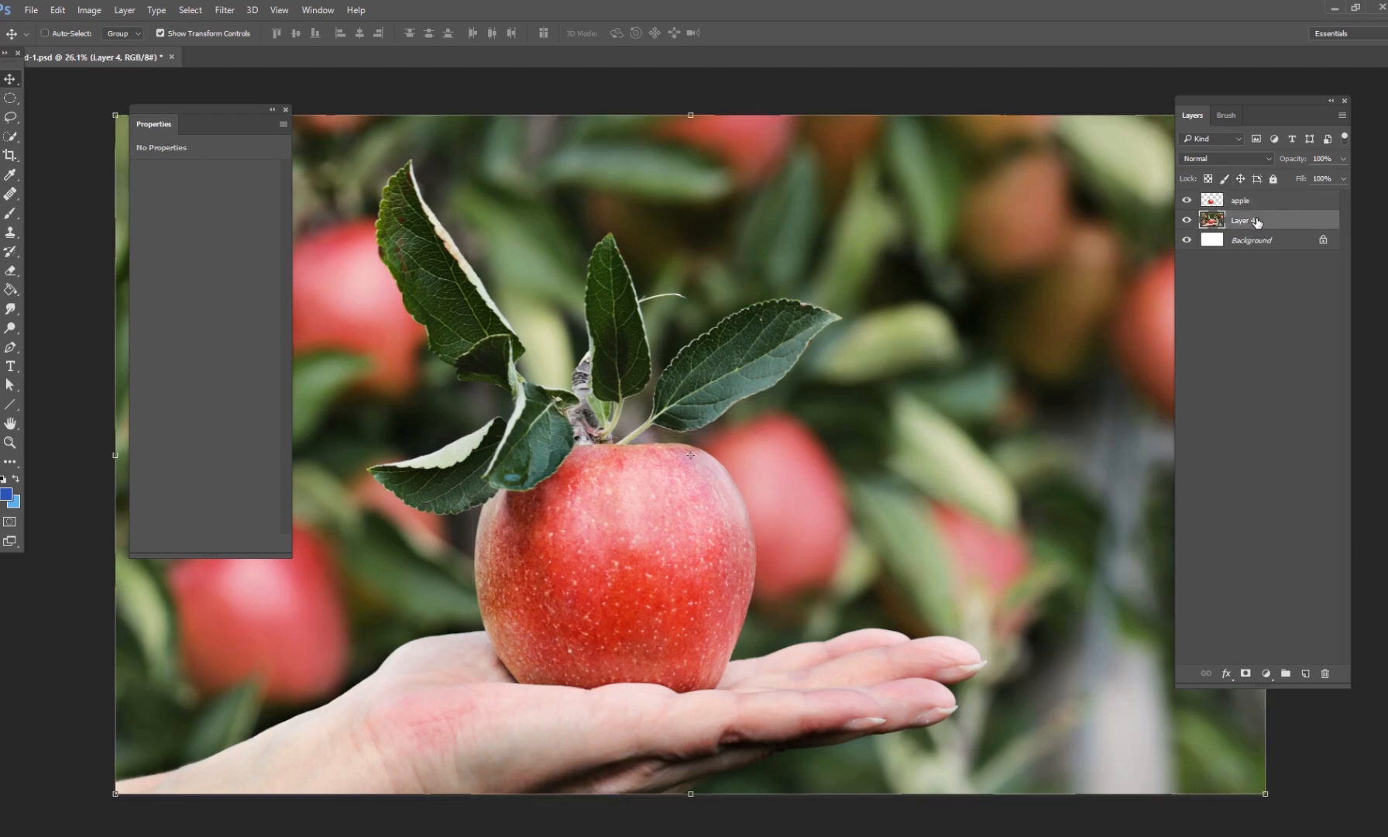
pyautogui.click(1241, 200)
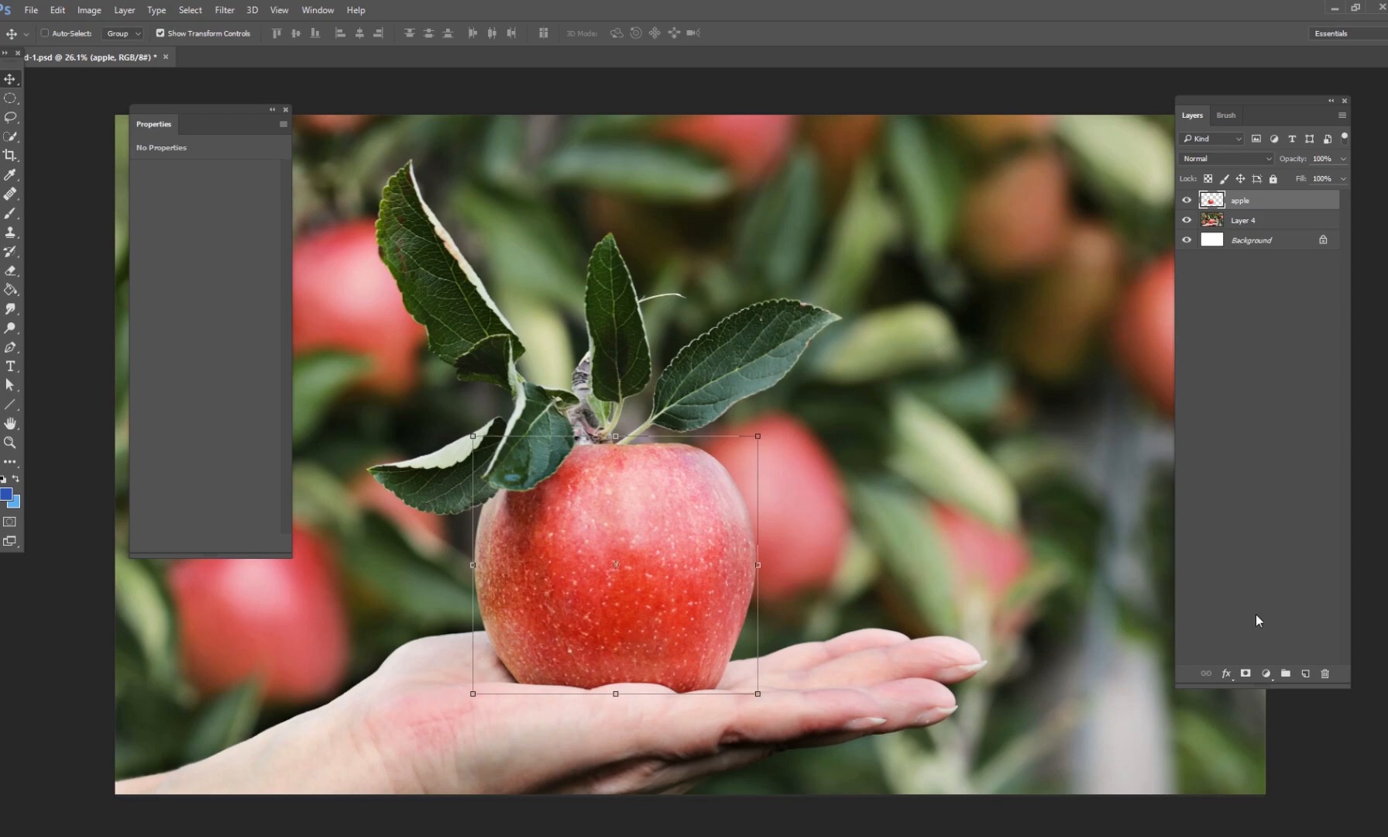
# Add a Black & White adjustment layer over the apple cut-out.
pyautogui.click(1266, 677)
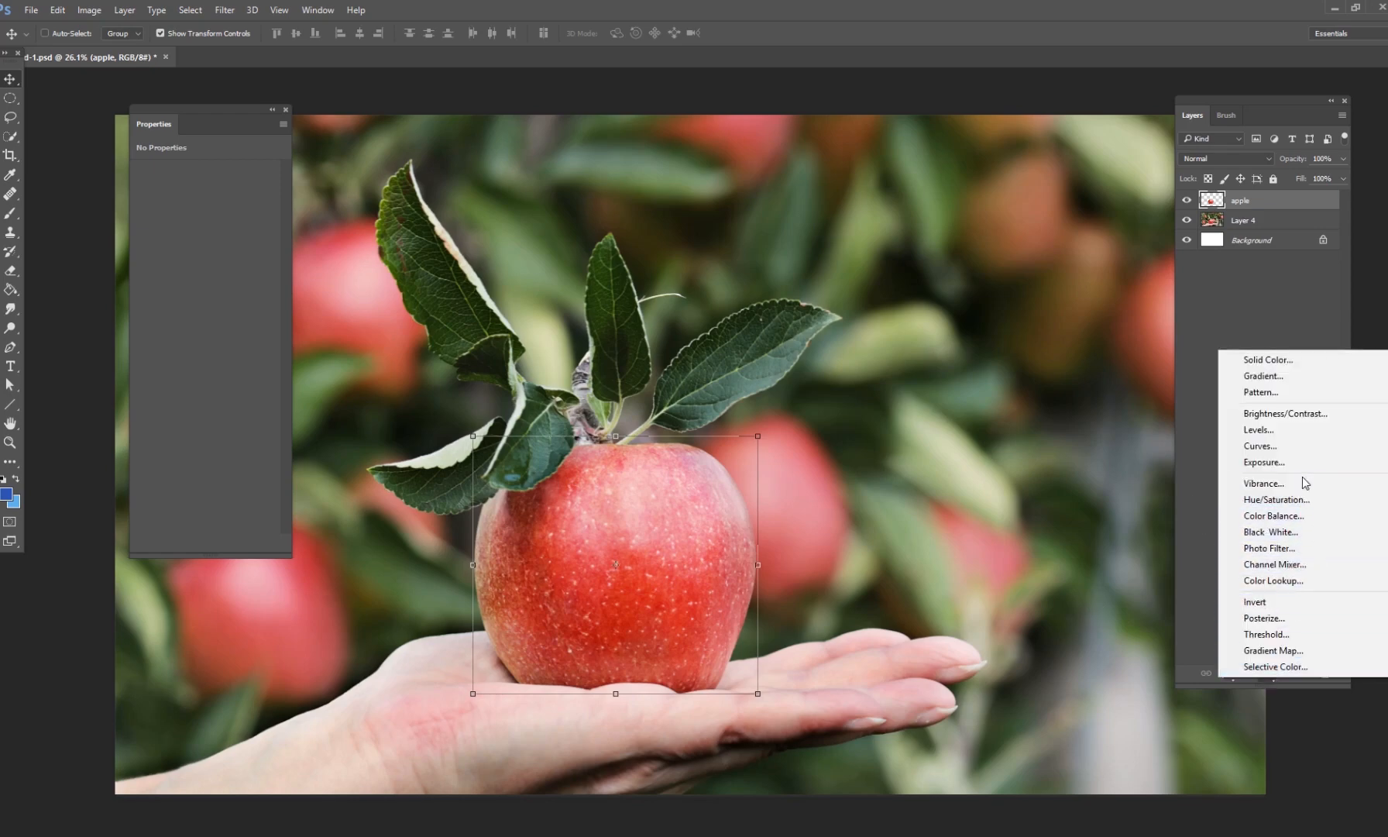
pyautogui.click(1269, 531)
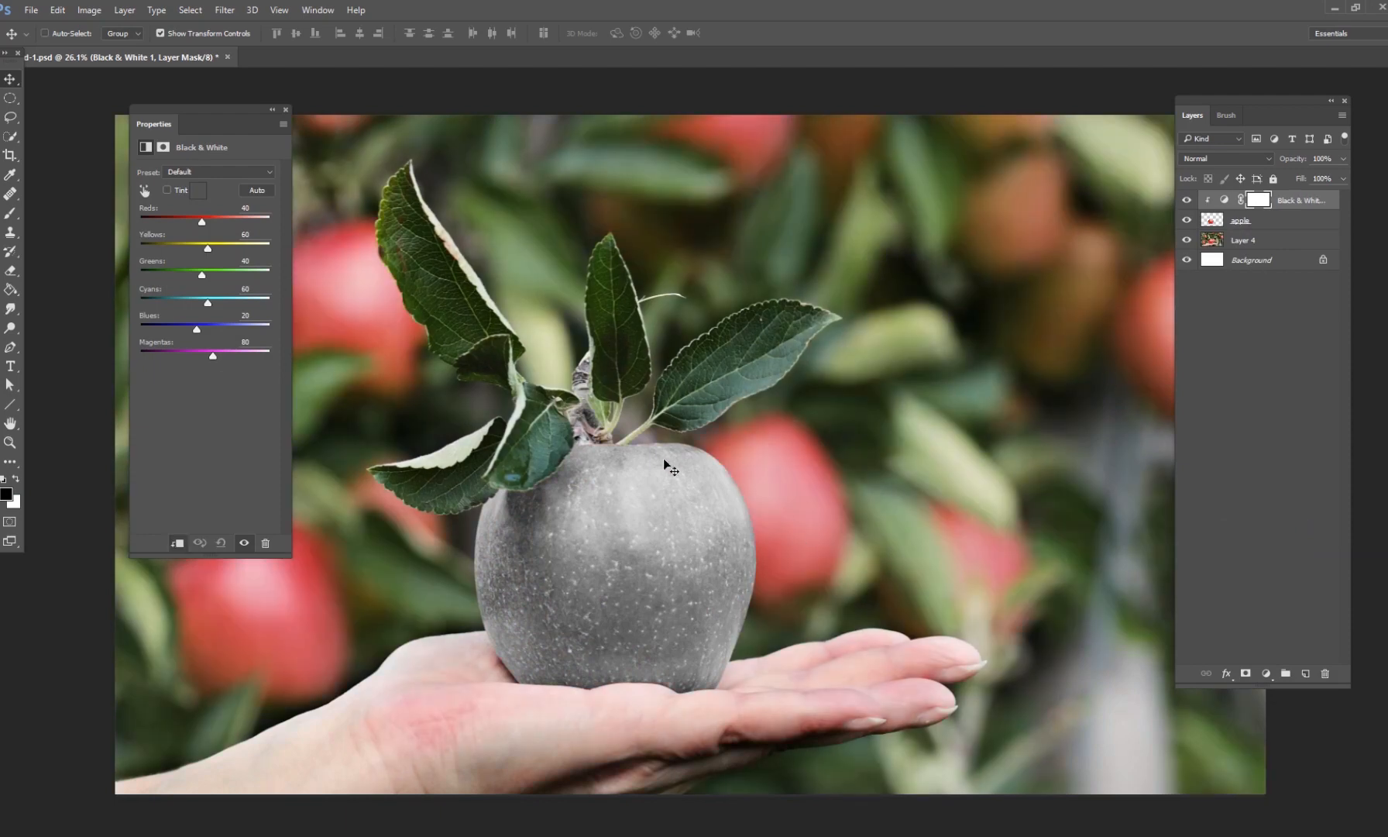
pyautogui.moveTo(553, 593)
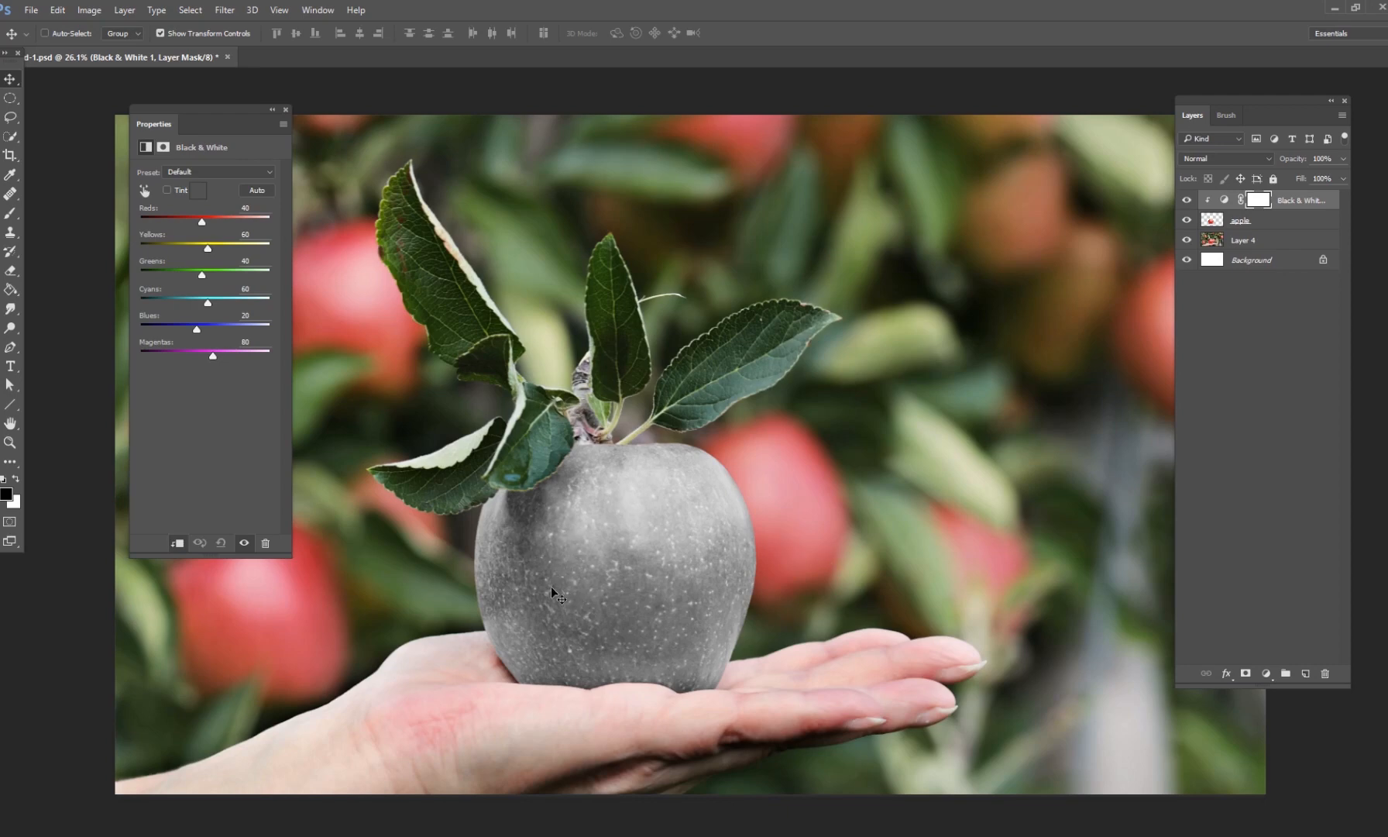
pyautogui.moveTo(646, 597)
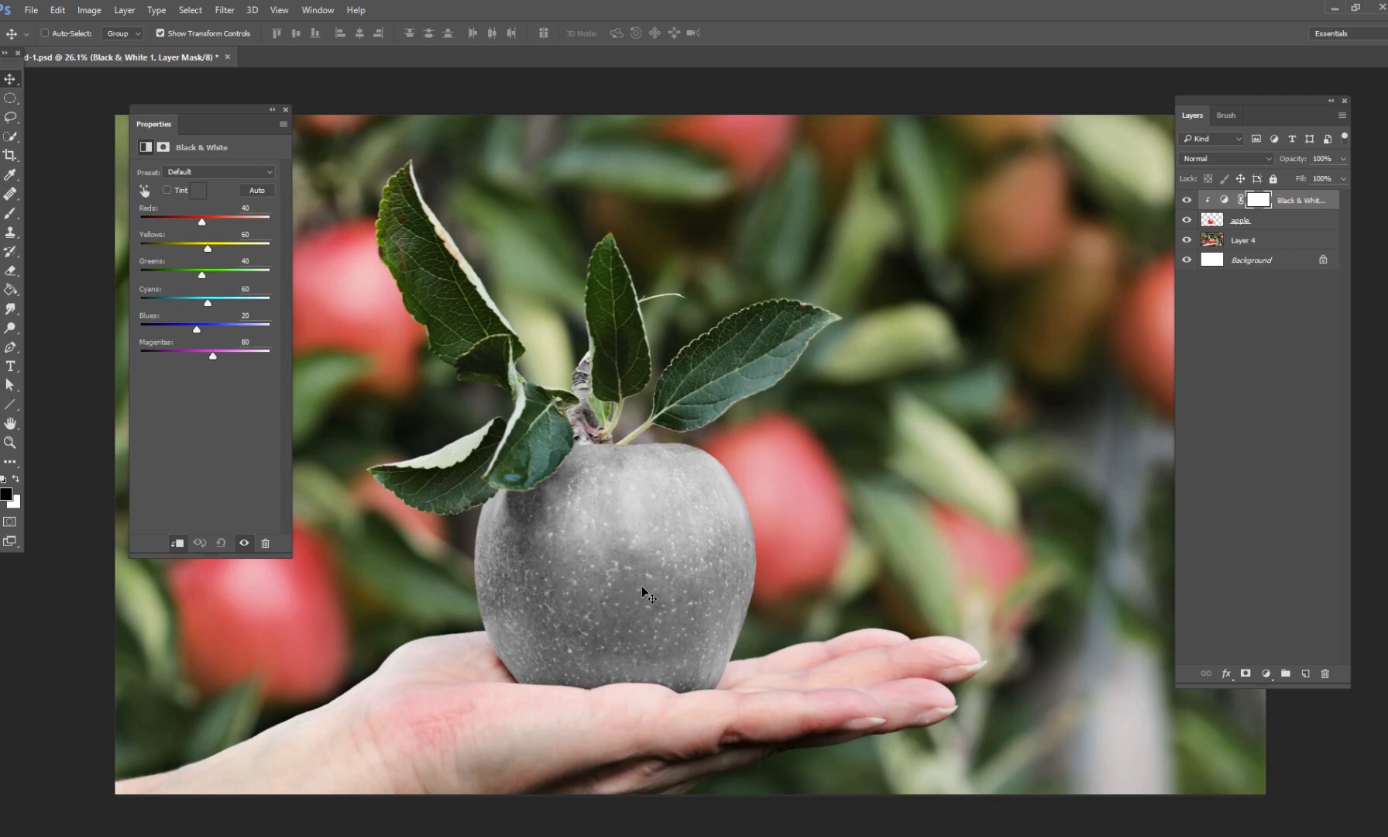
pyautogui.moveTo(656, 567)
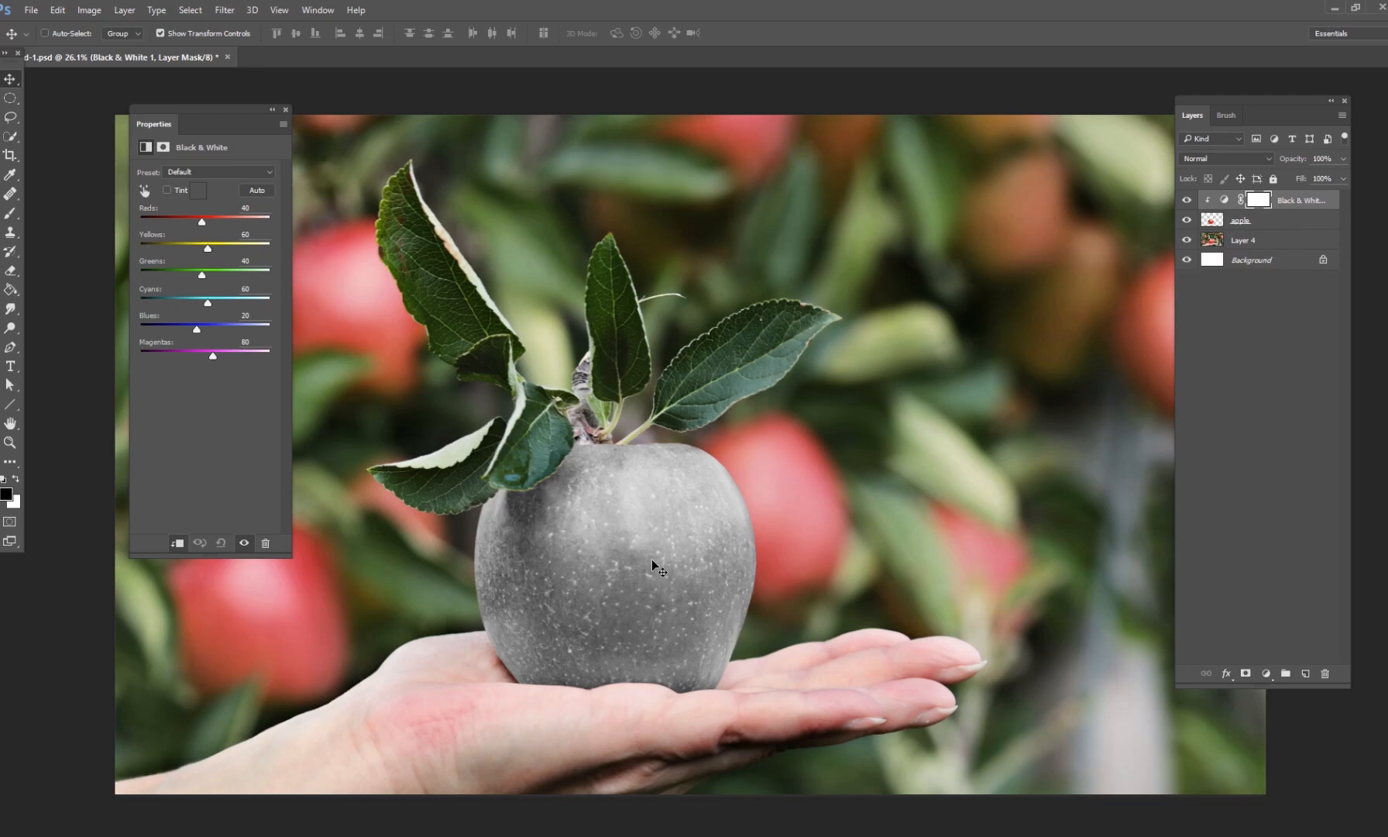
pyautogui.moveTo(611, 592)
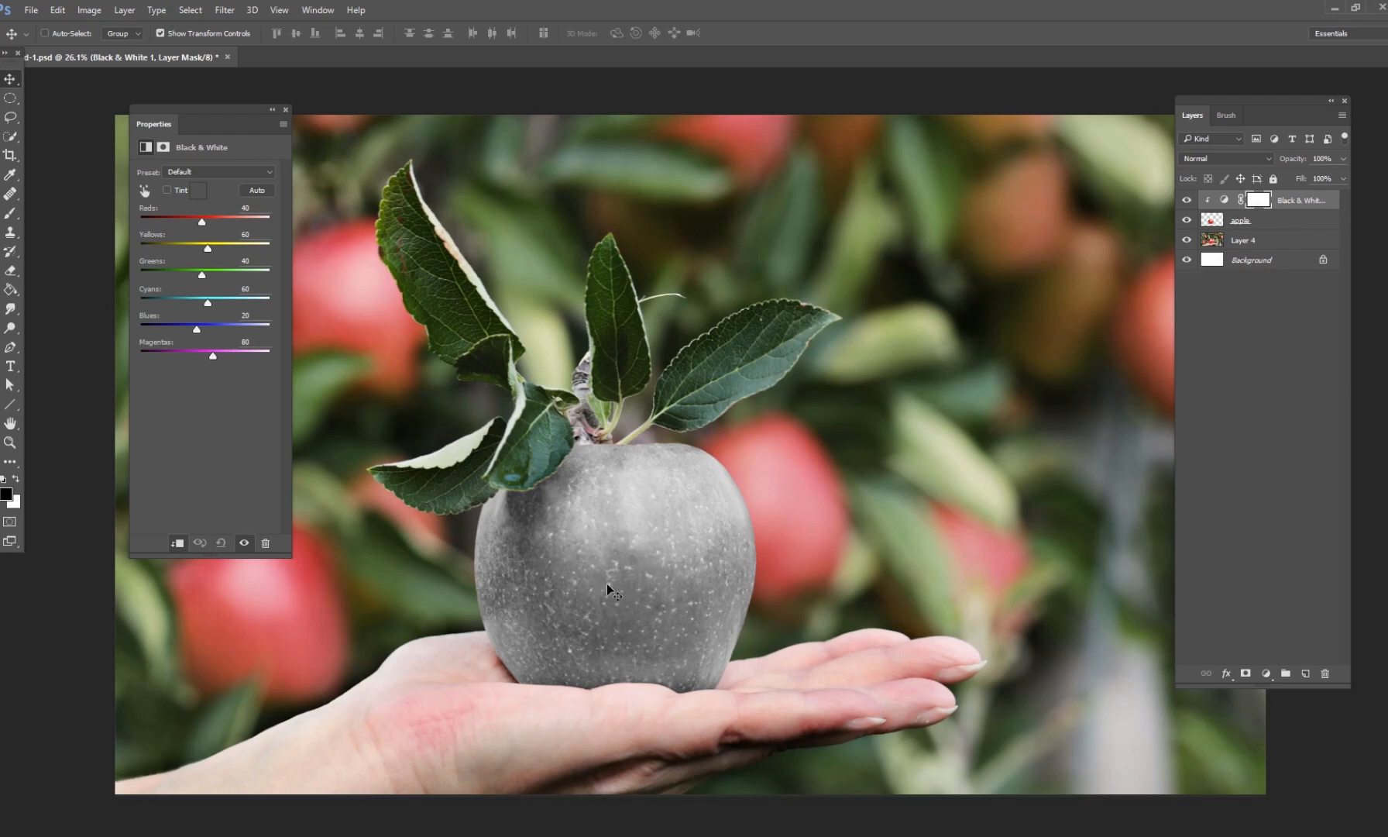
pyautogui.moveTo(404, 391)
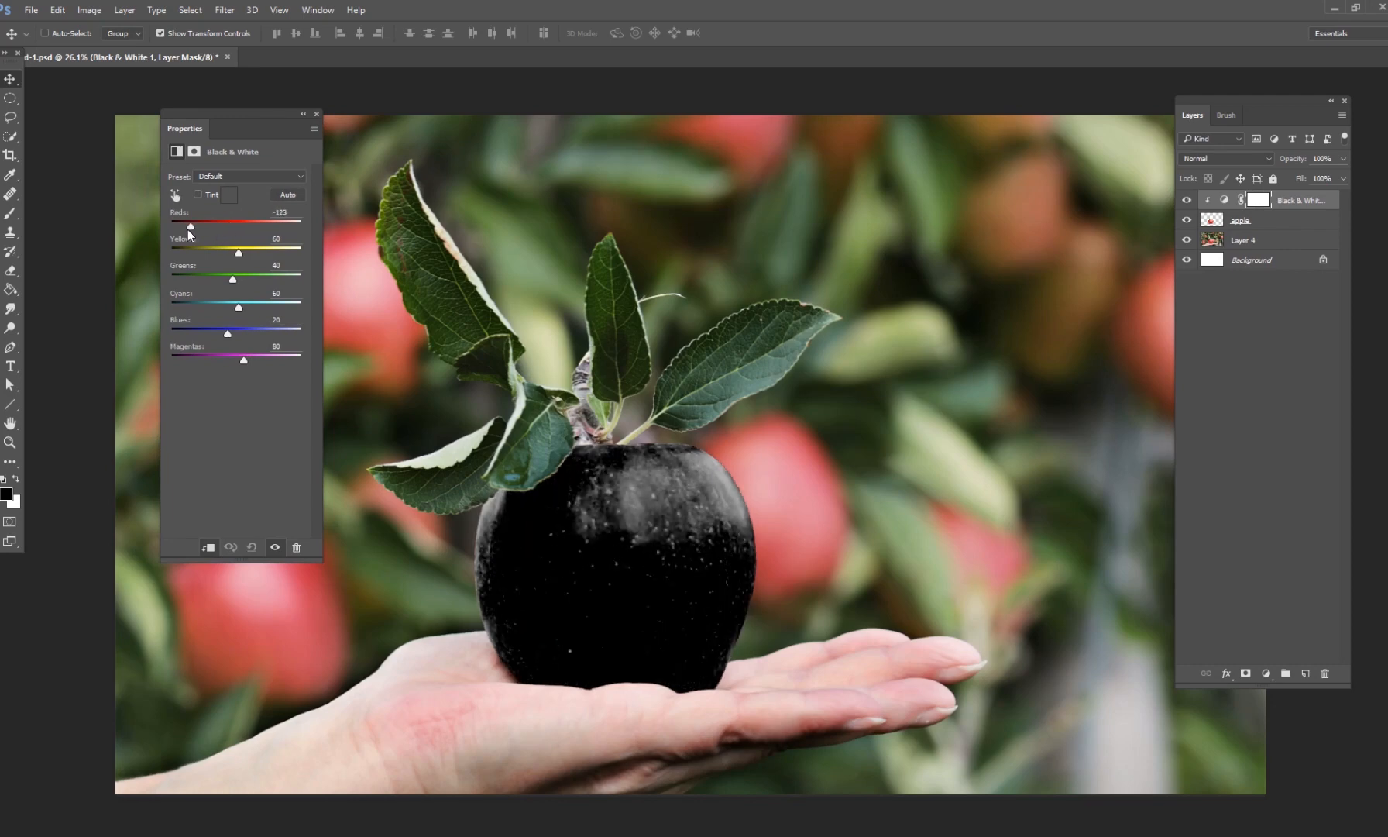
# Lower the Black & White reds mix so the grey apple renders a deep, dark grey.
pyautogui.moveTo(189, 227); pyautogui.dragTo(230, 226)
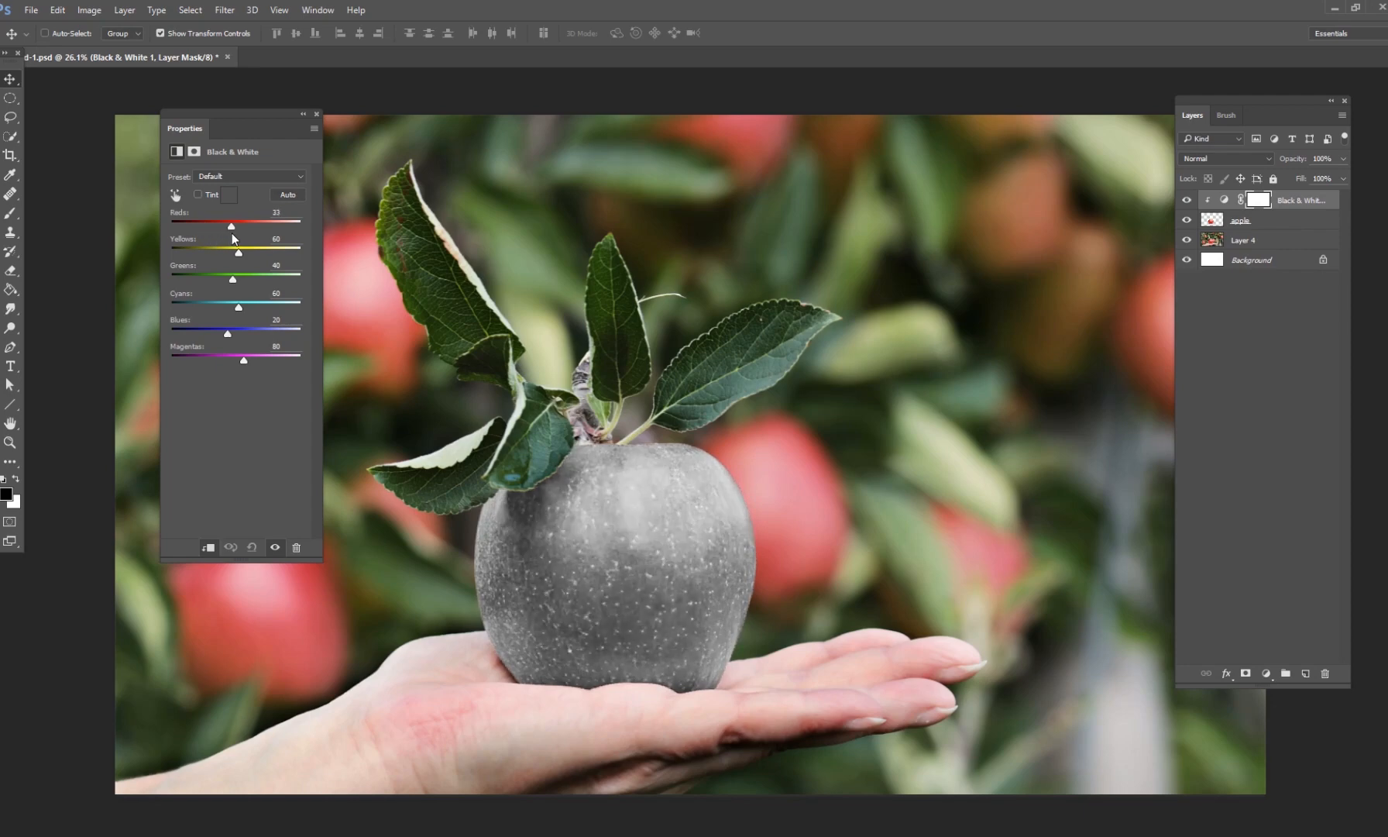
pyautogui.moveTo(233, 221); pyautogui.dragTo(219, 222)
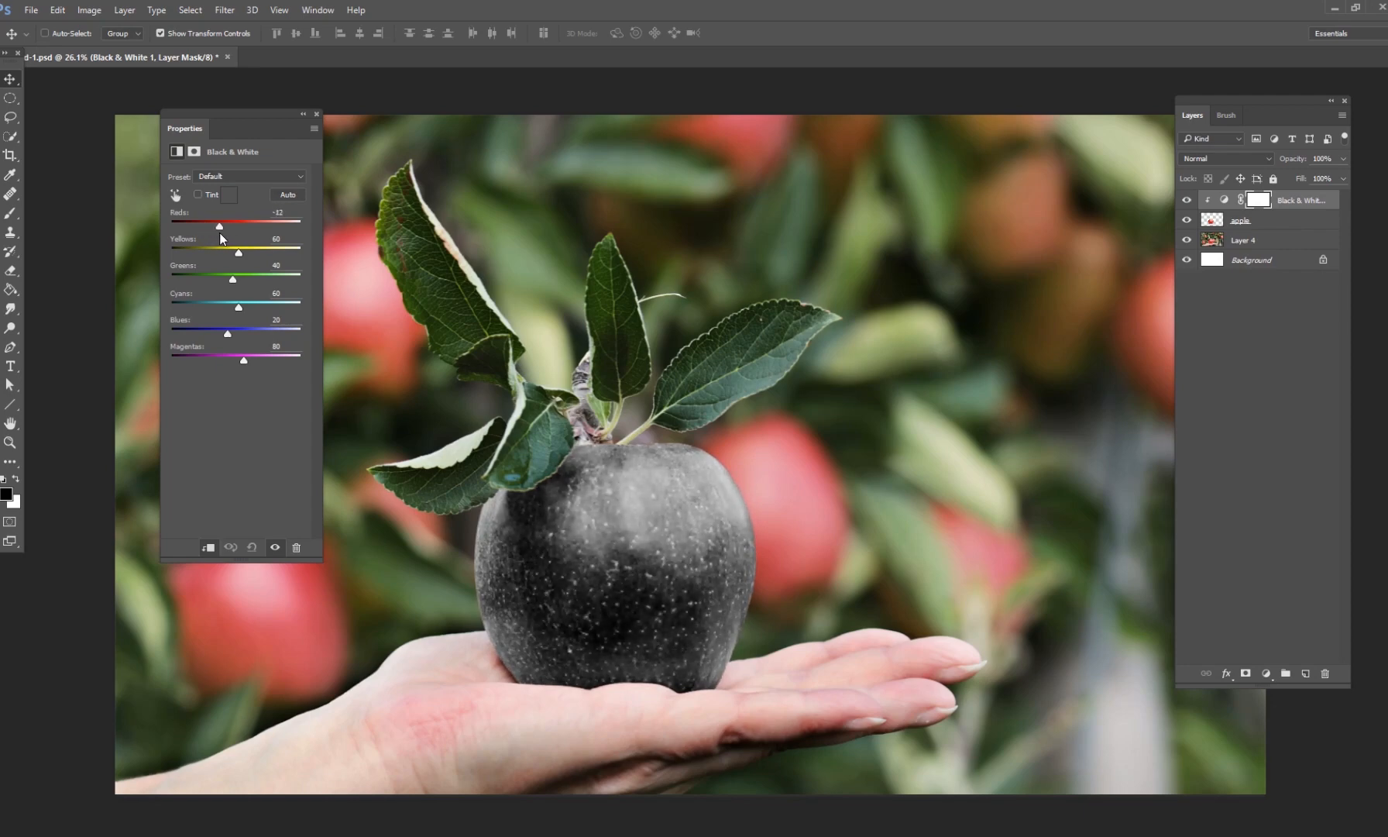
pyautogui.moveTo(838, 468)
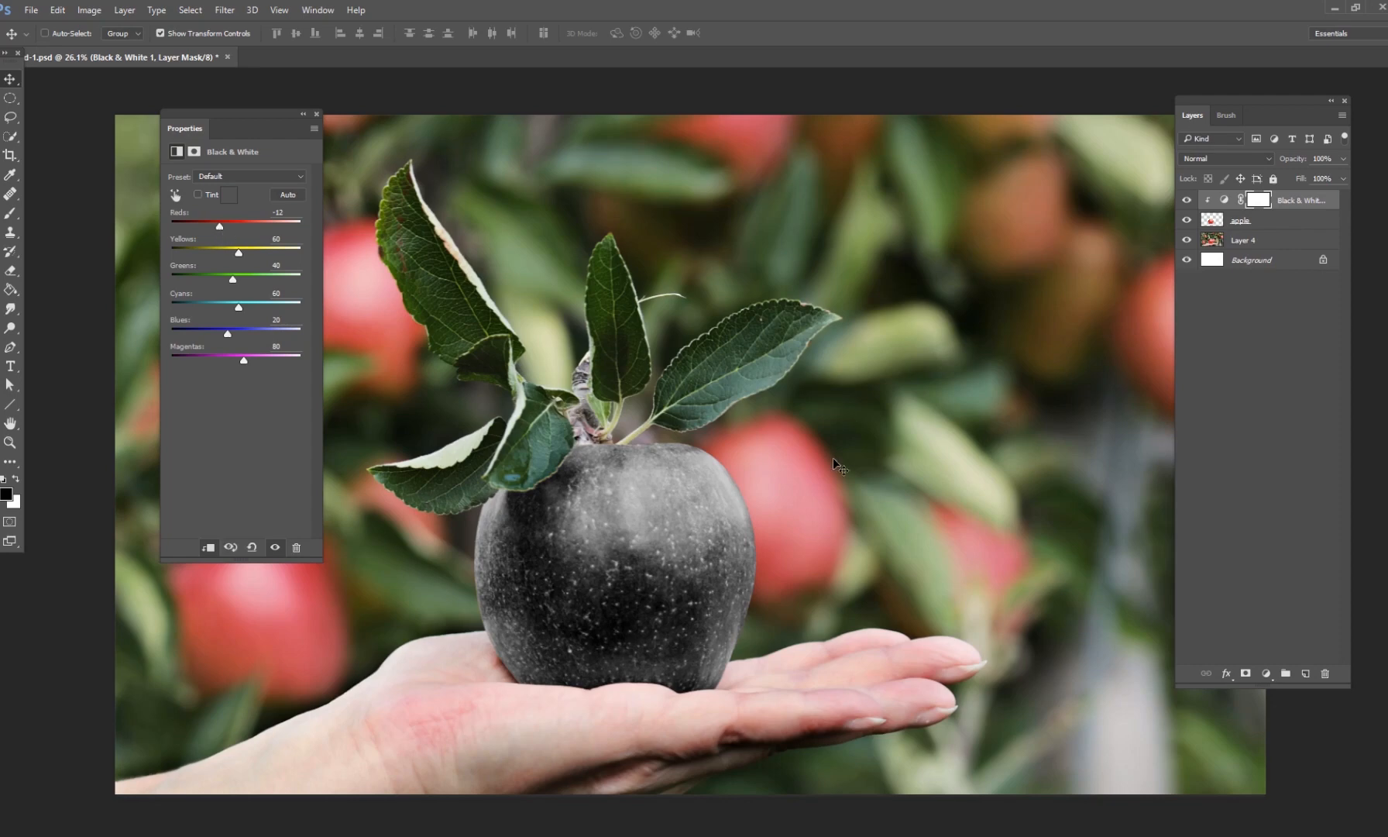
pyautogui.moveTo(1058, 492)
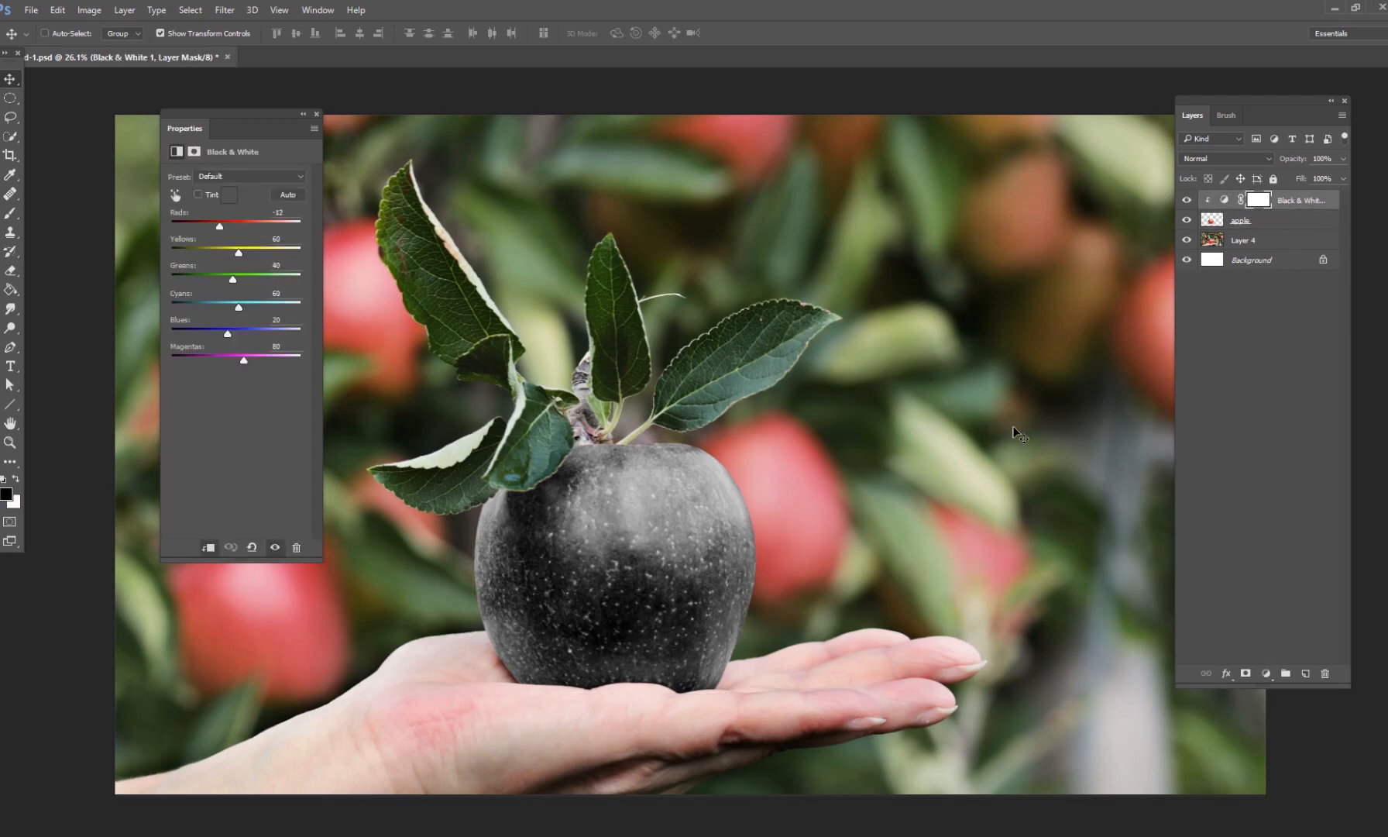
pyautogui.moveTo(982, 412)
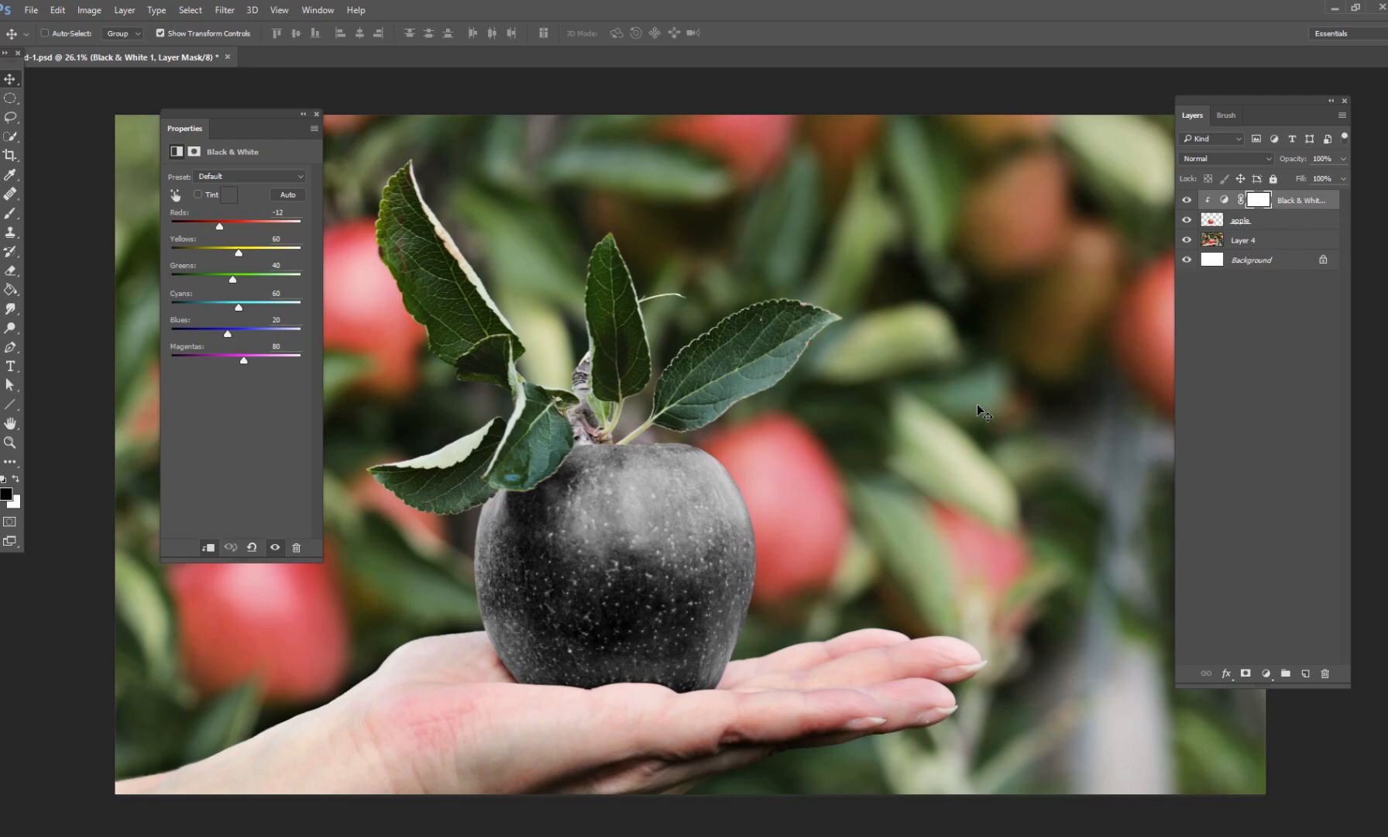
pyautogui.moveTo(902, 388)
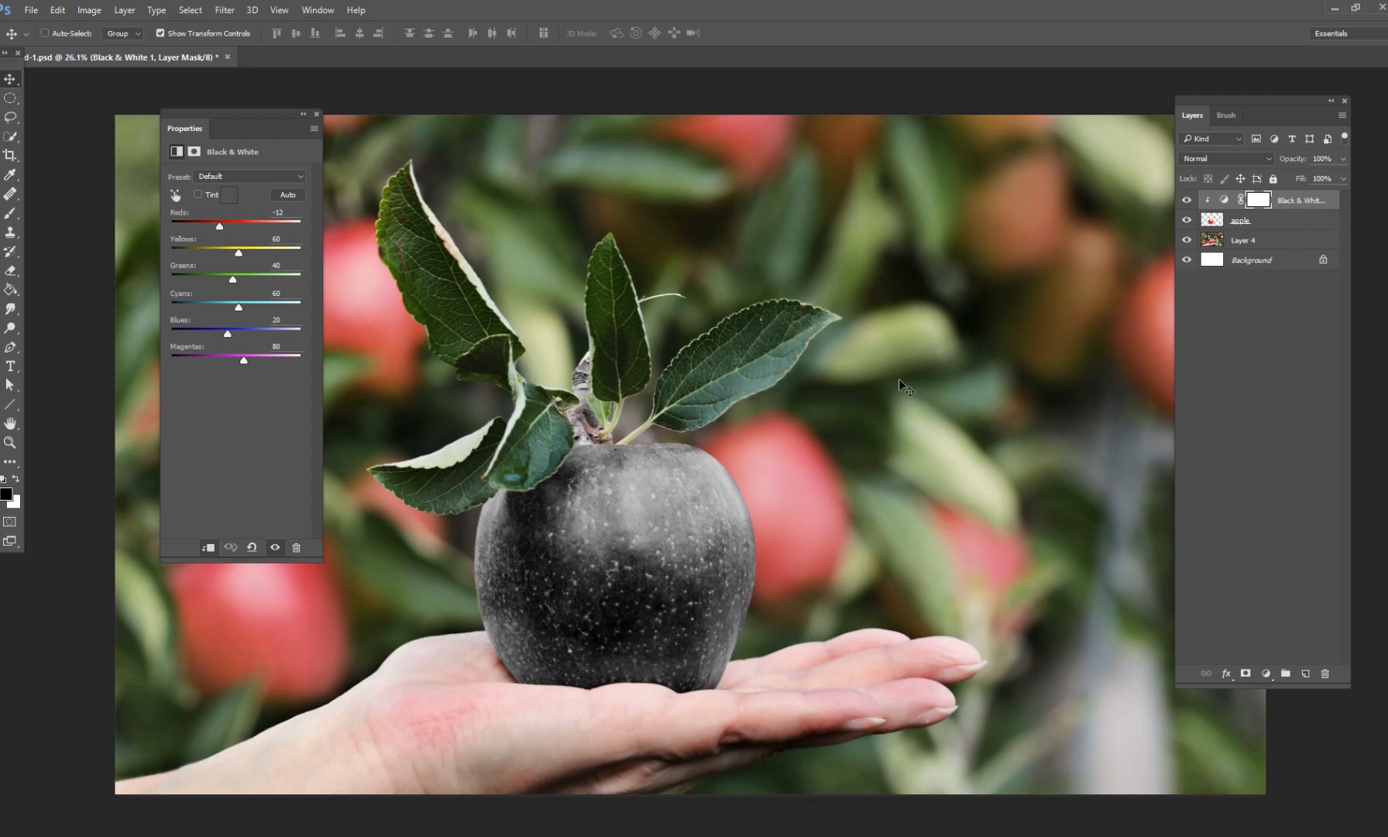
pyautogui.moveTo(841, 465)
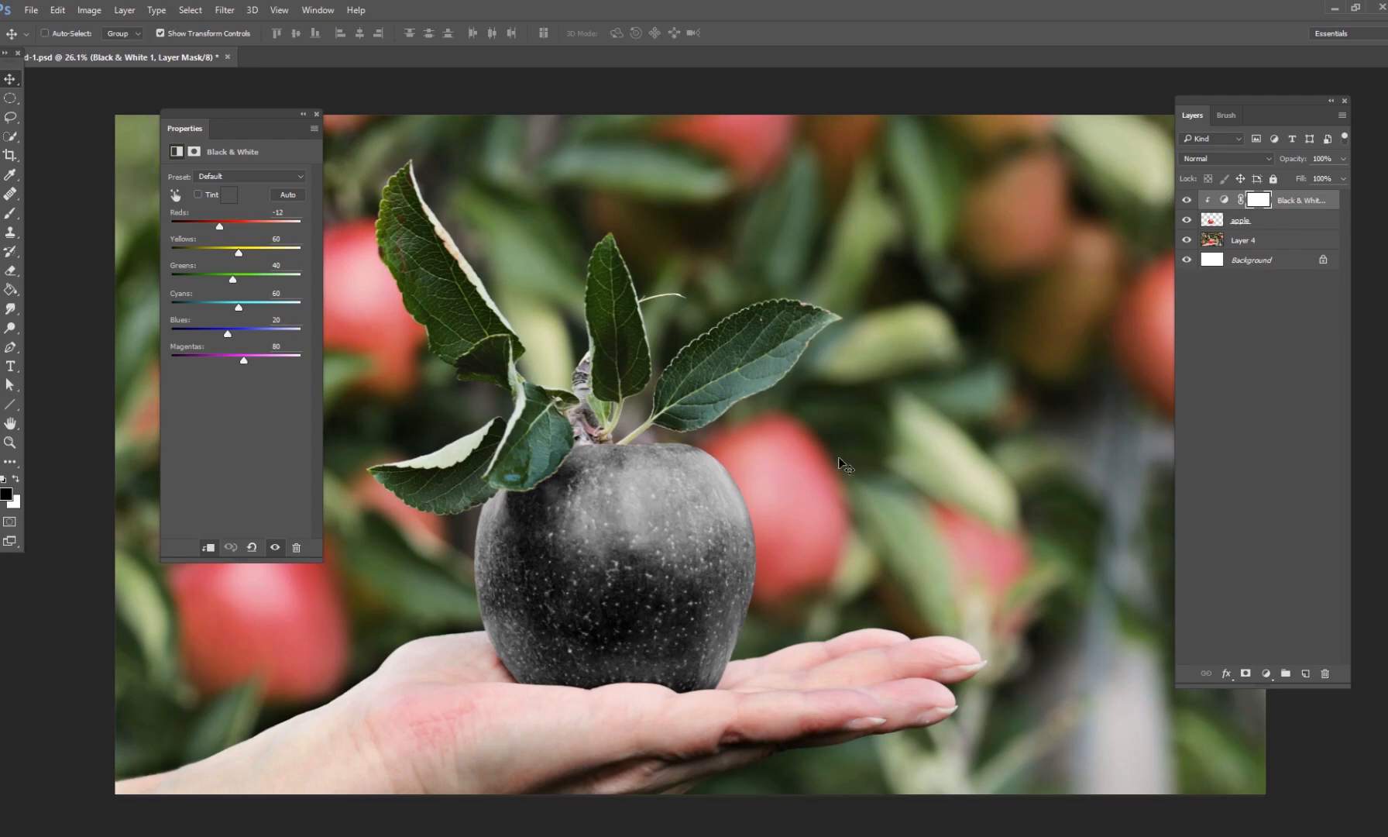
pyautogui.moveTo(920, 496)
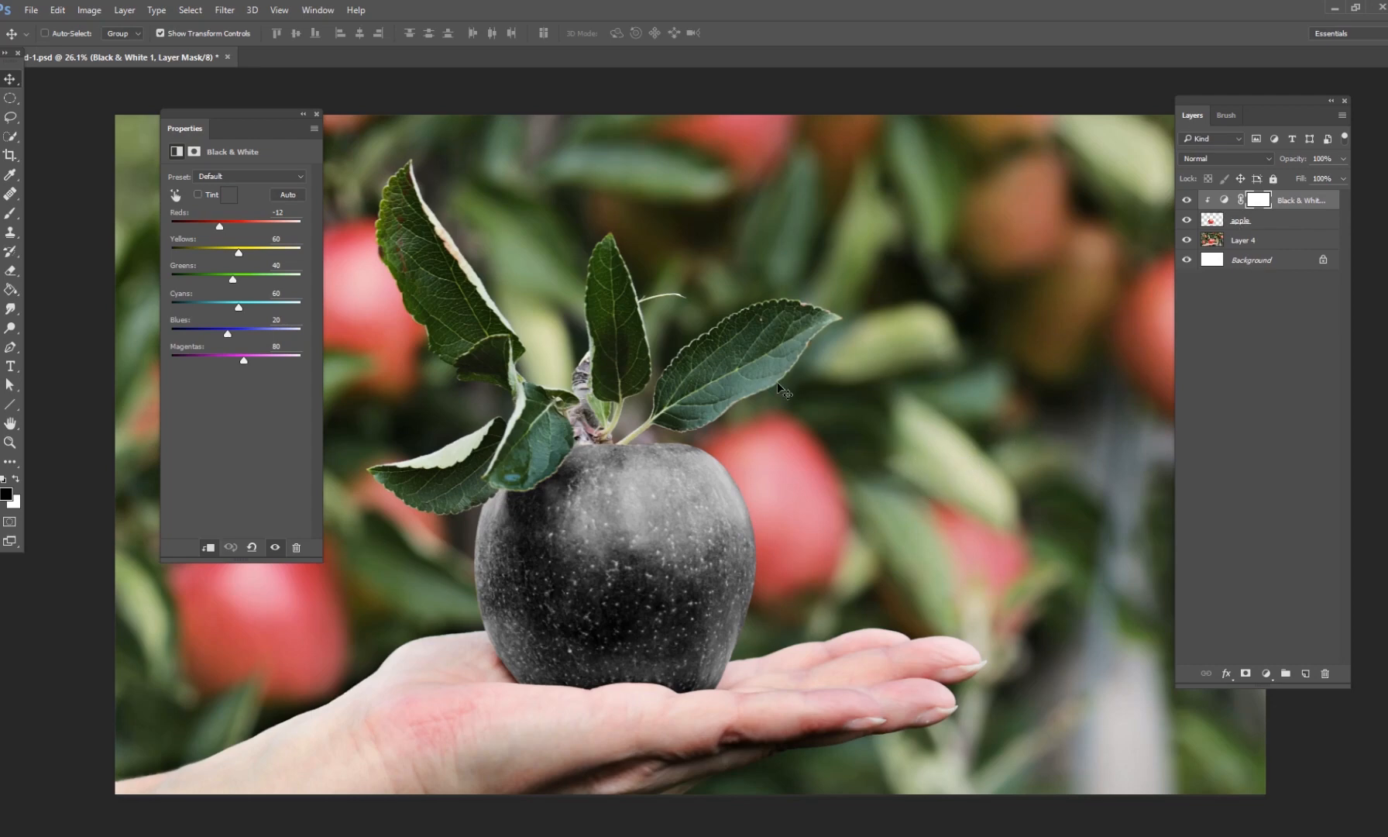
pyautogui.moveTo(778, 529)
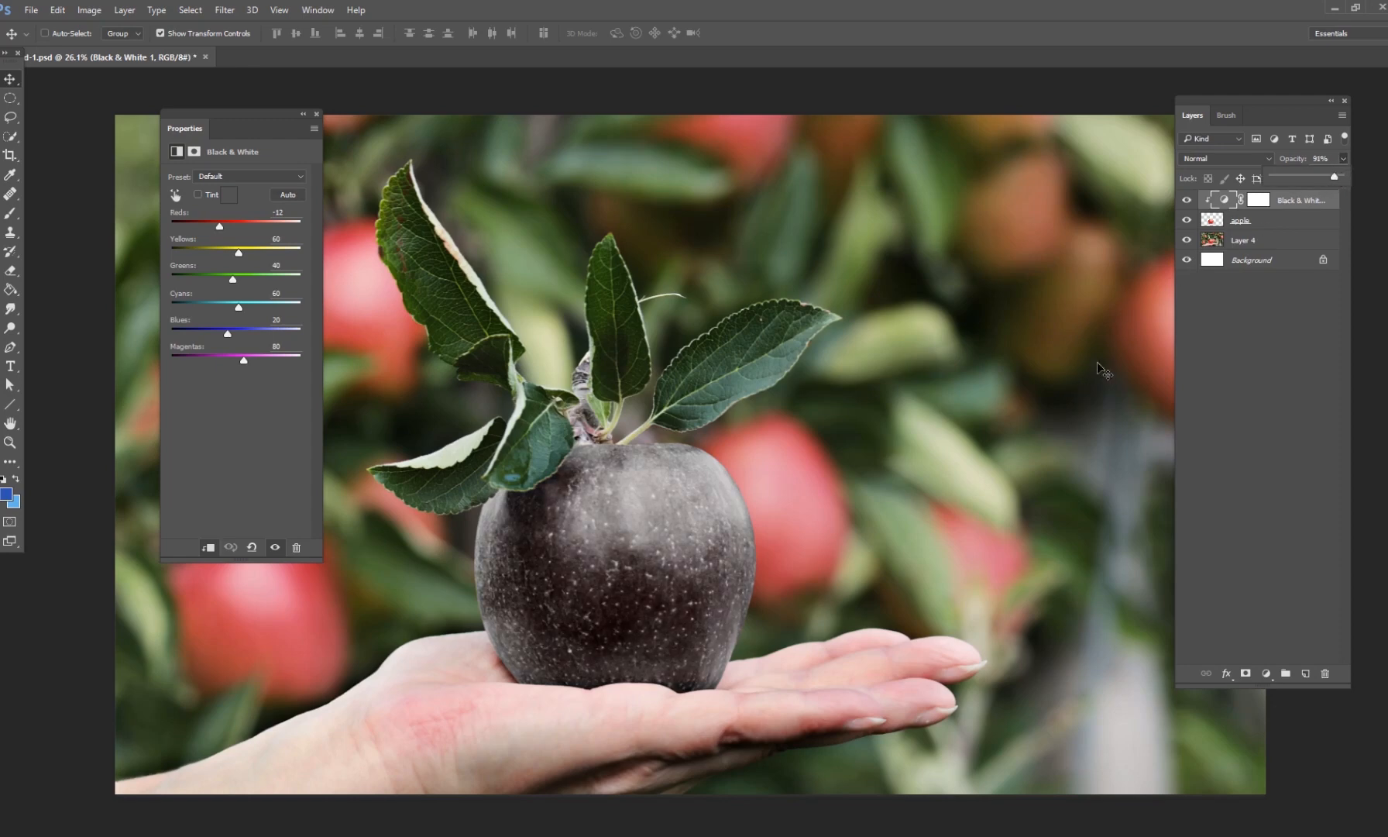
# Add a Selective Color adjustment over the dark apple, then select the apple layer.
pyautogui.click(1268, 674)
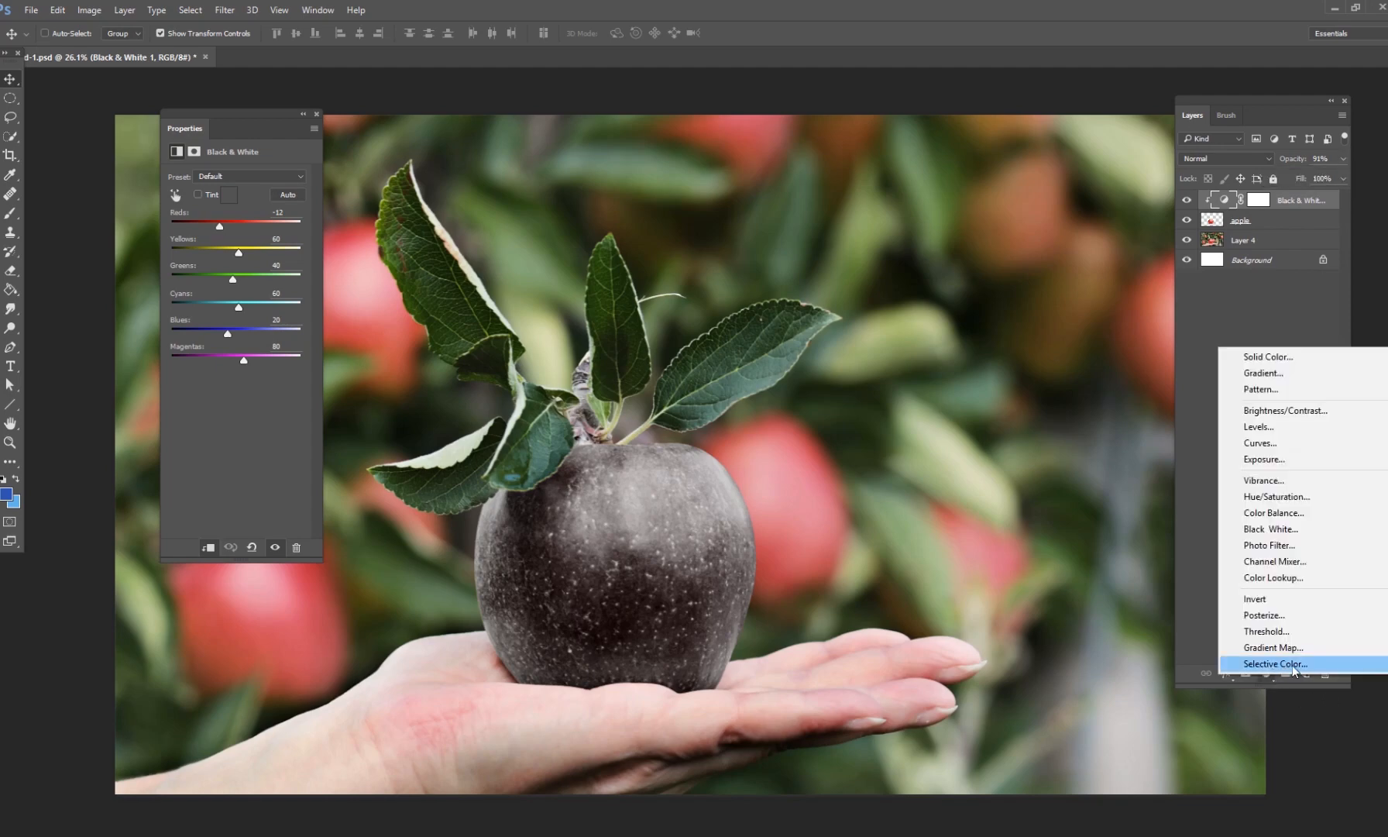
pyautogui.click(1272, 664)
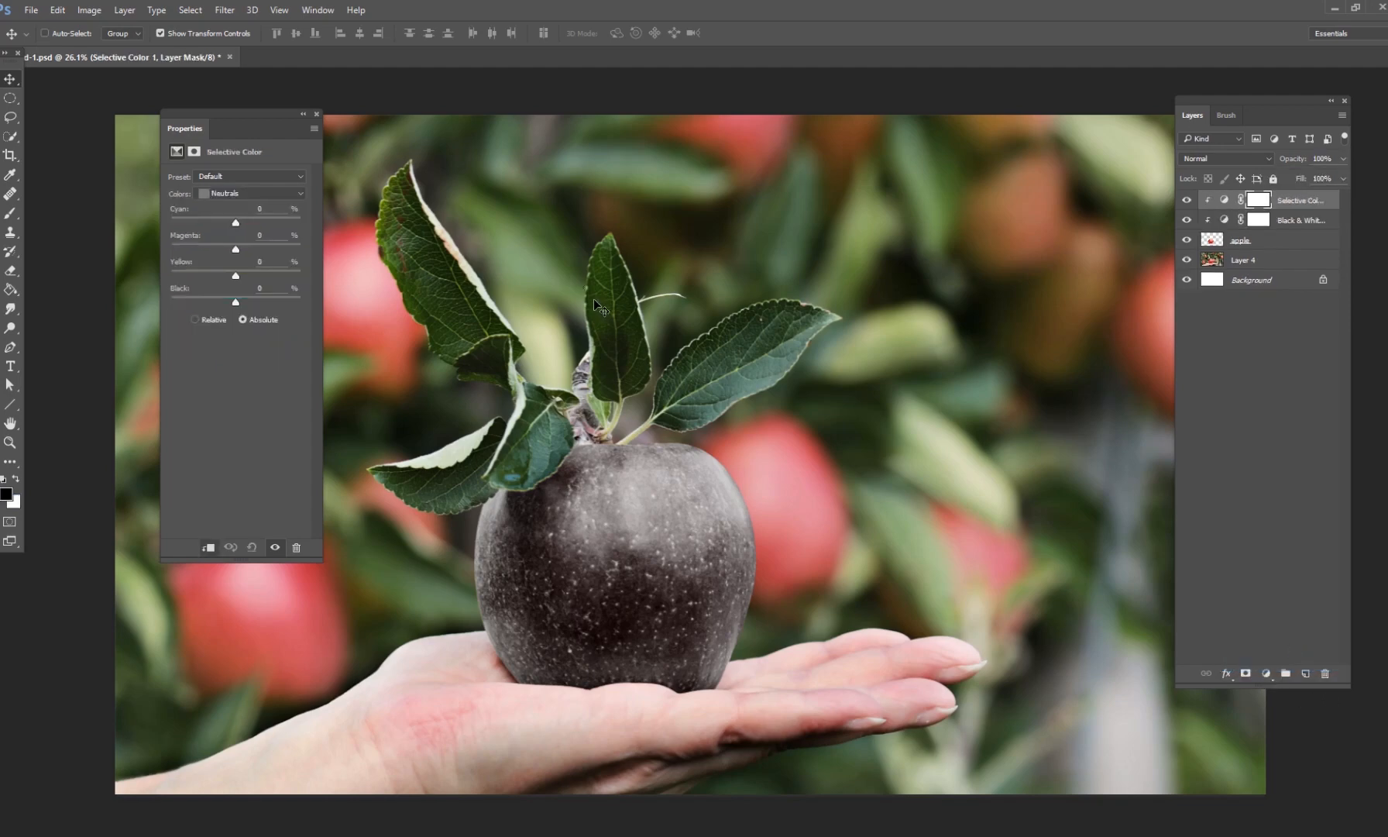
pyautogui.moveTo(341, 301)
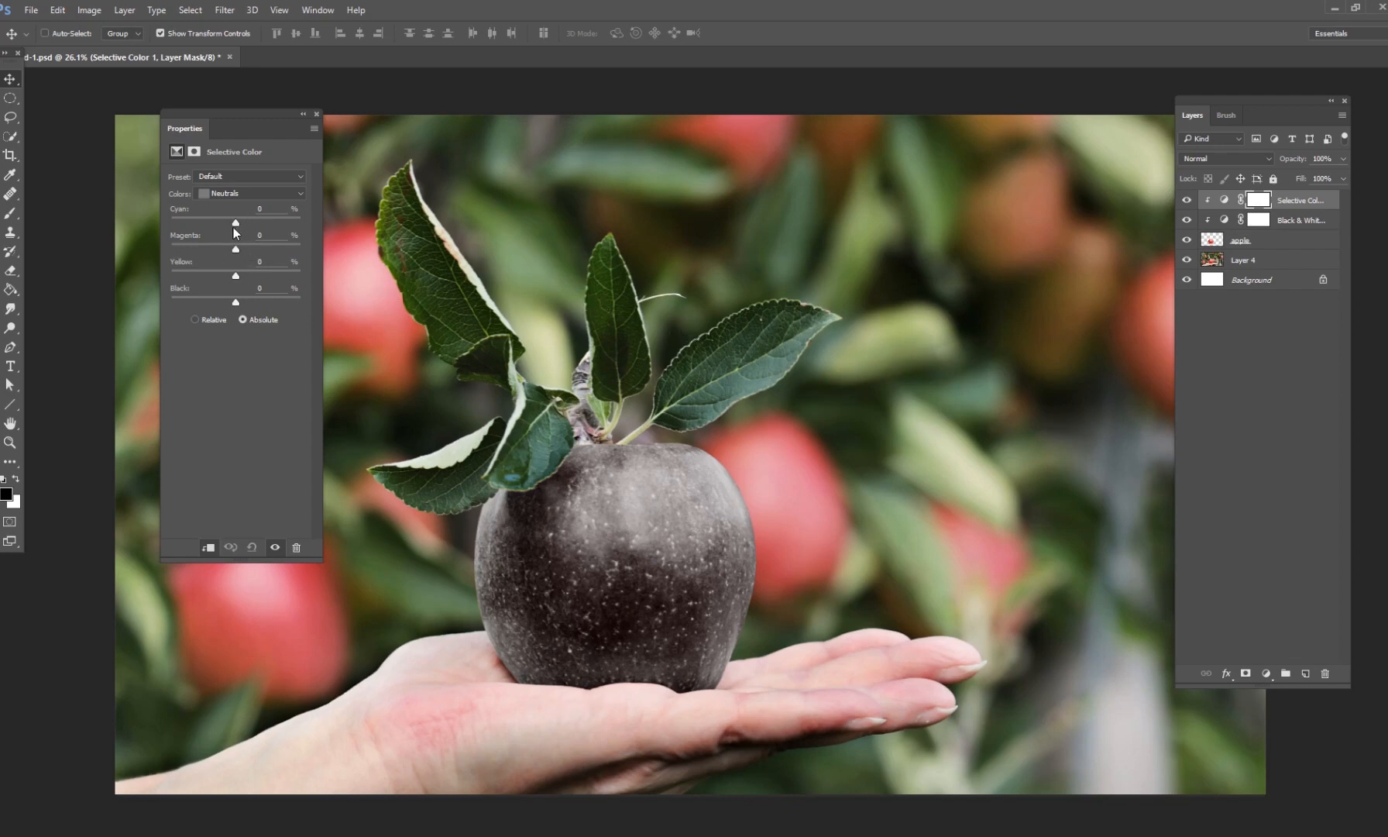
pyautogui.moveTo(235, 228)
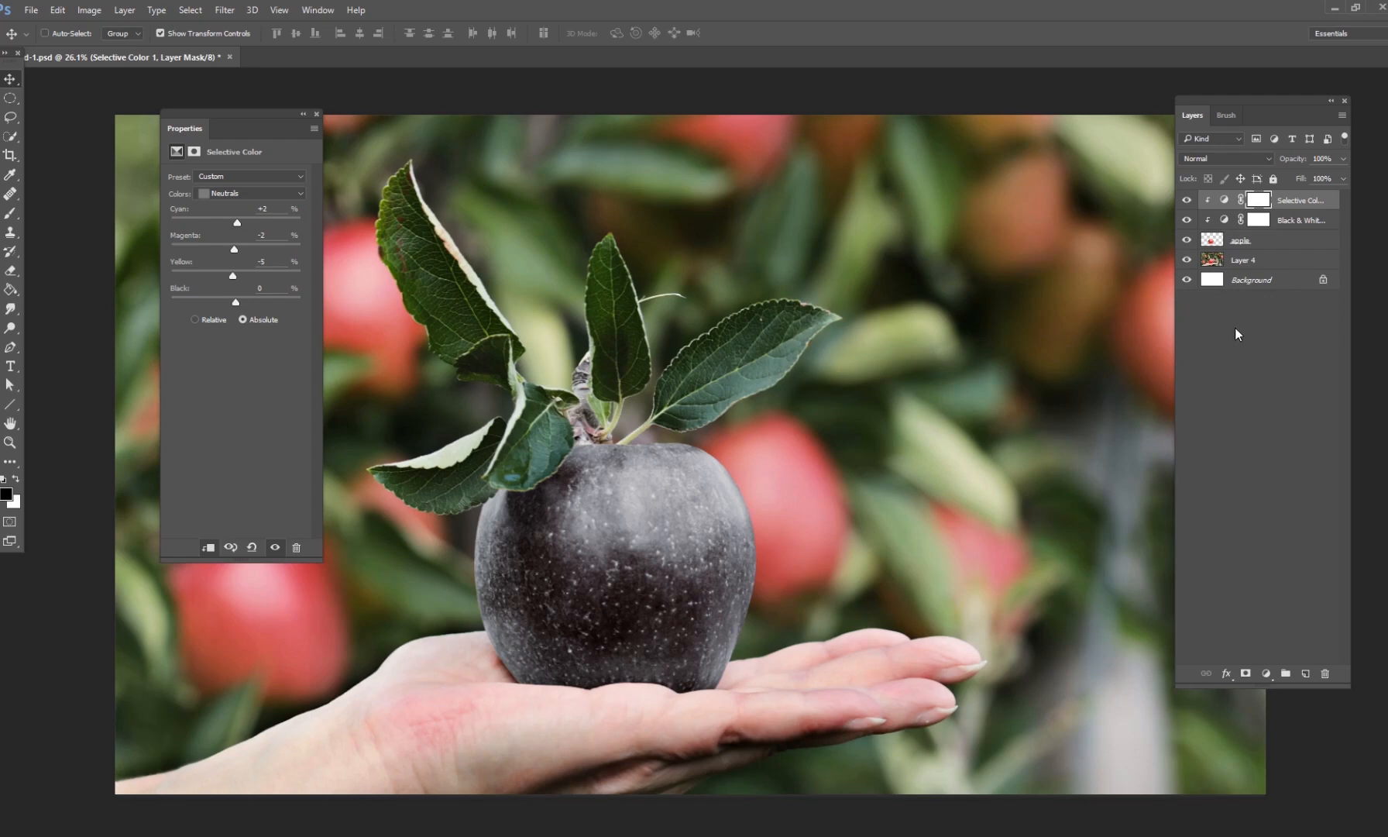
pyautogui.moveTo(950, 376)
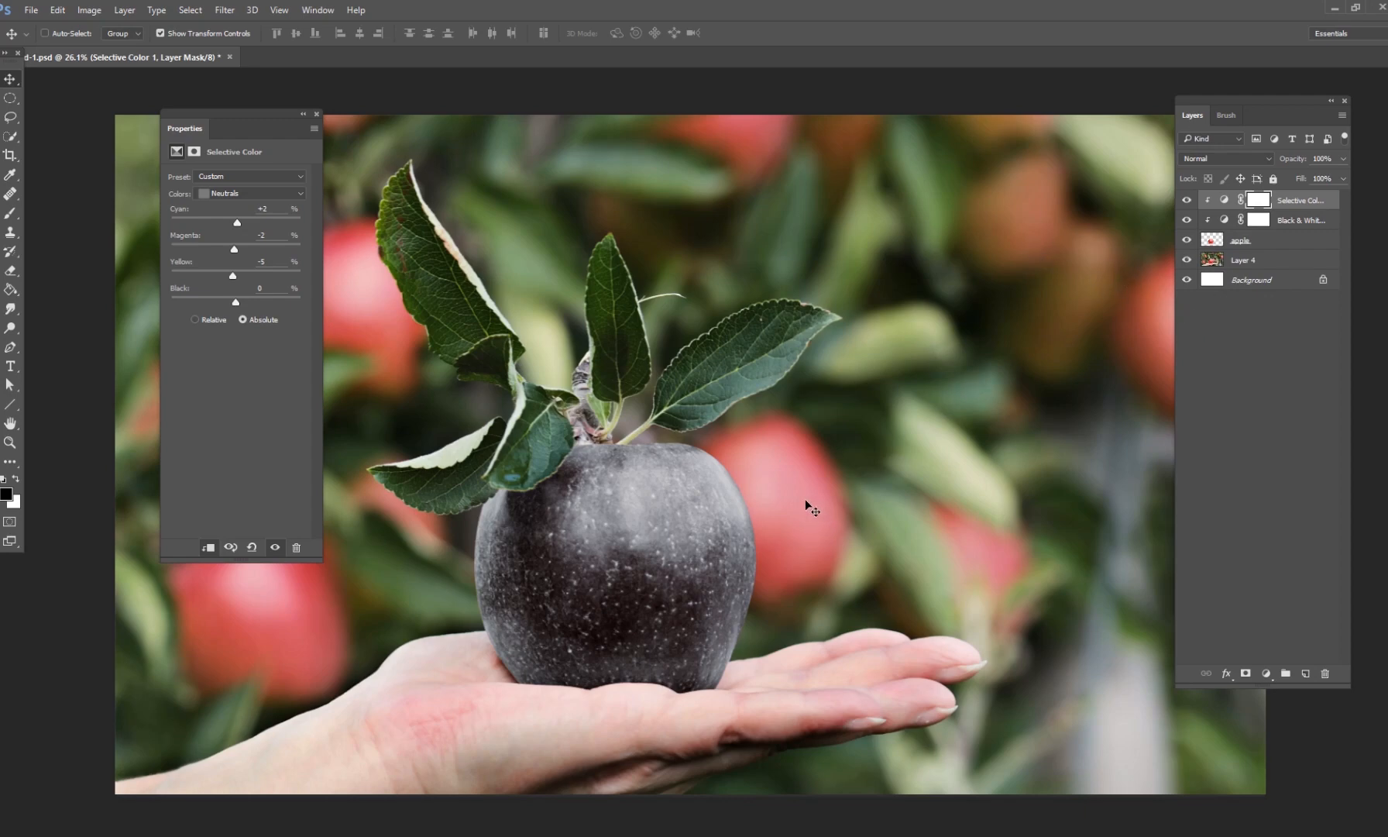
pyautogui.moveTo(891, 488)
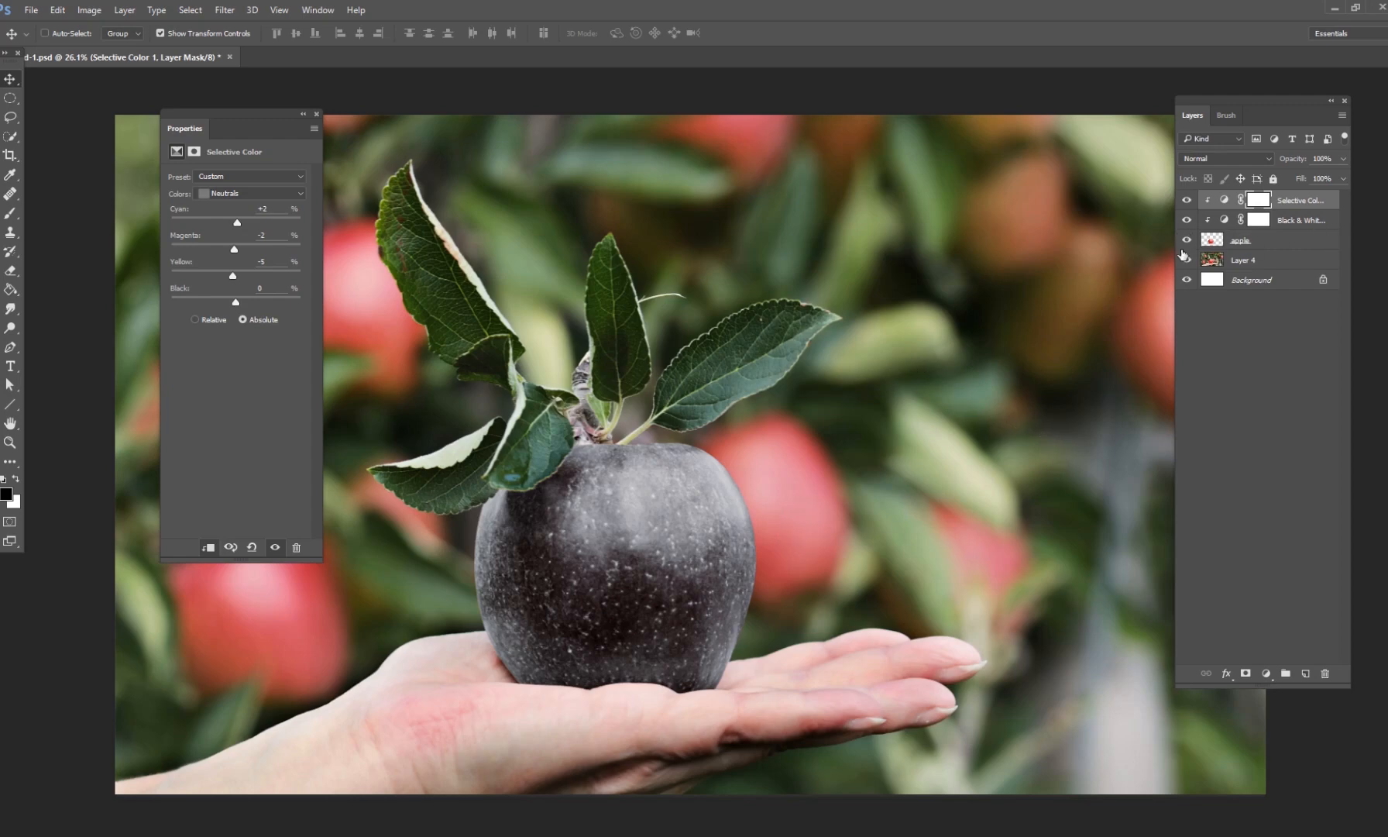
pyautogui.click(1301, 220)
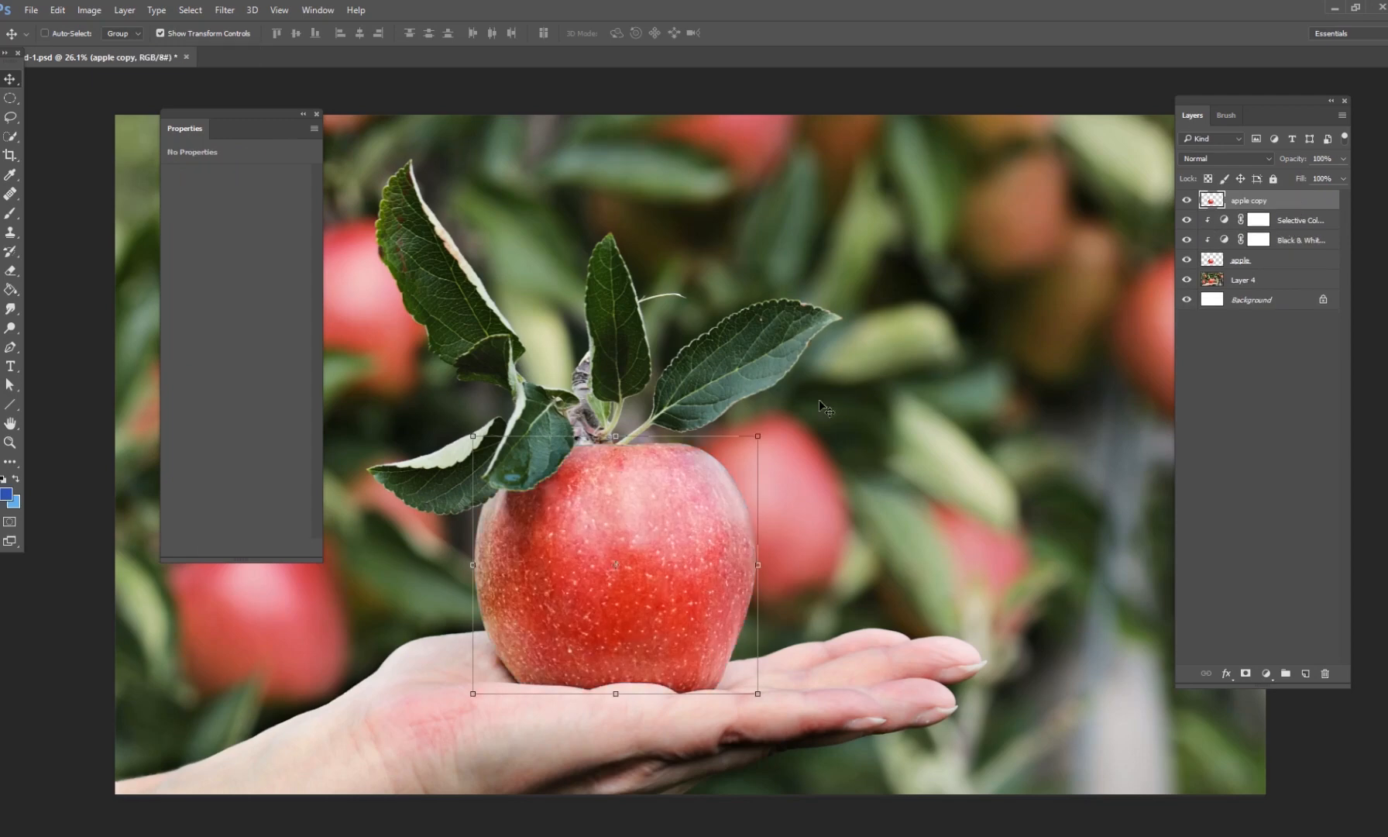
# Add a Hue/Saturation adjustment and shift the red apple copy's hue to blue.
pyautogui.click(1267, 673)
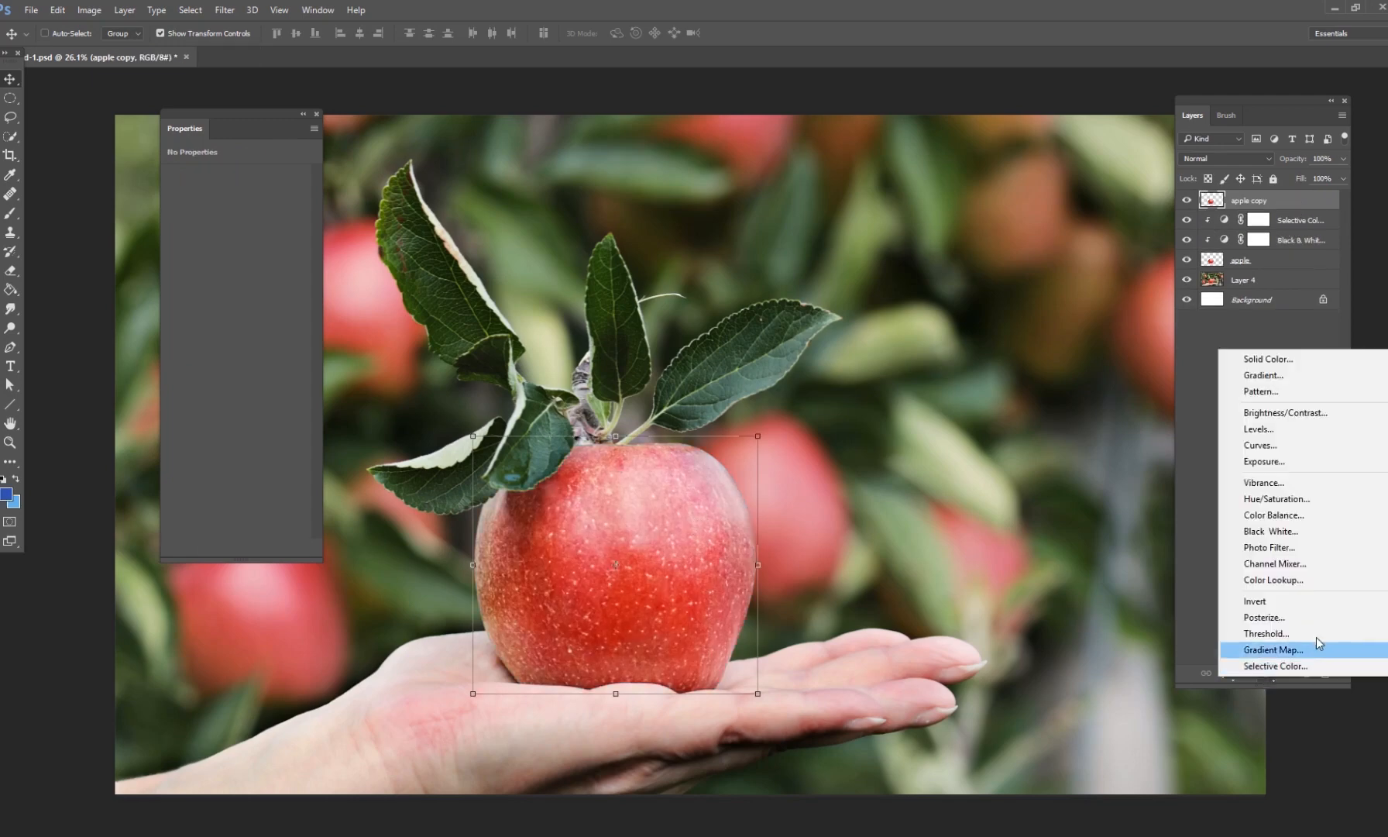
pyautogui.click(1276, 505)
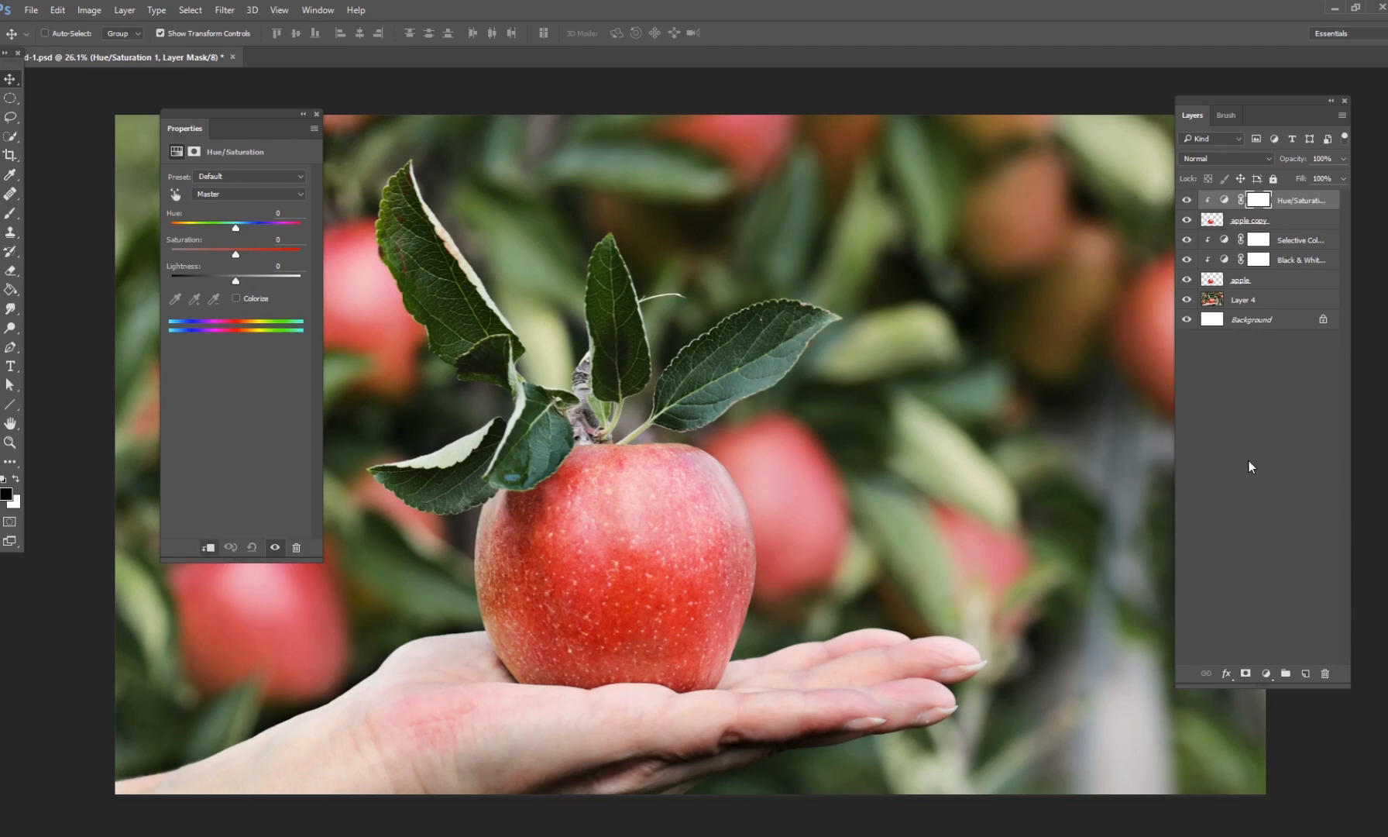
pyautogui.moveTo(202, 241)
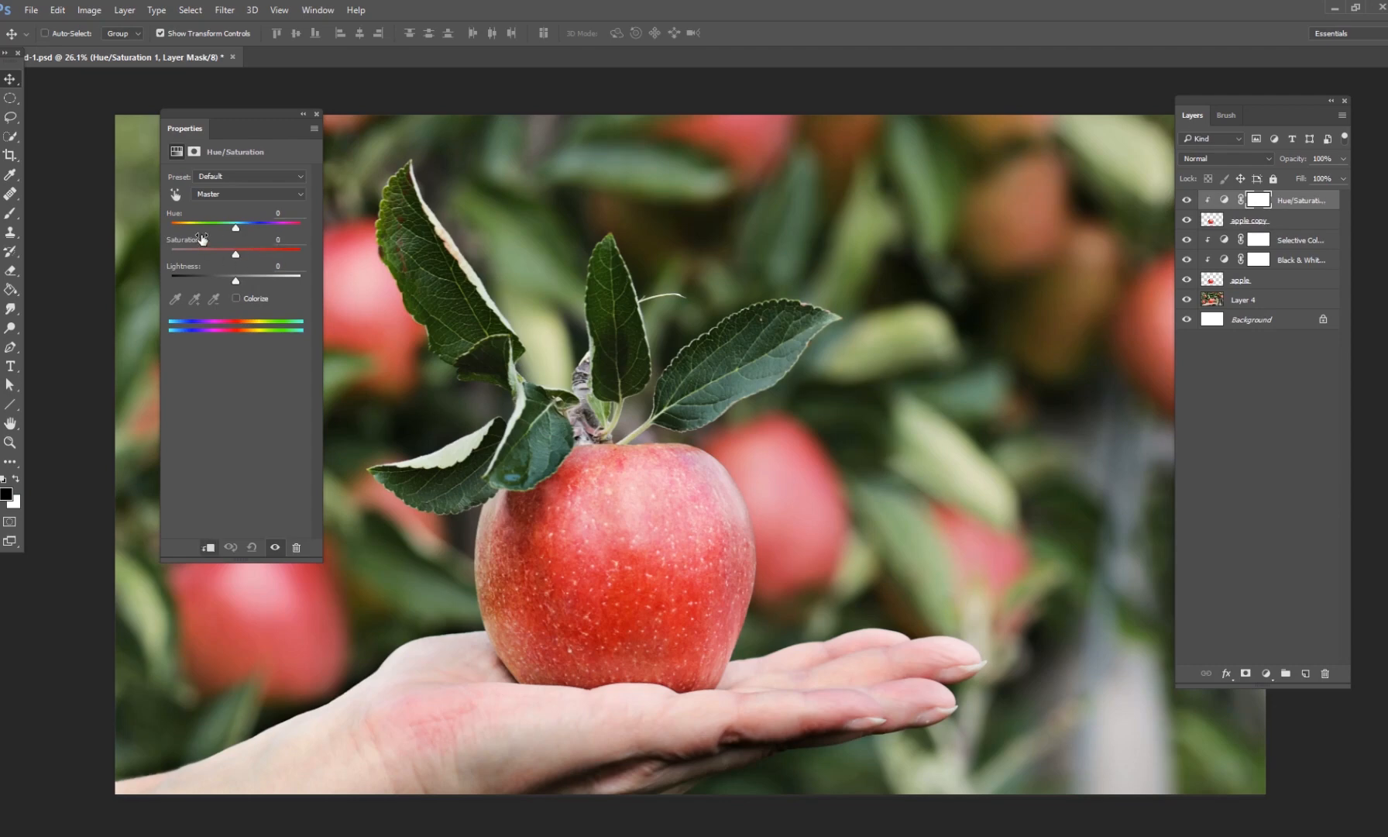
pyautogui.moveTo(236, 227); pyautogui.dragTo(219, 228)
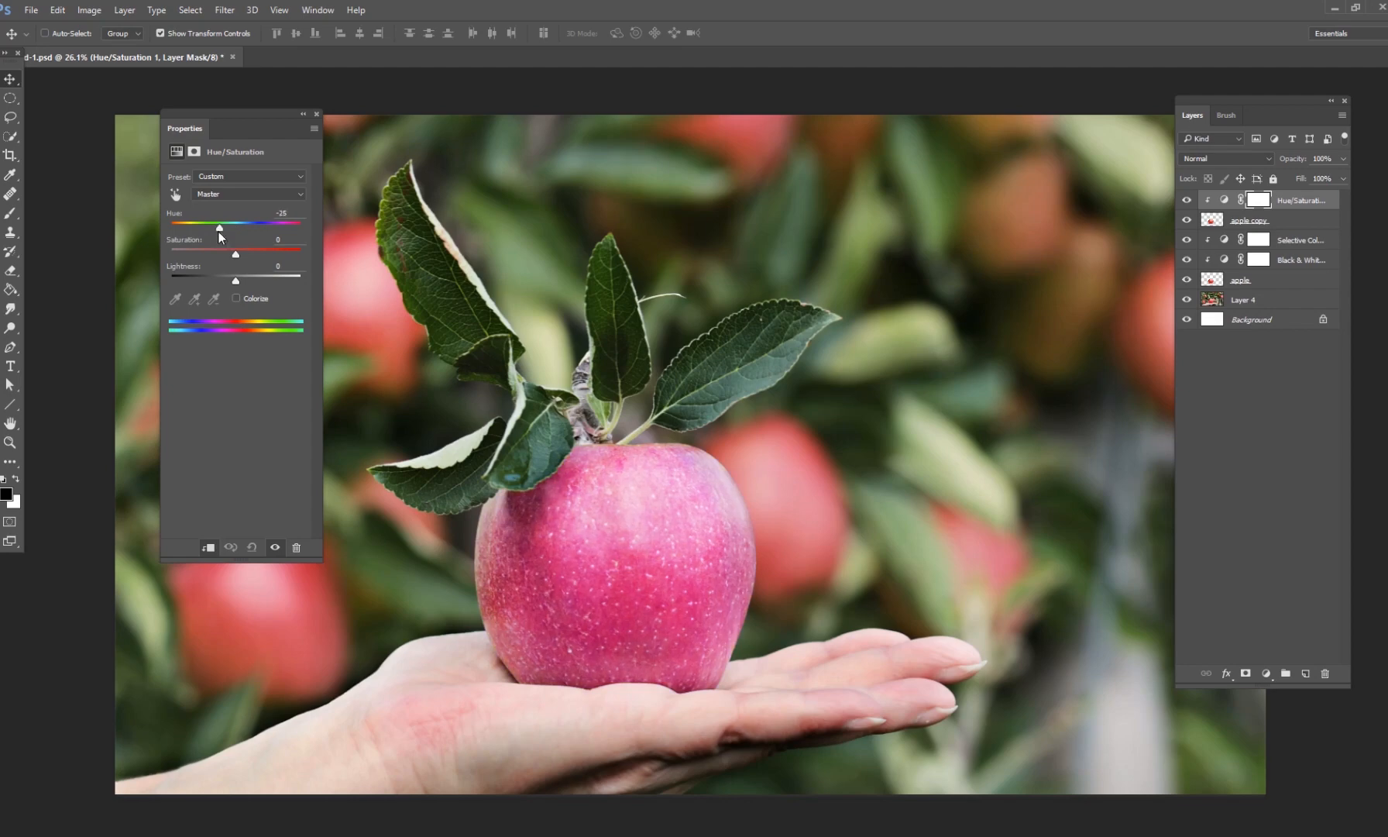
pyautogui.moveTo(218, 228); pyautogui.dragTo(299, 227)
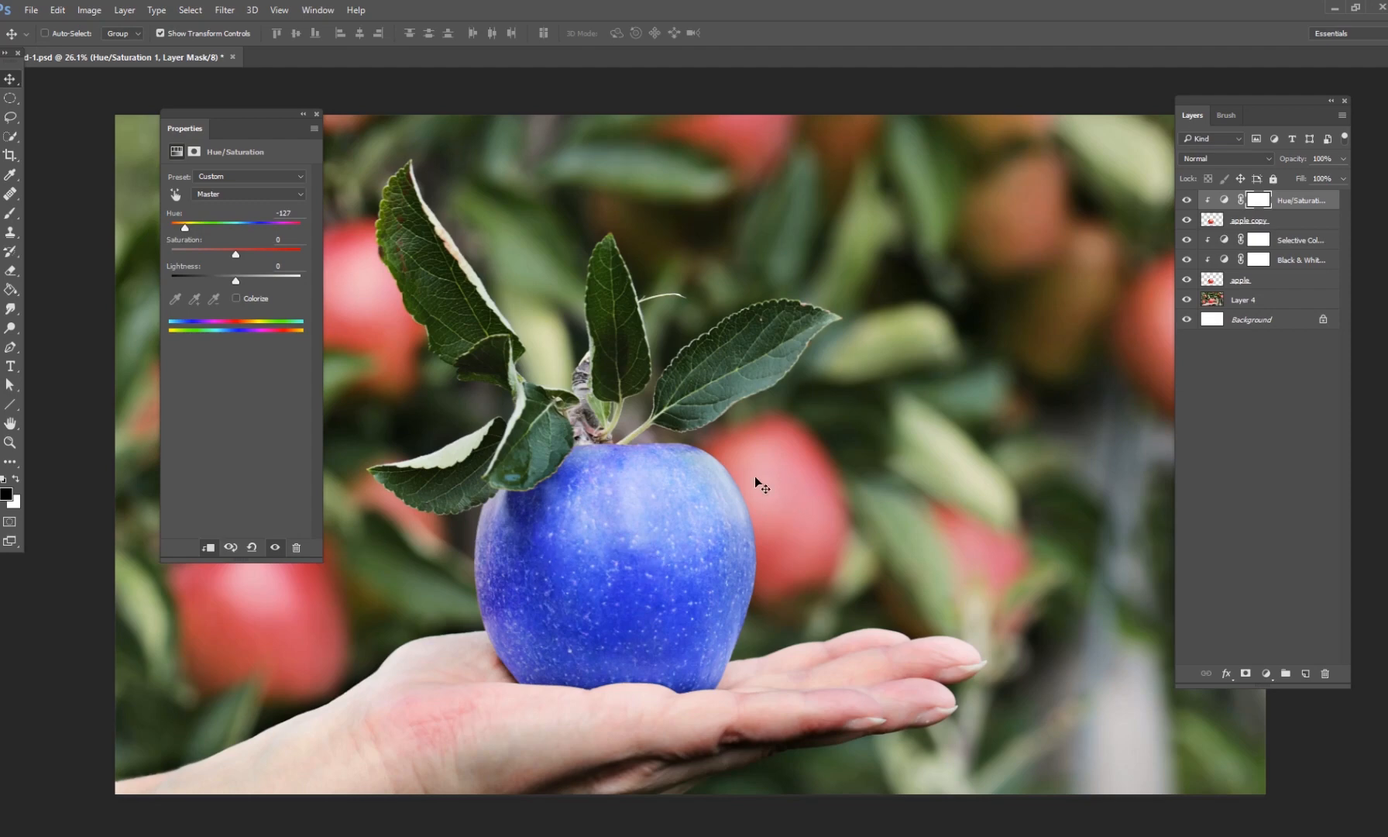
pyautogui.moveTo(664, 609)
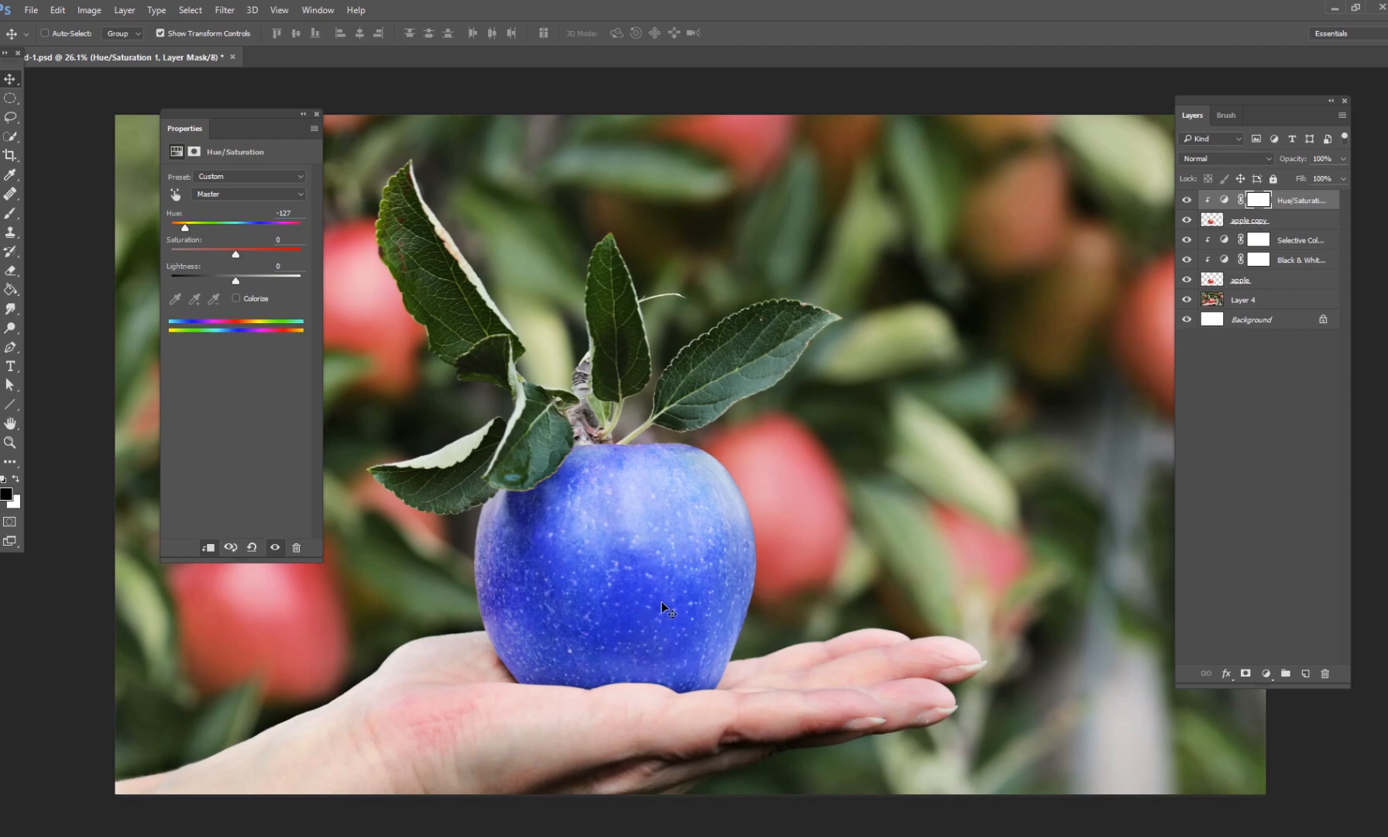
pyautogui.moveTo(617, 585)
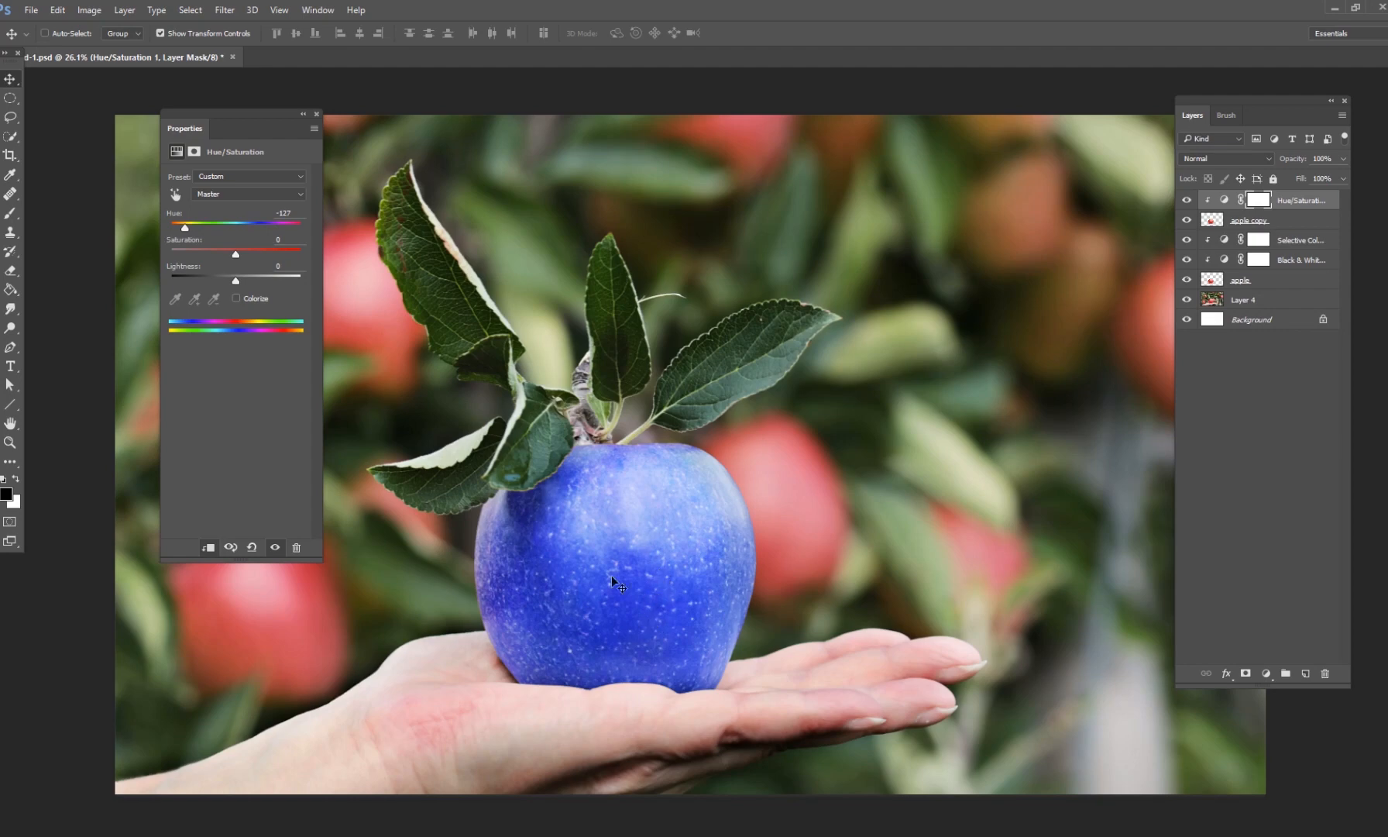
pyautogui.moveTo(646, 575)
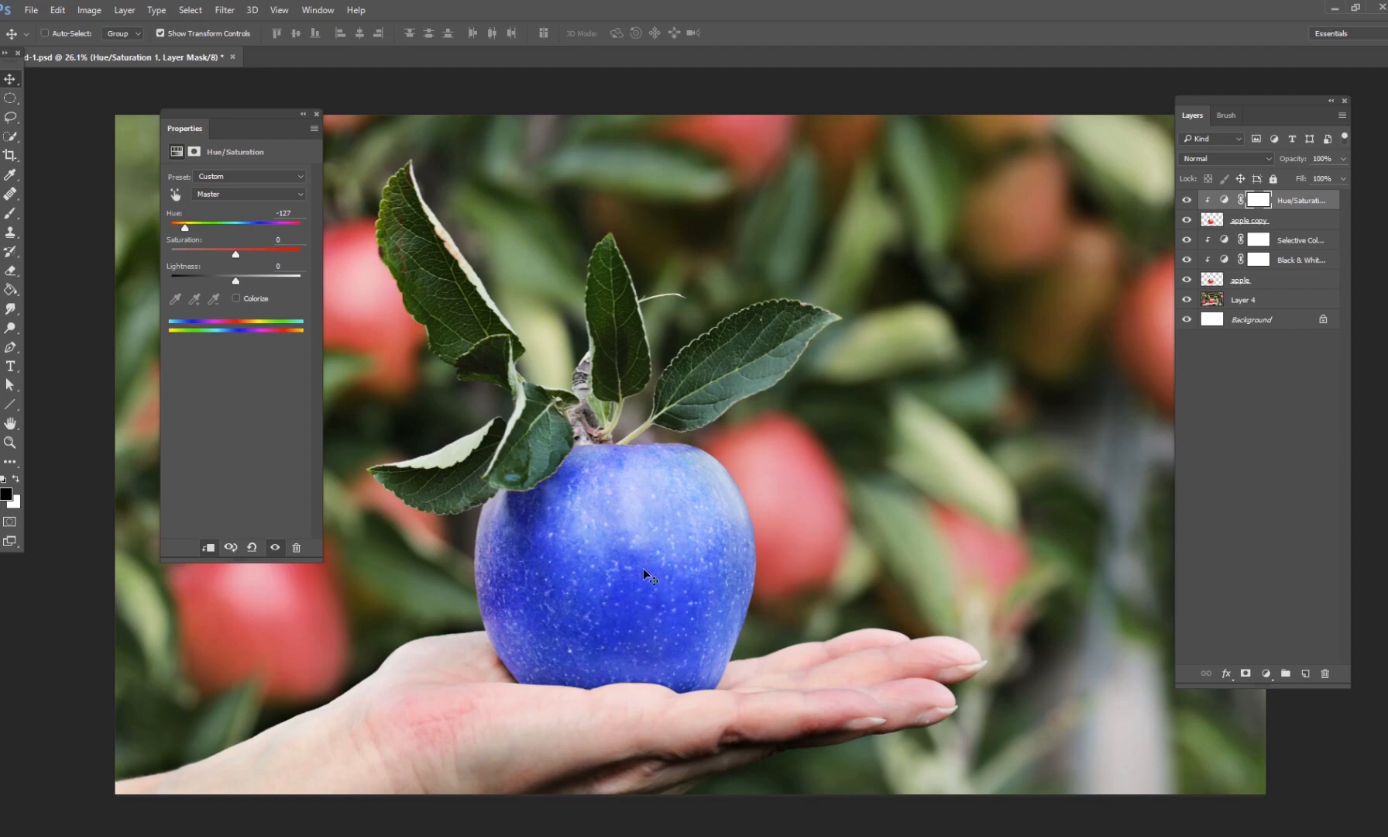
pyautogui.moveTo(572, 581)
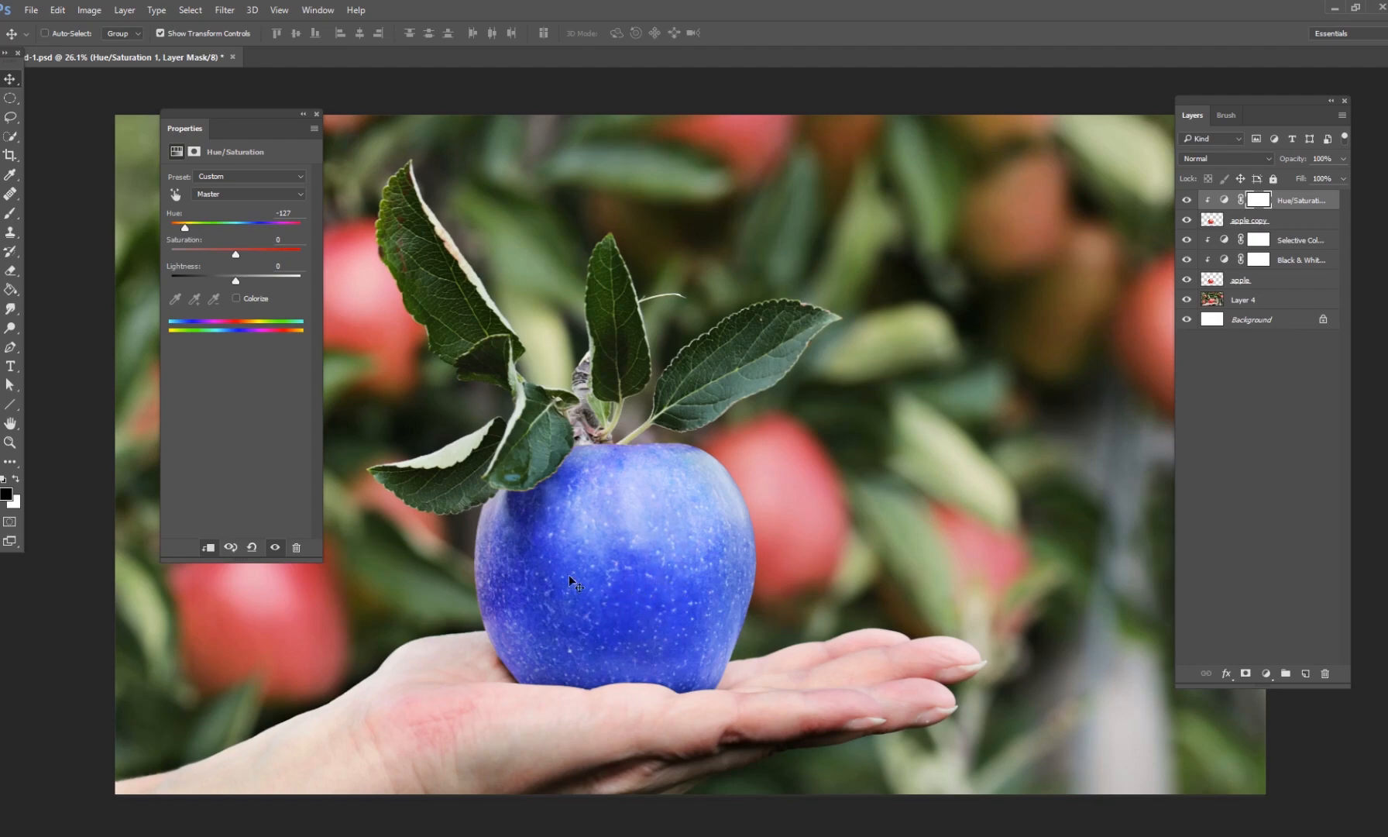
pyautogui.moveTo(344, 399)
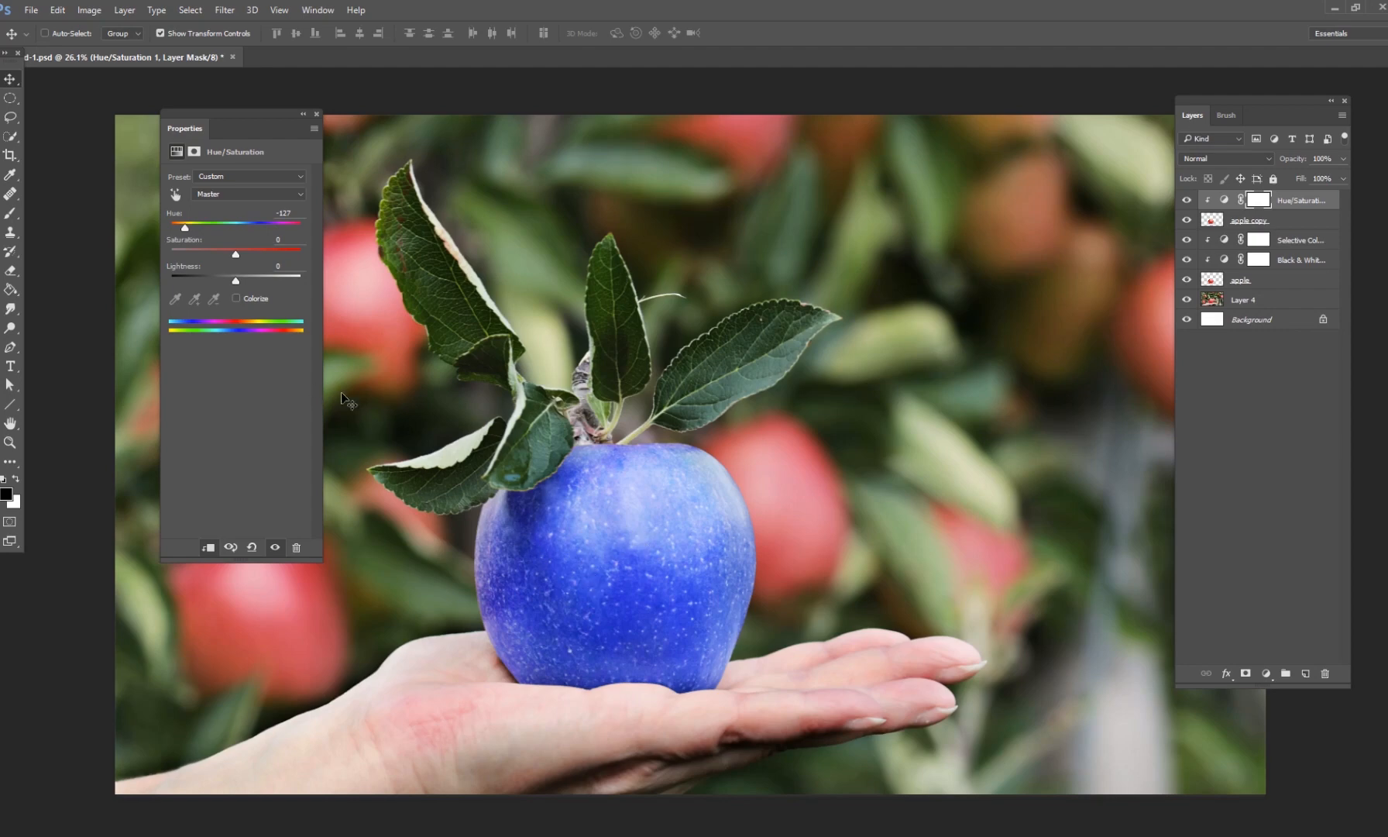
pyautogui.moveTo(217, 366)
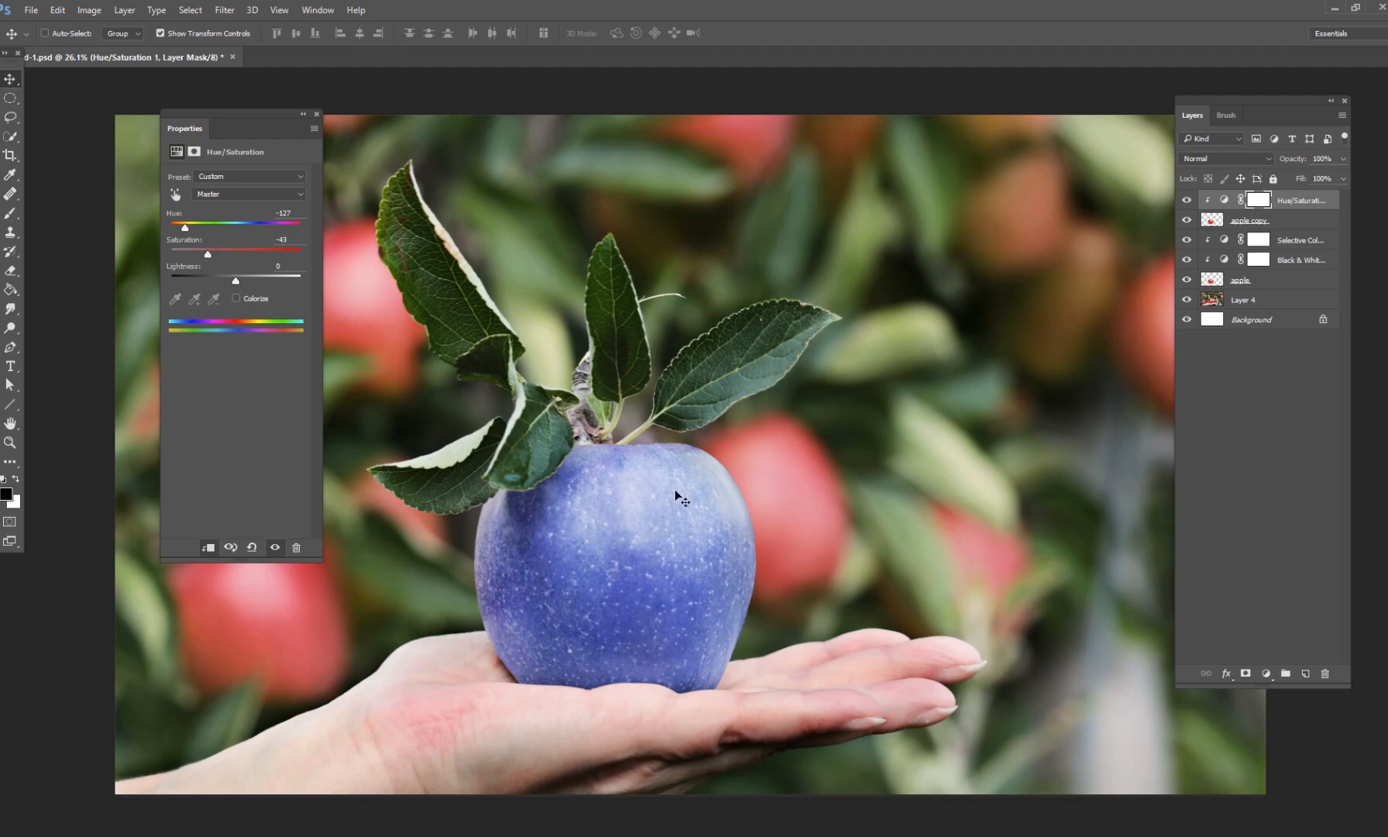
pyautogui.moveTo(783, 525)
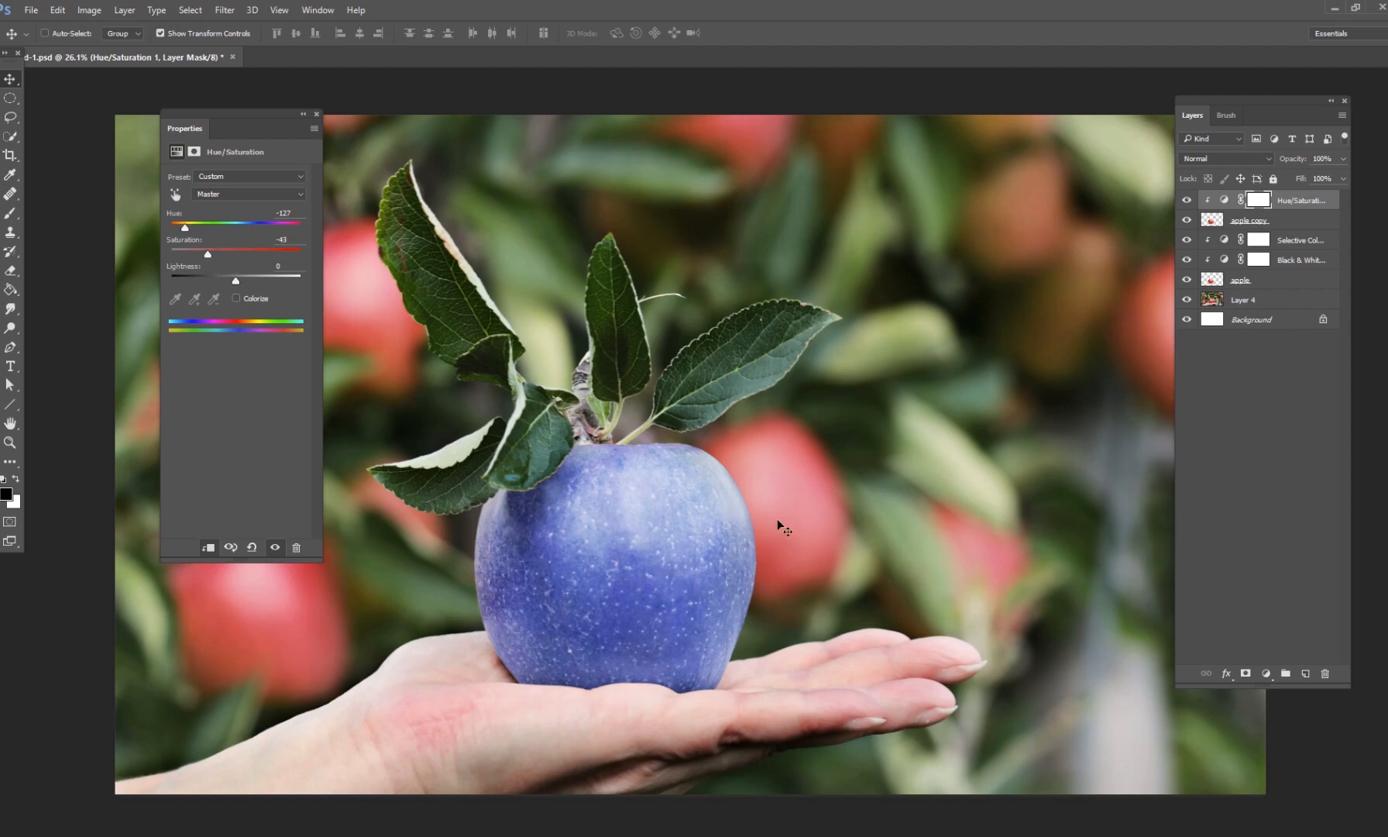
pyautogui.moveTo(742, 568)
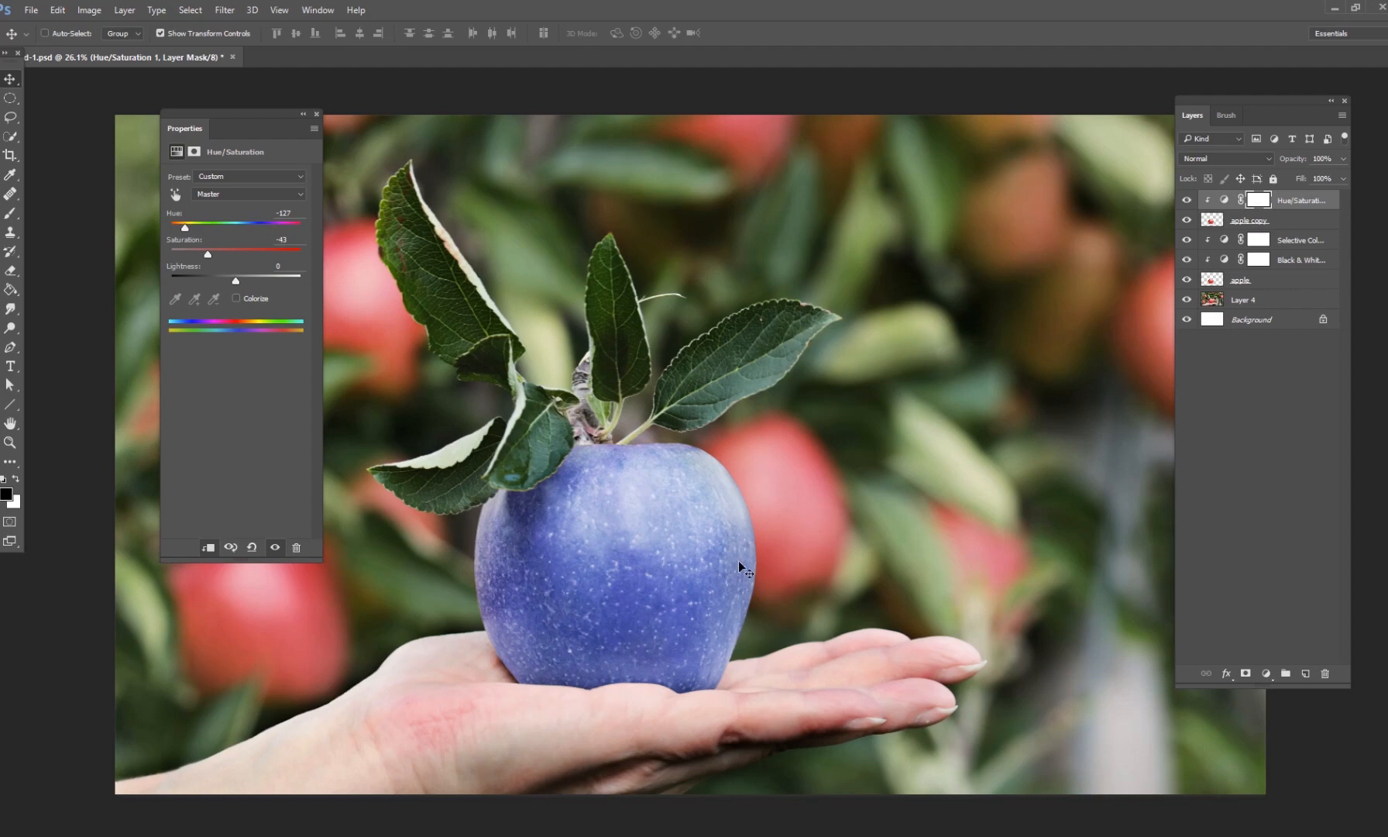
pyautogui.moveTo(1136, 595)
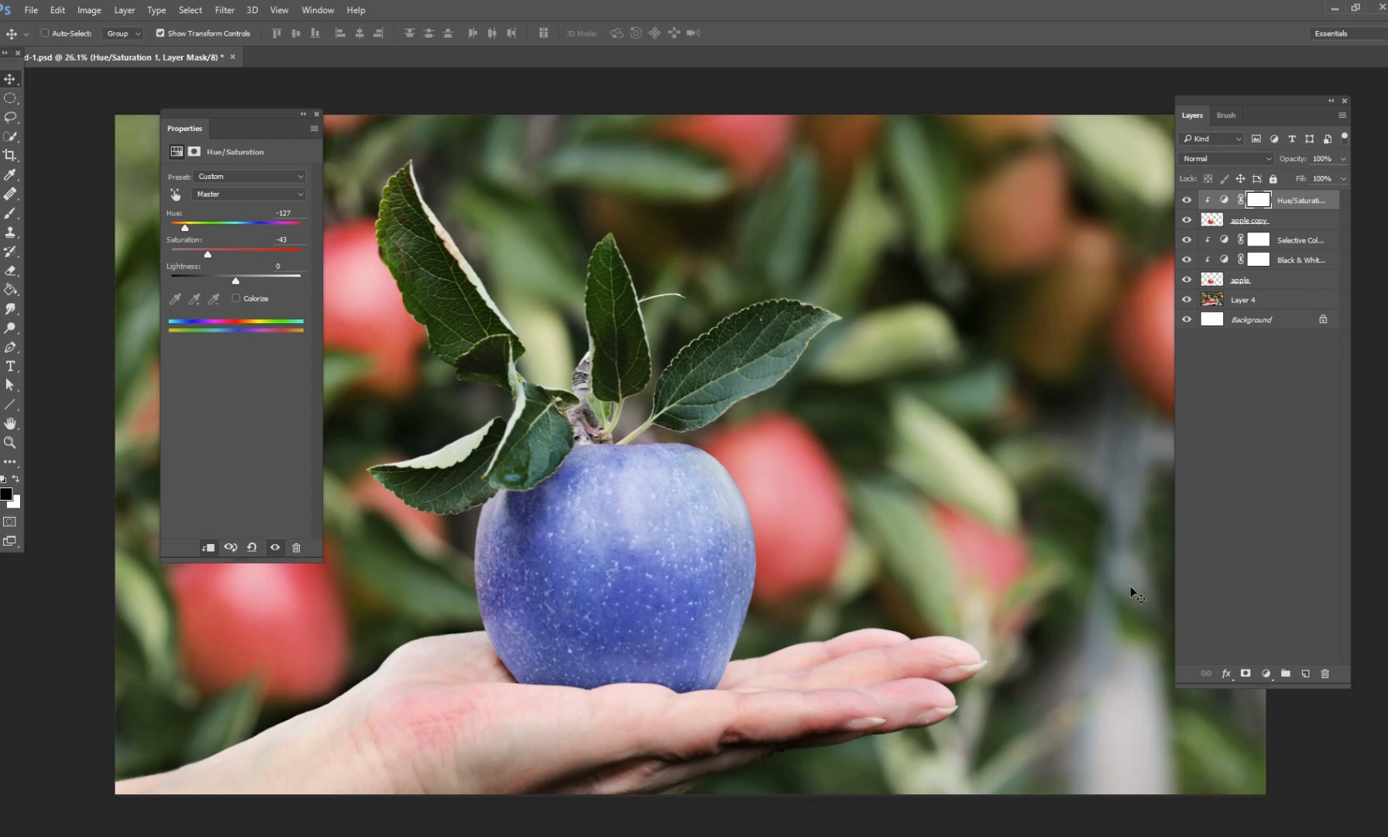
pyautogui.moveTo(1234, 656)
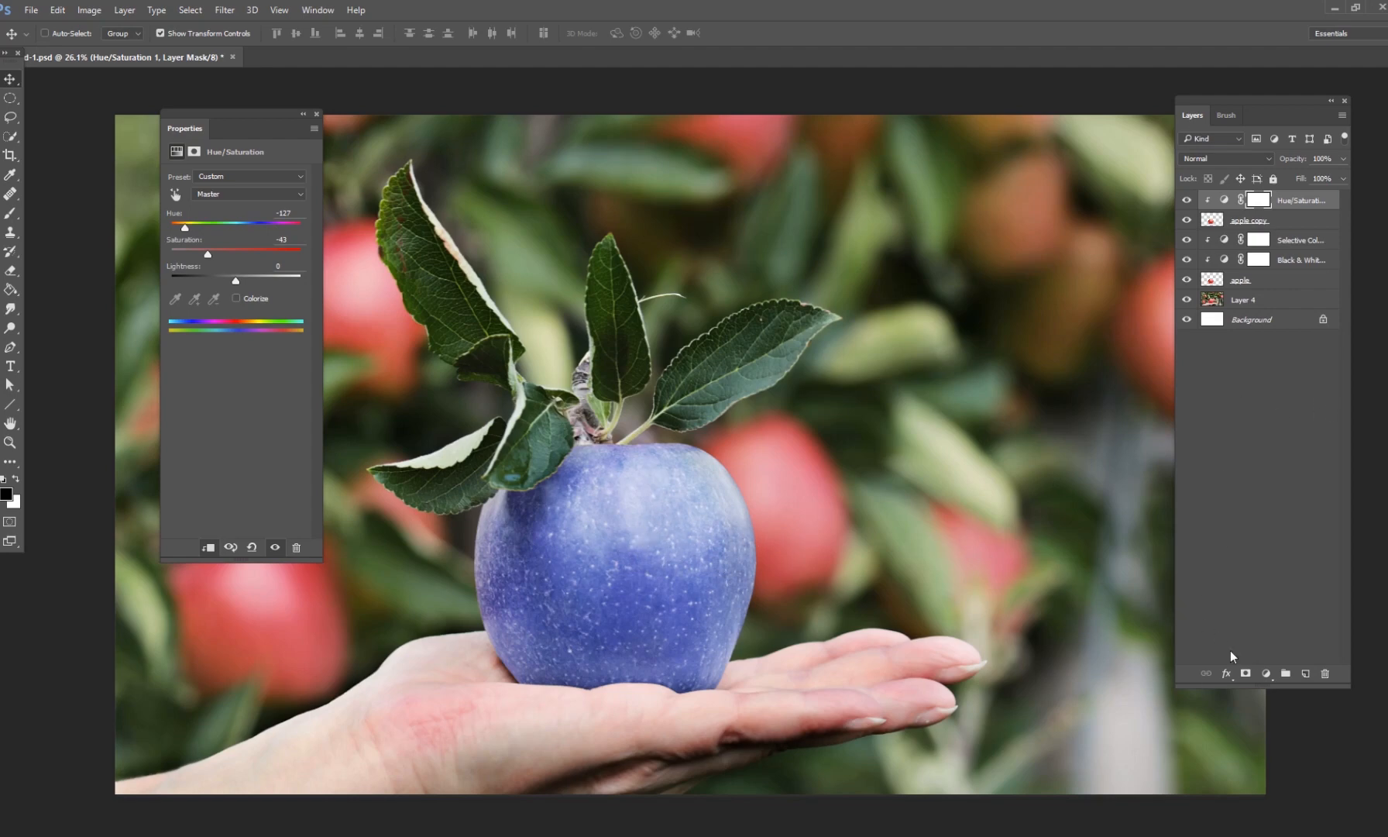
# Add a clipped Levels adjustment on the blue apple blended as Soft Light, then select the apple layer.
pyautogui.click(1264, 674)
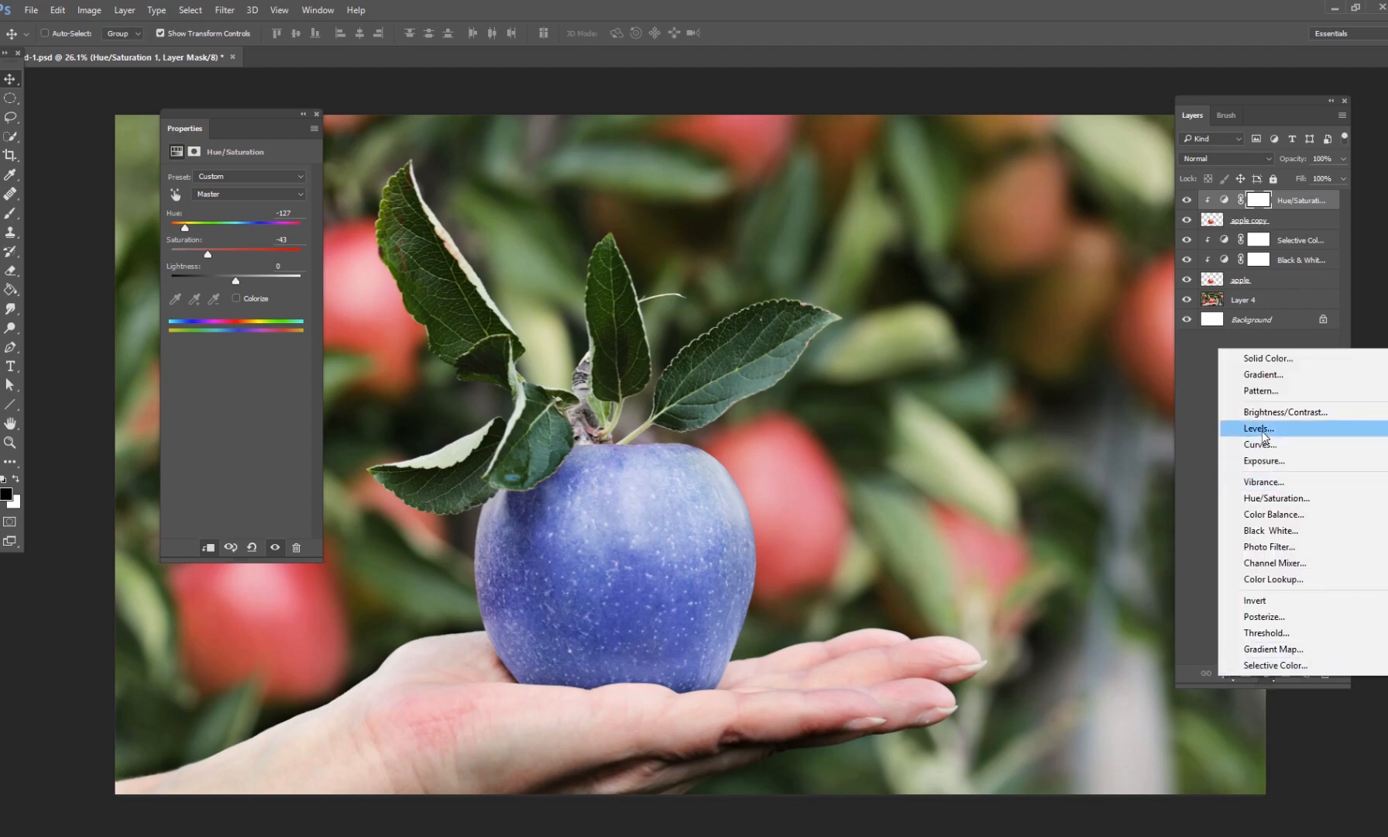
pyautogui.click(1257, 429)
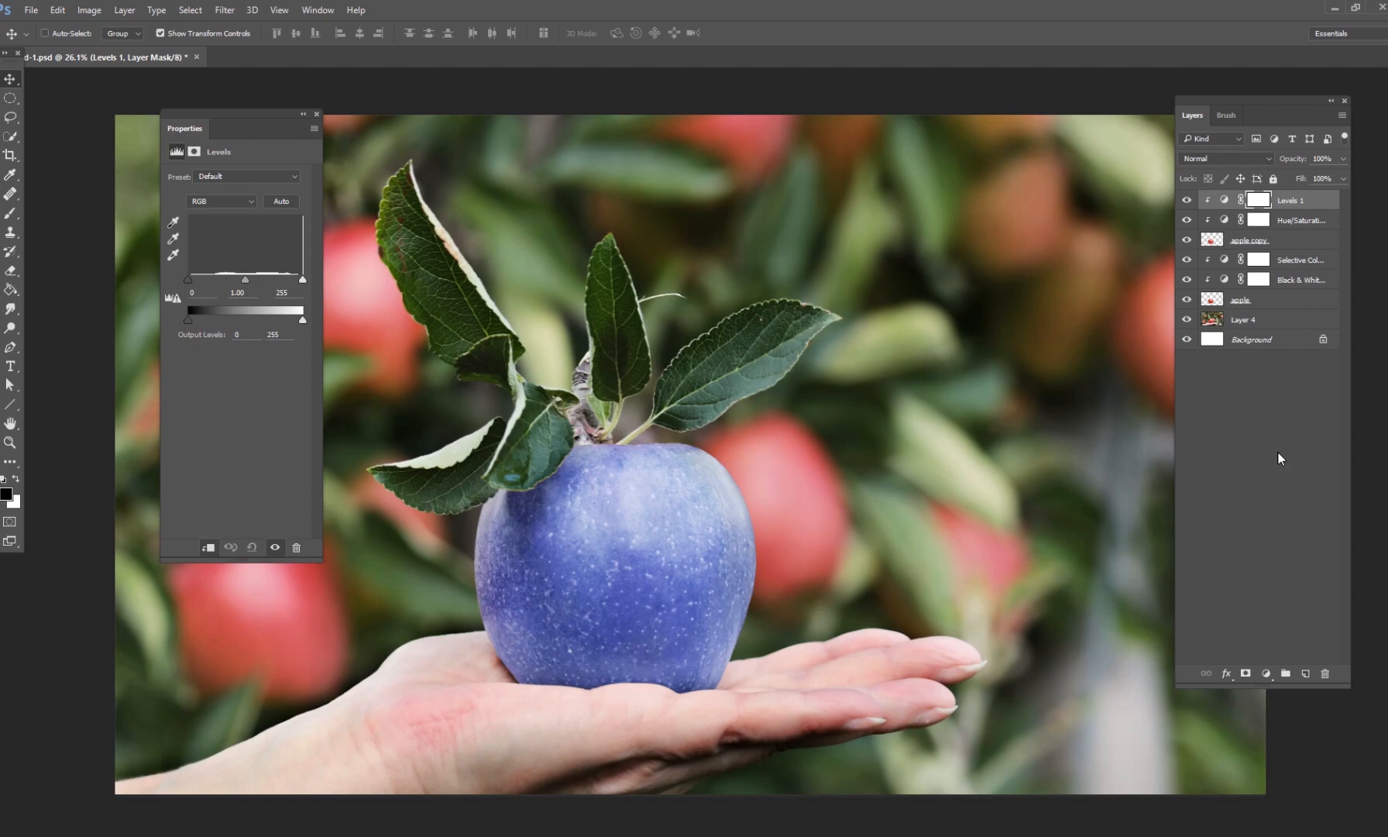
pyautogui.moveTo(1255, 222)
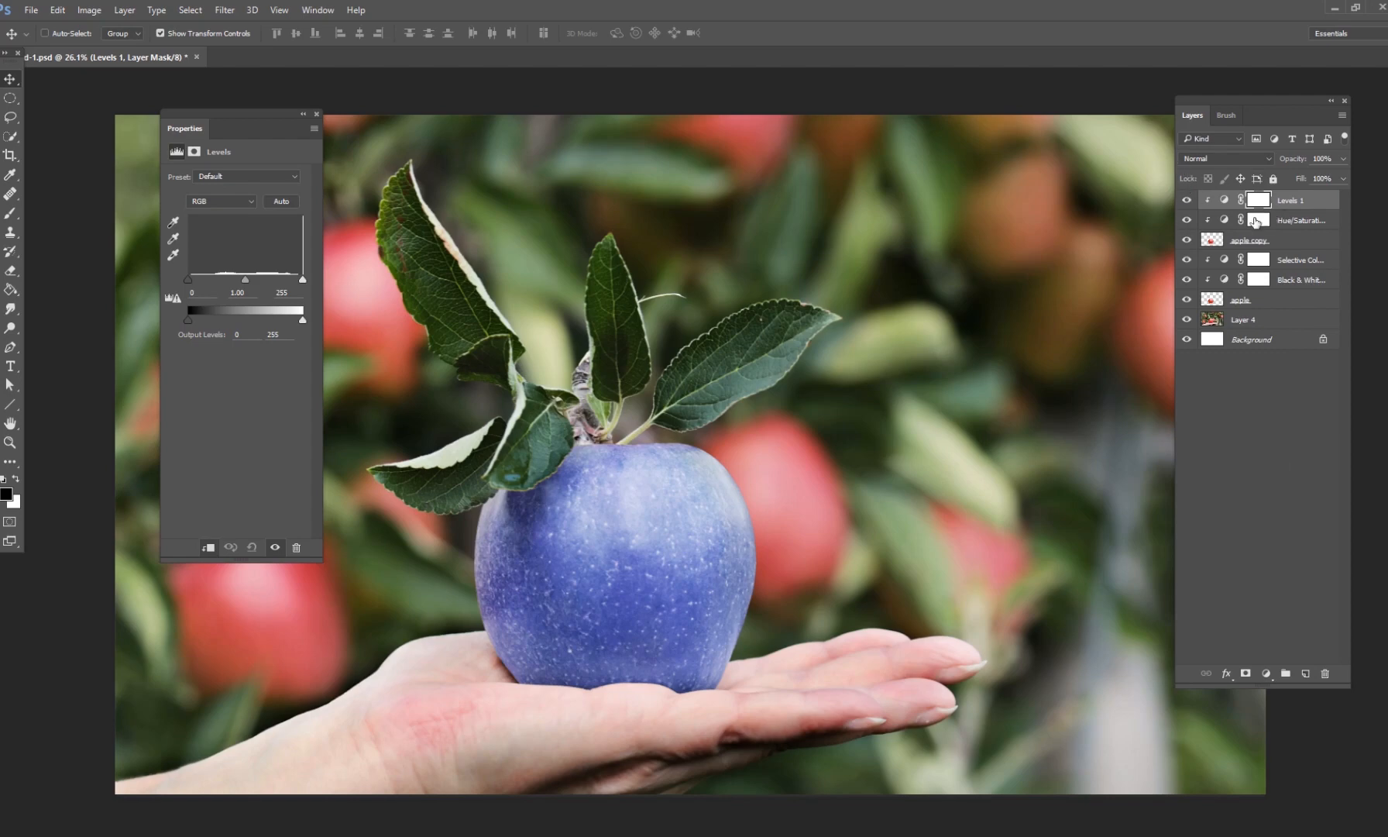
pyautogui.click(1225, 158)
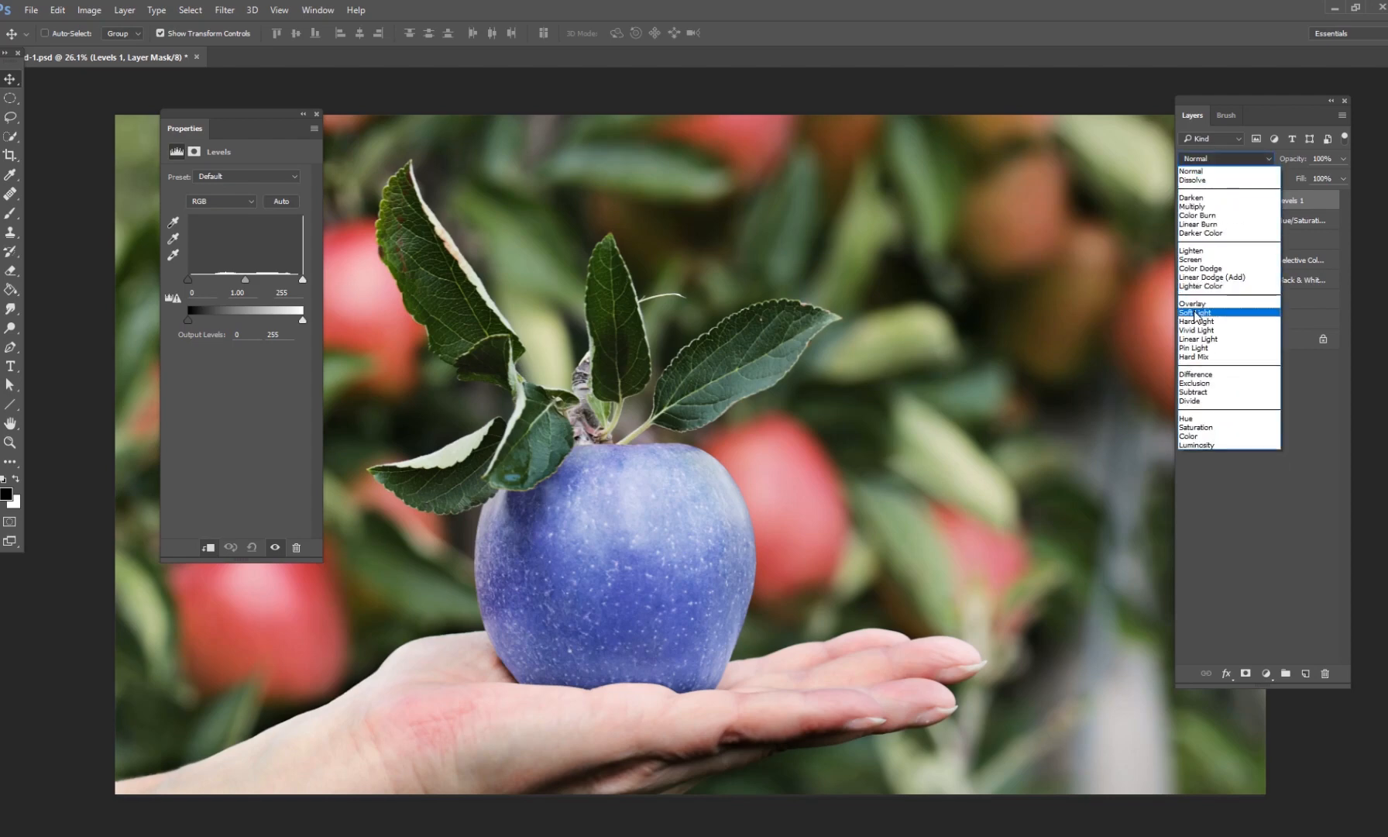
pyautogui.click(1195, 313)
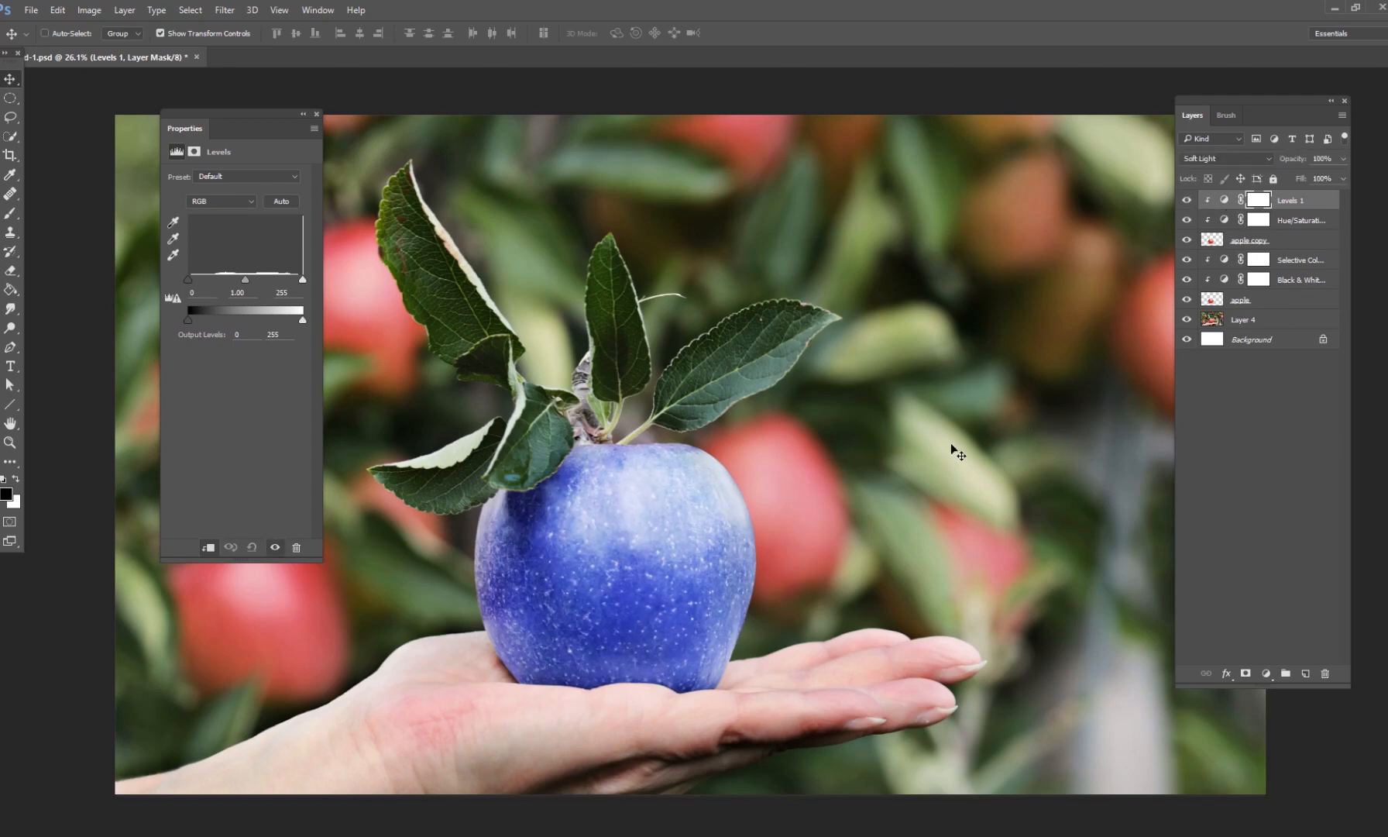
pyautogui.moveTo(615, 605)
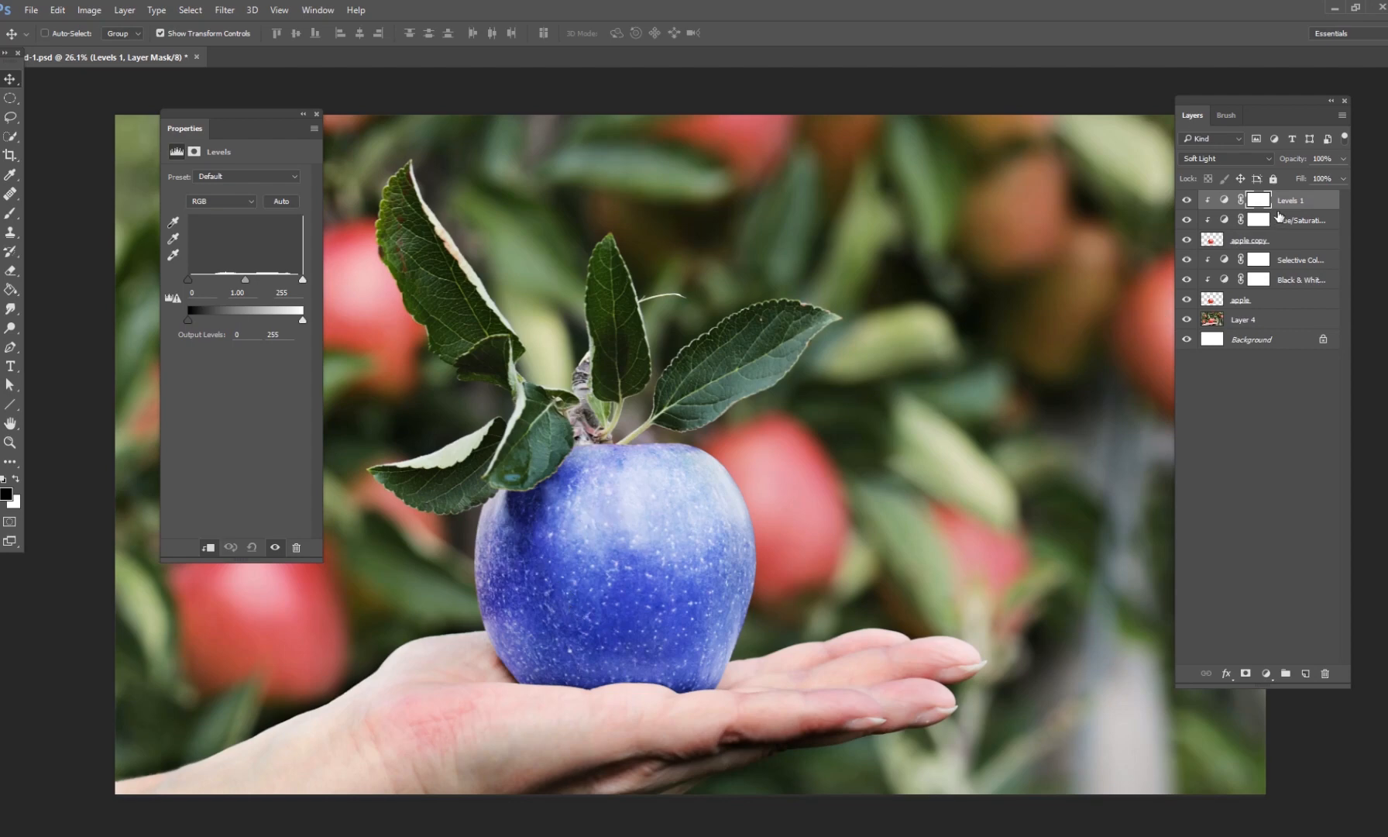
pyautogui.moveTo(1294, 200)
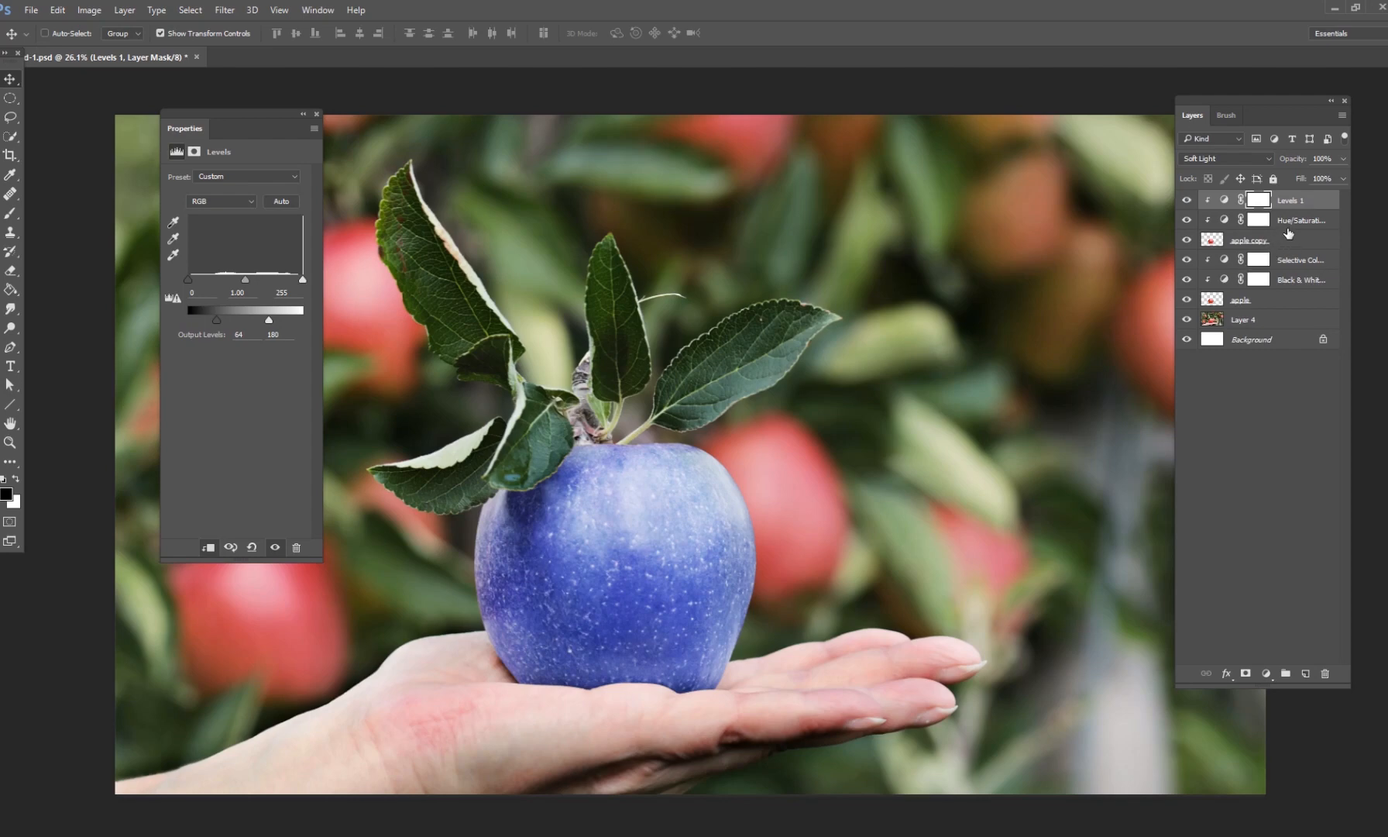
pyautogui.moveTo(1287, 231)
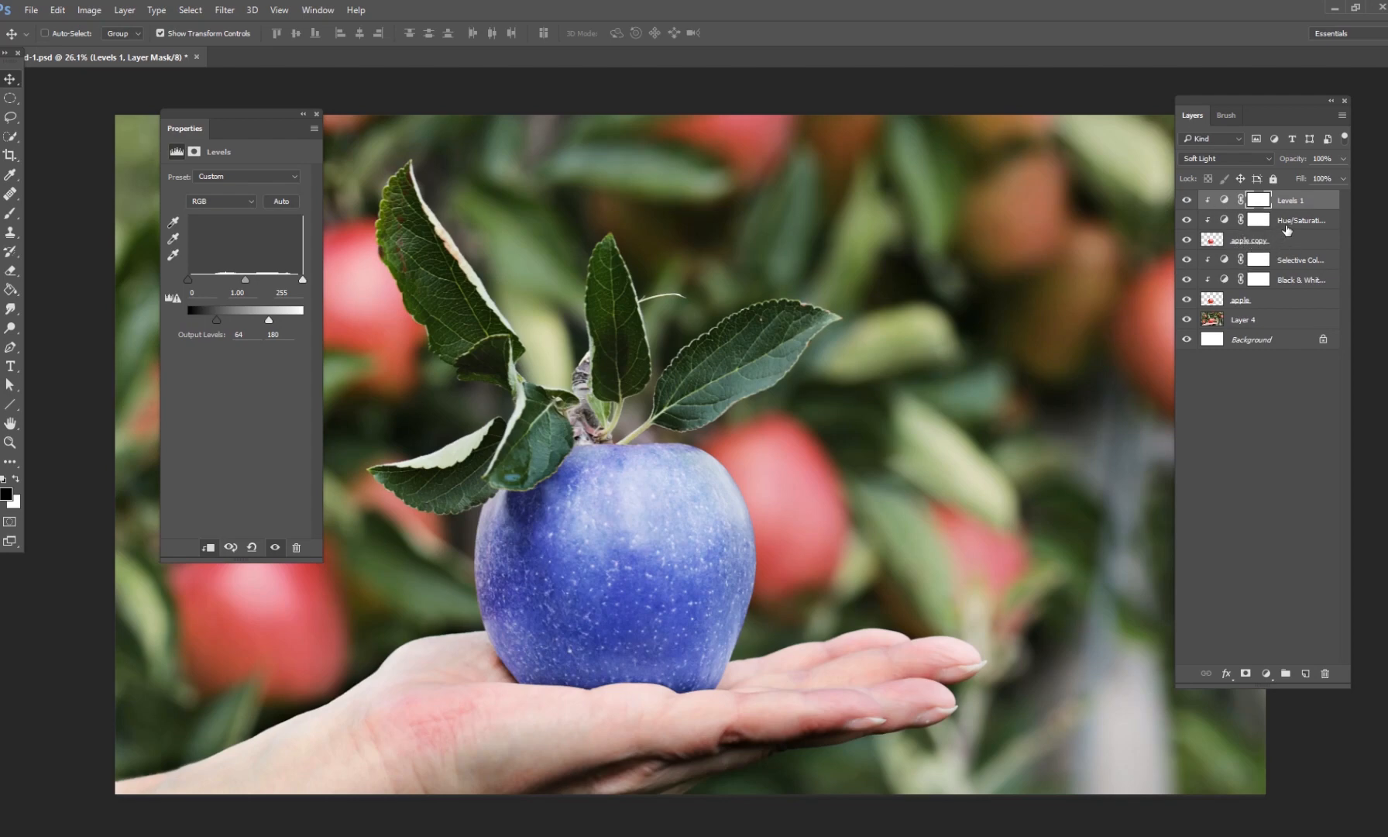
pyautogui.click(1300, 220)
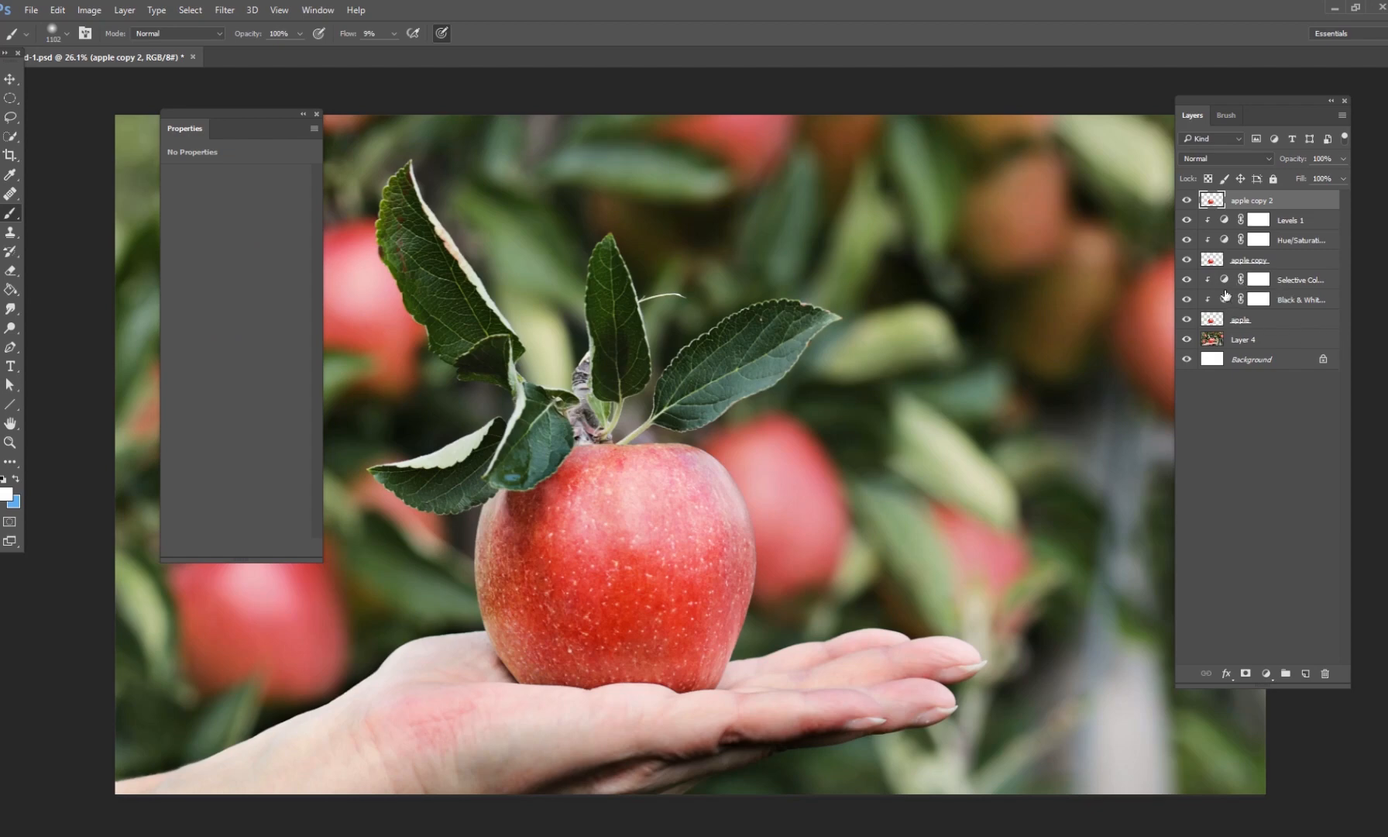
pyautogui.moveTo(1310, 659)
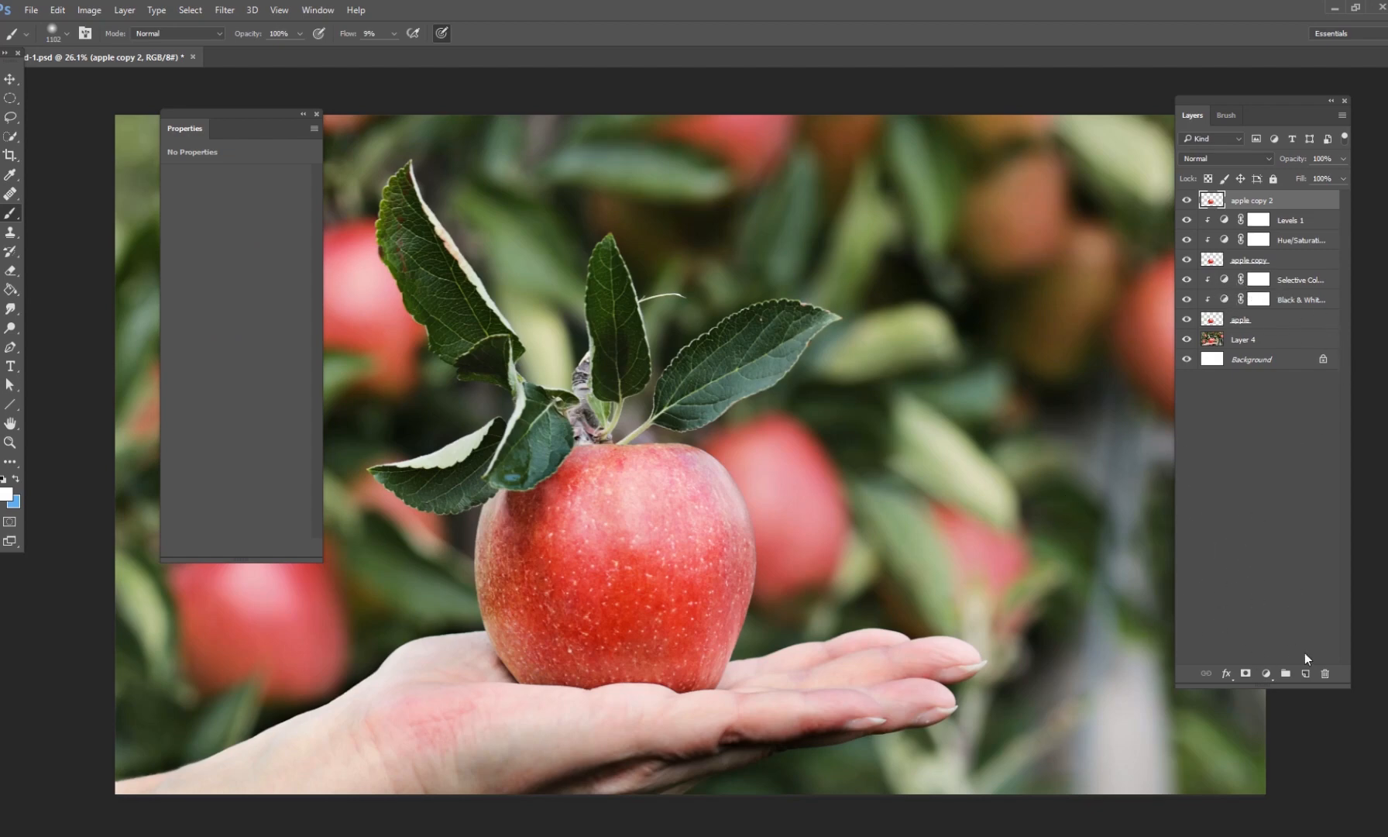
# Add a Black & White adjustment on the top apple copy with reds raised to about 155 for a near-white apple.
pyautogui.click(1268, 673)
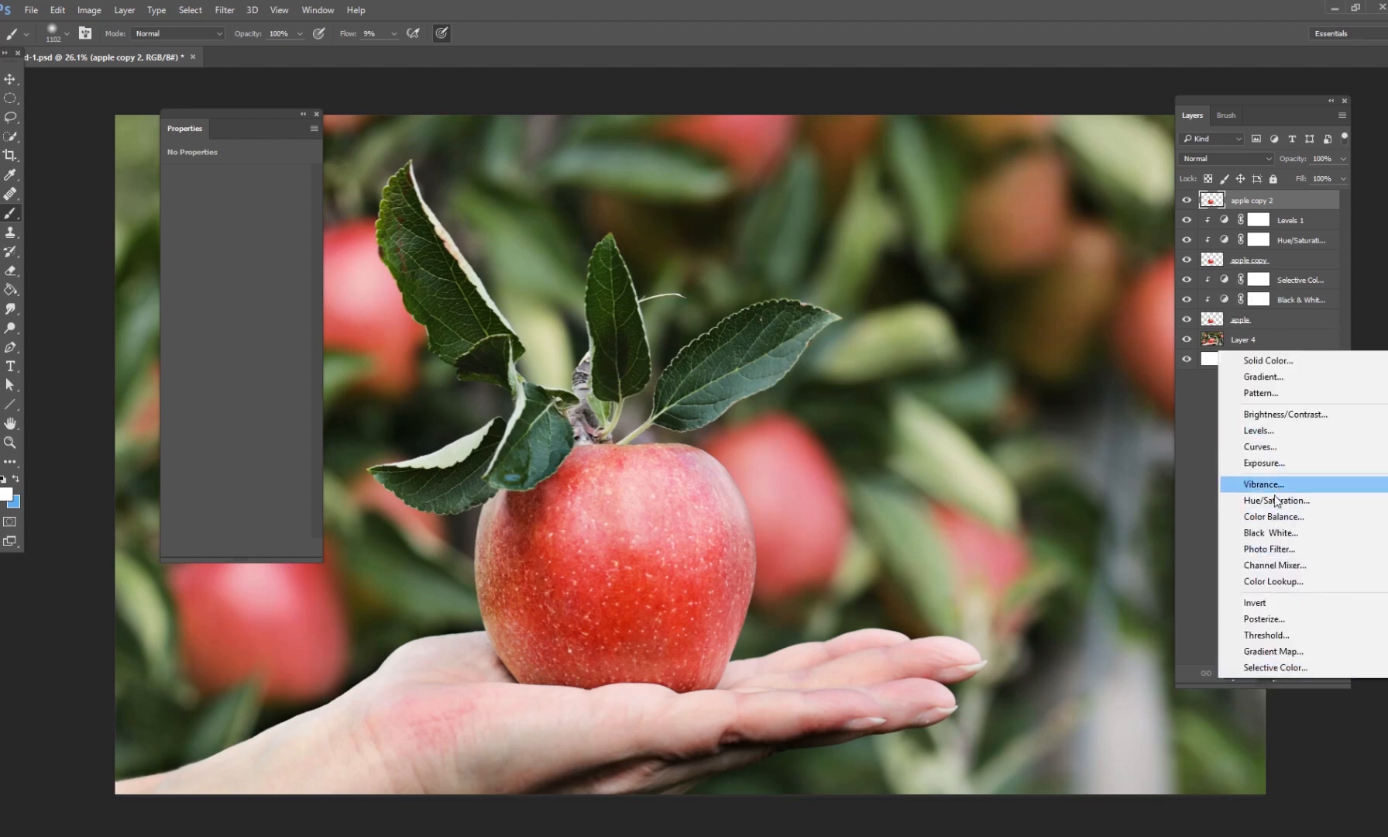
pyautogui.click(1271, 531)
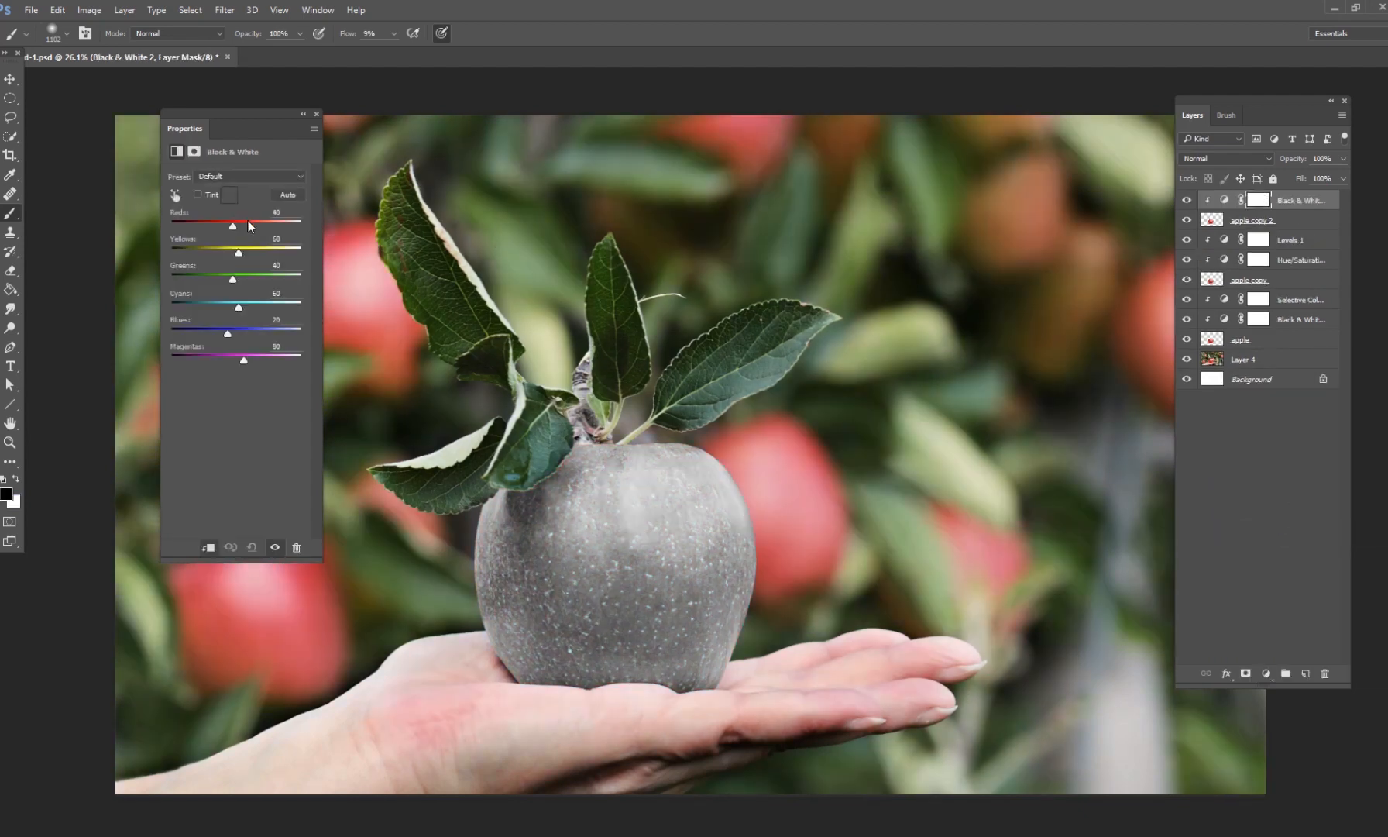
pyautogui.moveTo(232, 226); pyautogui.dragTo(246, 226)
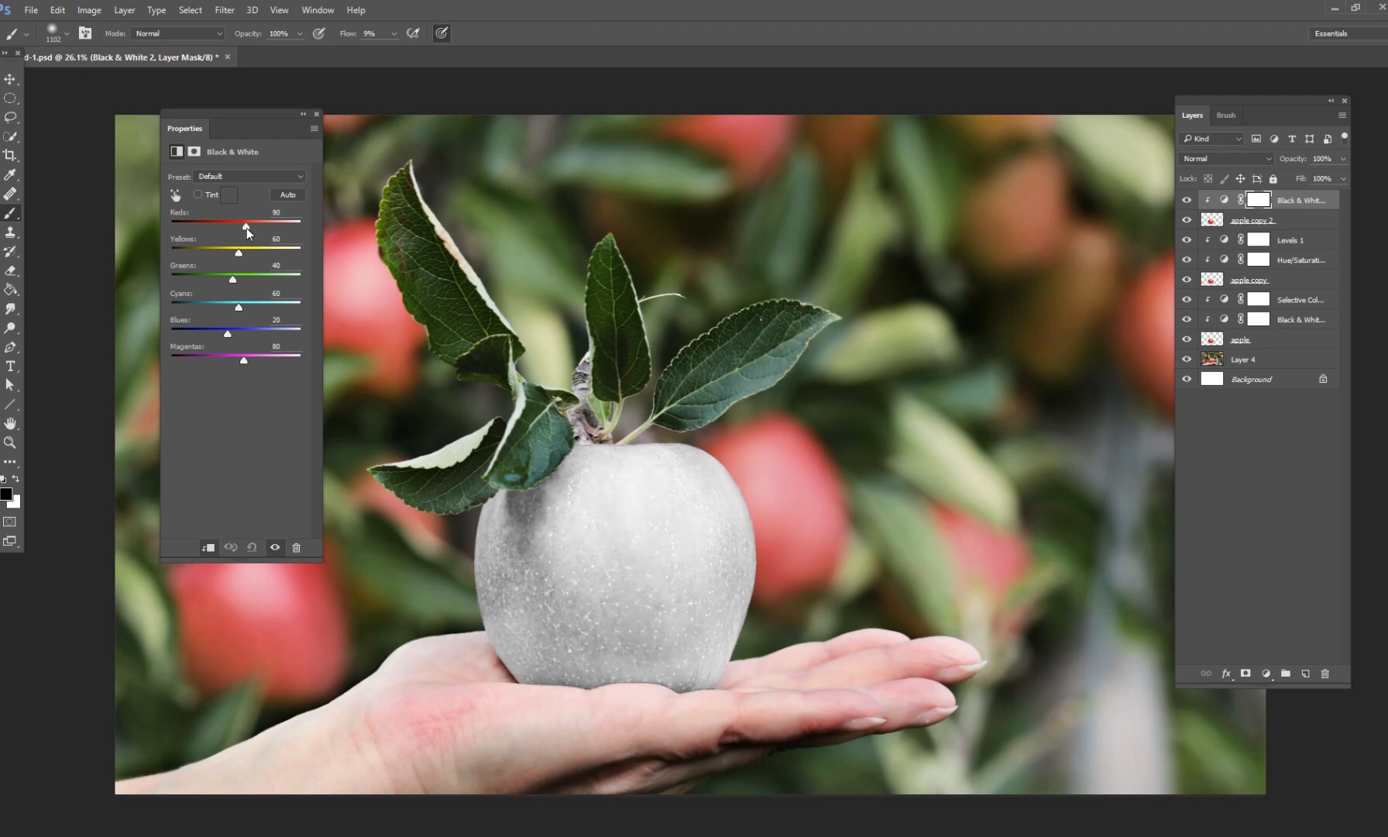
pyautogui.moveTo(246, 226); pyautogui.dragTo(251, 226)
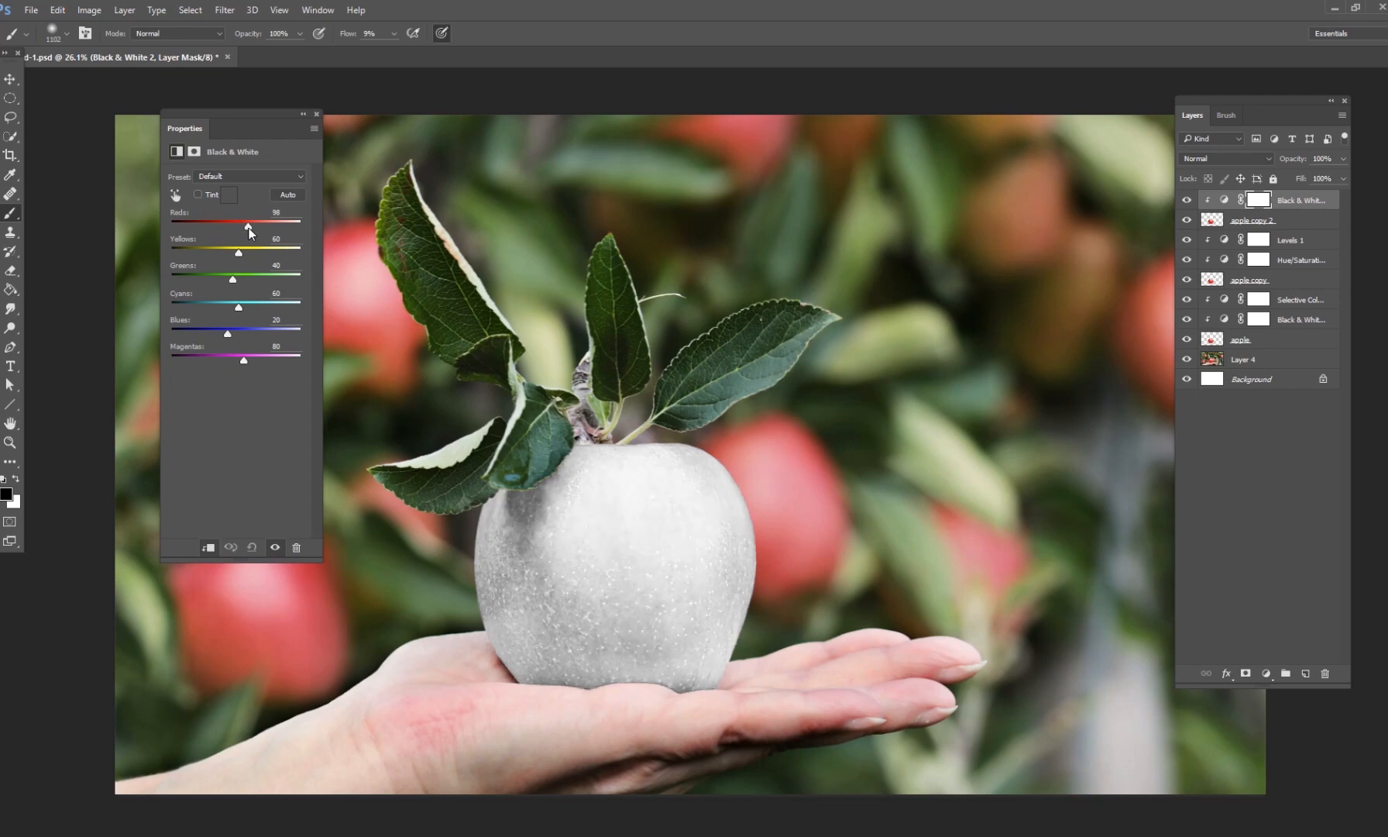
pyautogui.moveTo(246, 226); pyautogui.dragTo(250, 226)
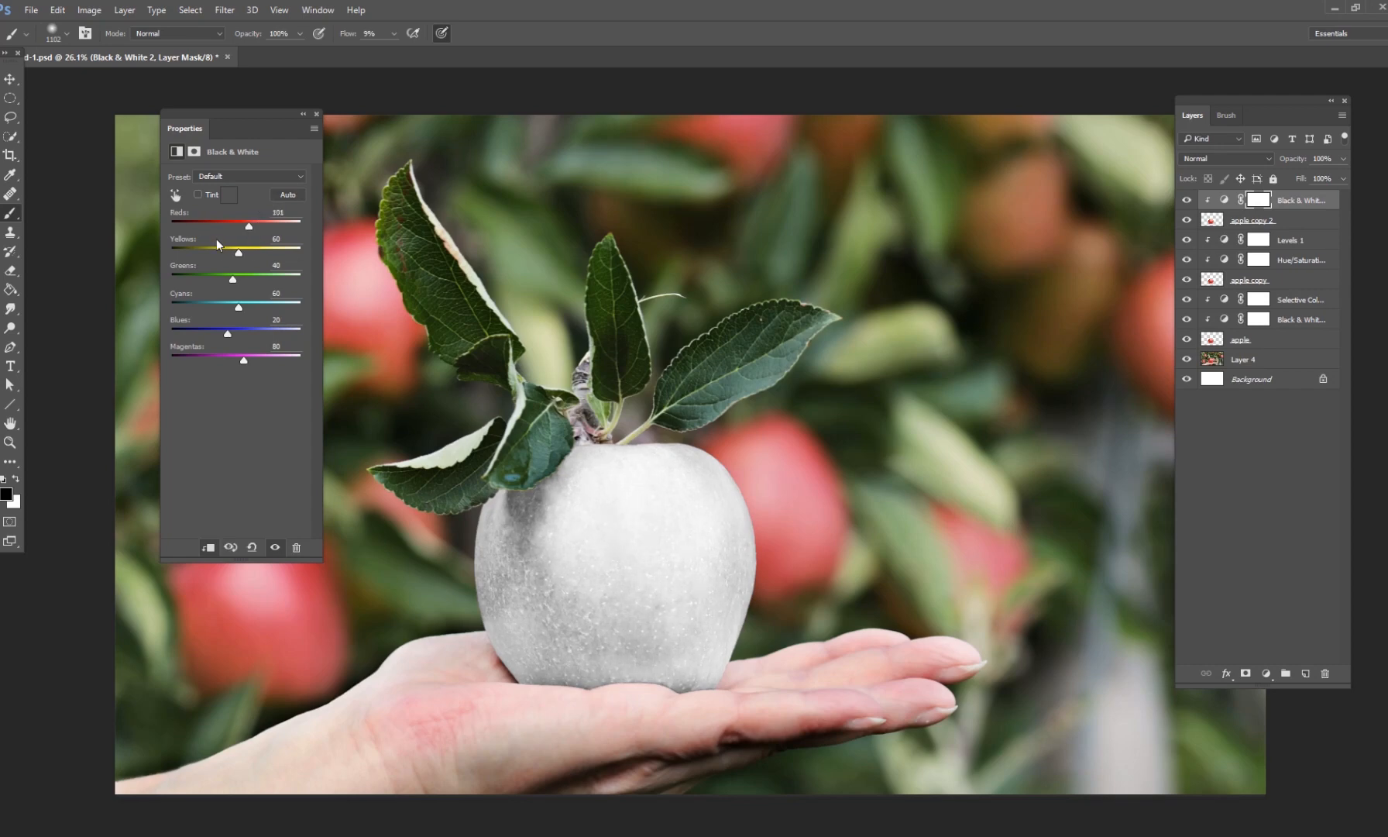
pyautogui.moveTo(641, 640)
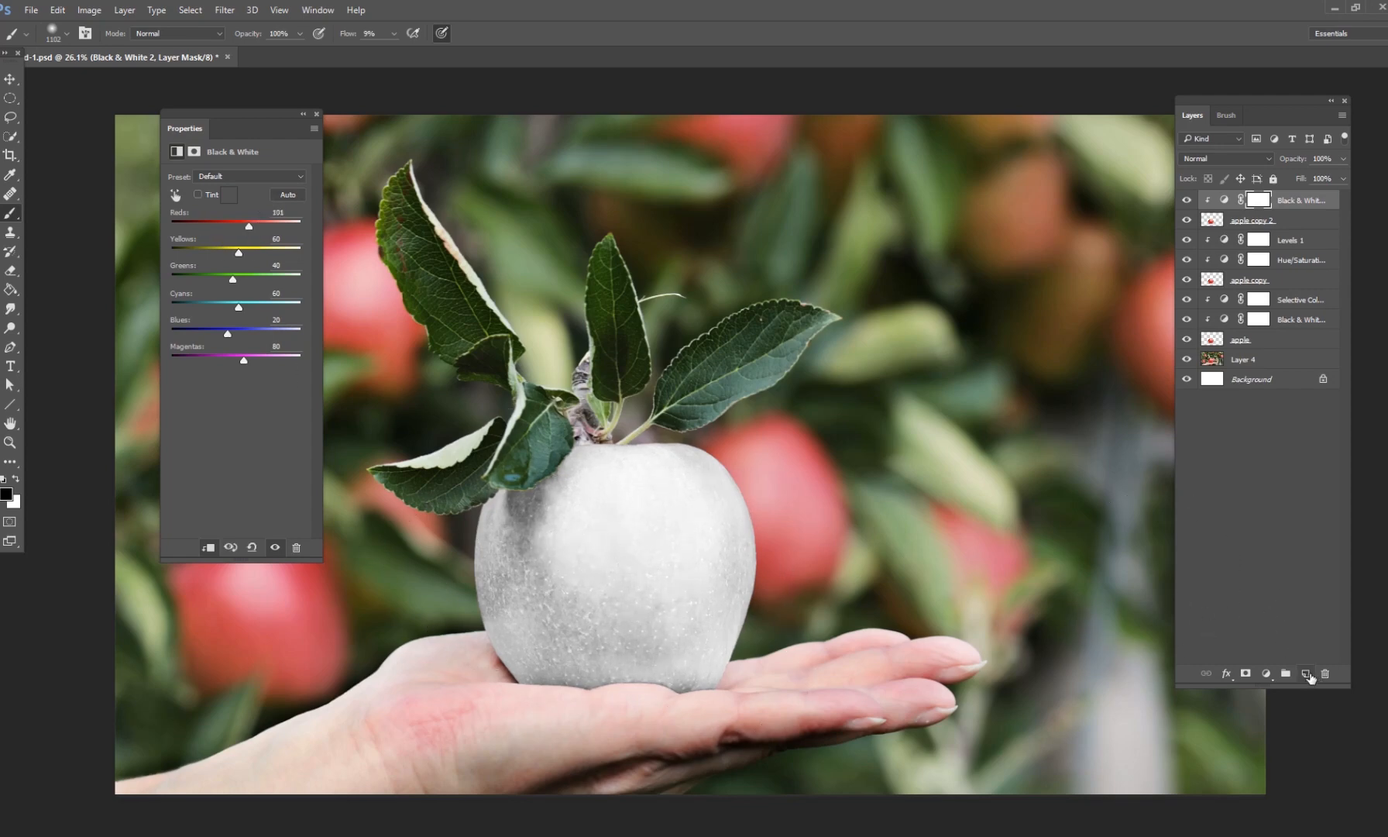
# Add a new layer for painted shading on the white apple, blended as Overlay.
pyautogui.click(1306, 676)
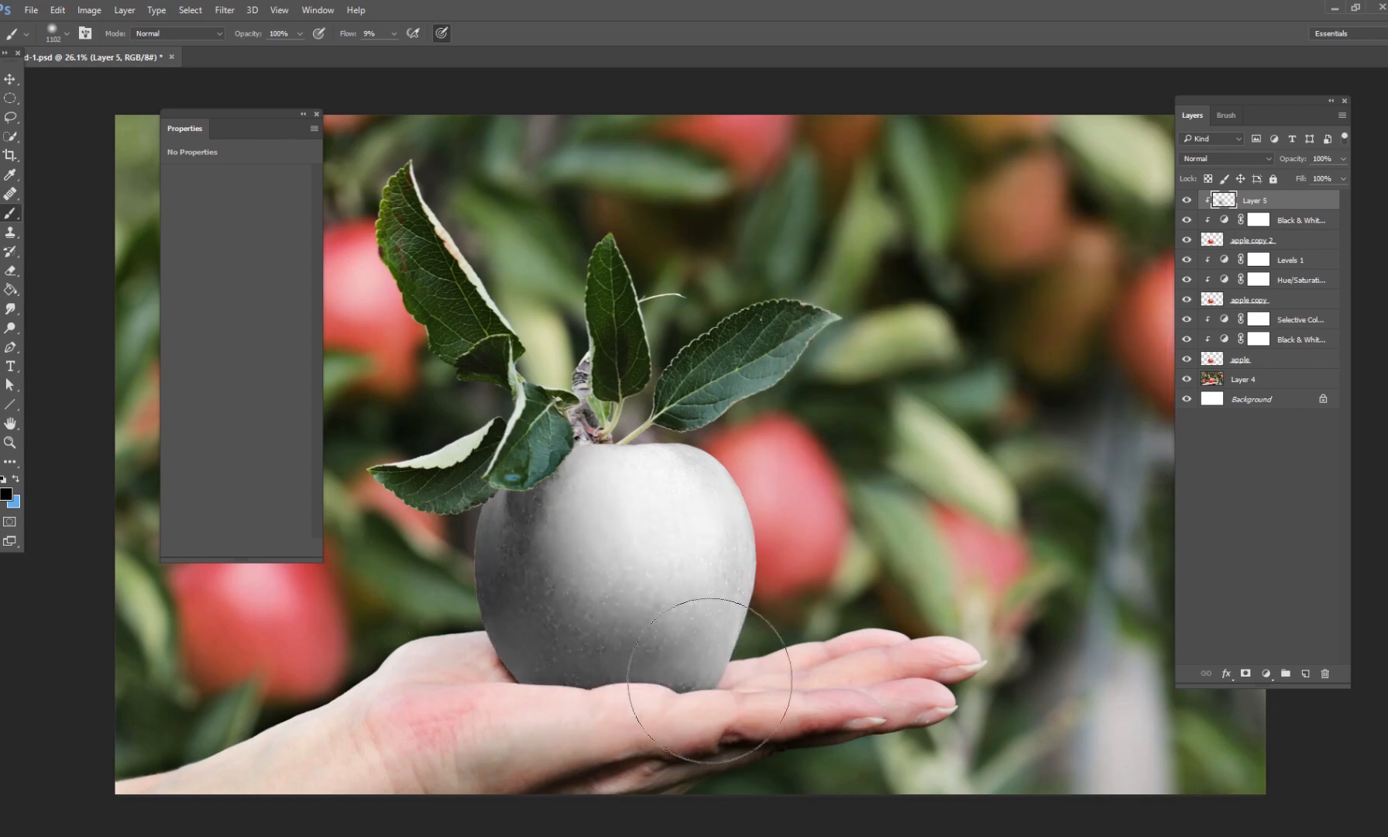
pyautogui.click(1228, 158)
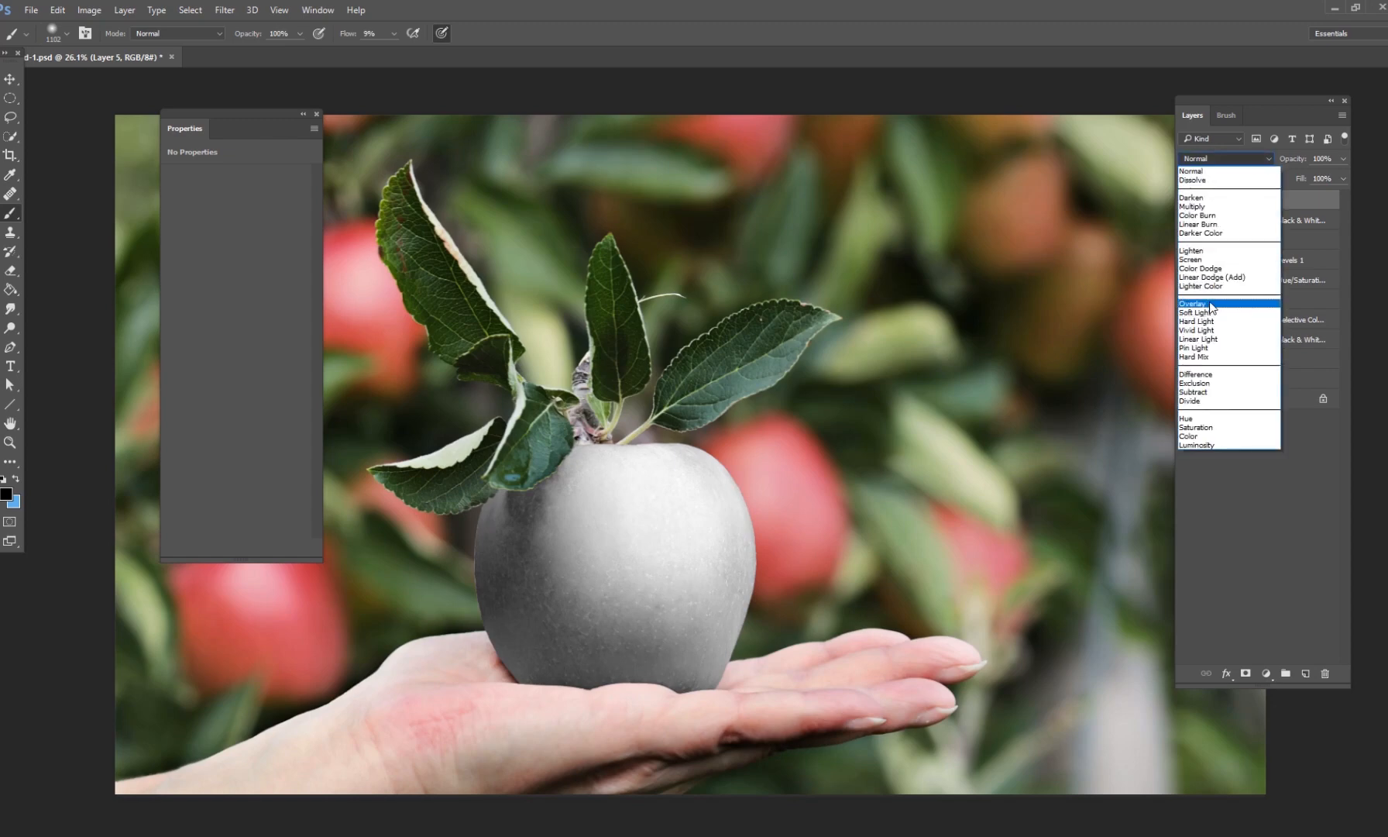
pyautogui.click(1194, 302)
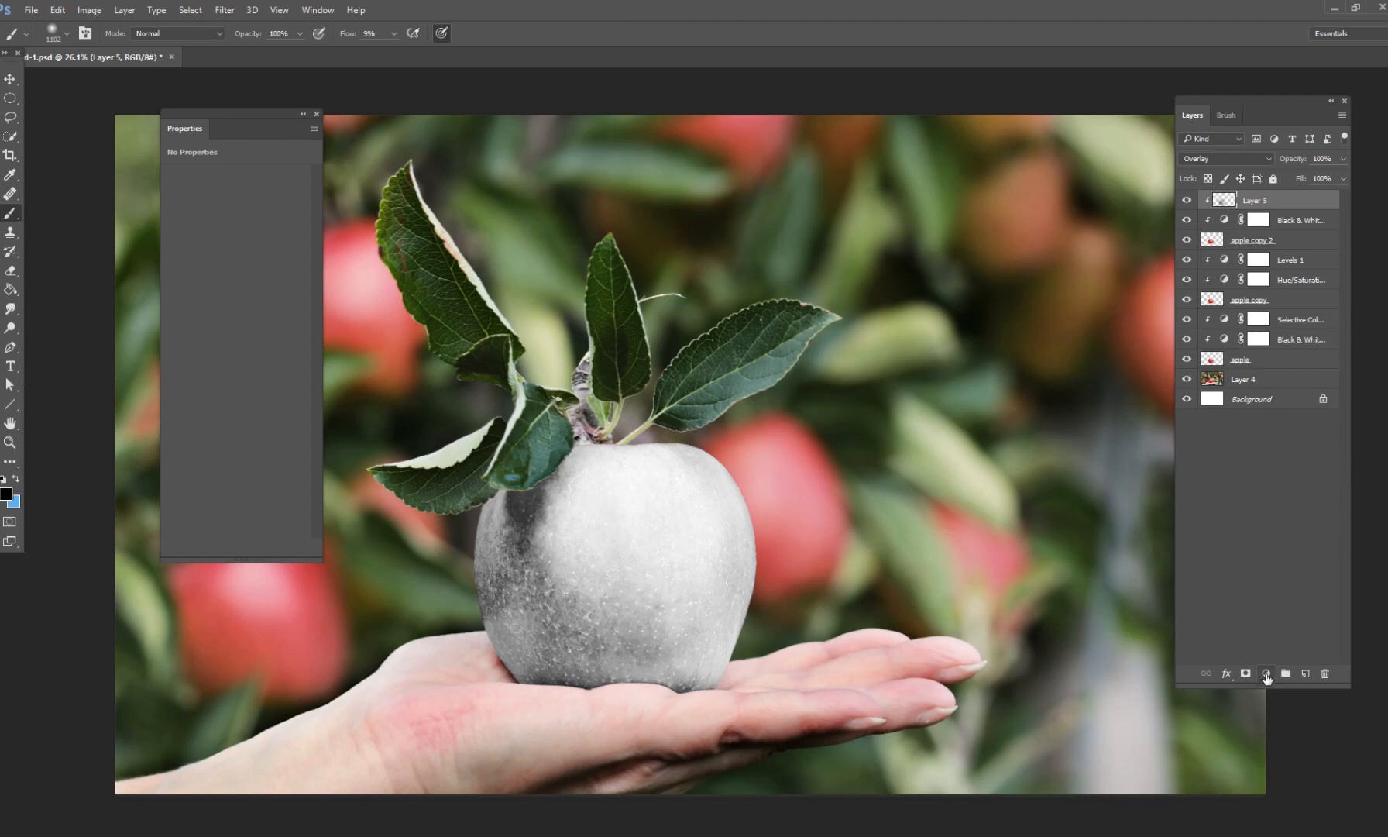
# Add a Selective Color adjustment nudging the white apple's neutrals, then pick the Black & White 2 layer to soften.
pyautogui.click(1266, 674)
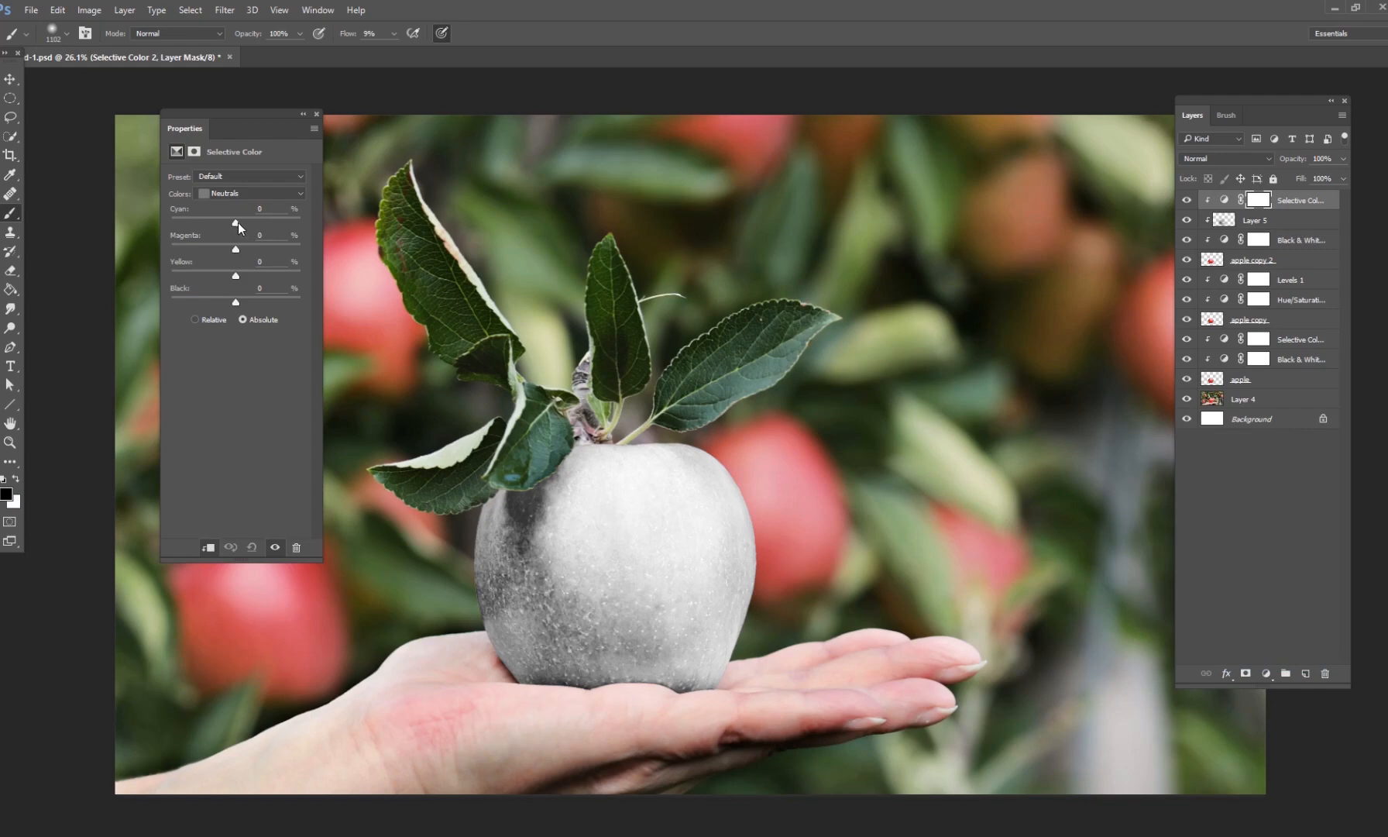
pyautogui.moveTo(235, 223); pyautogui.dragTo(237, 224)
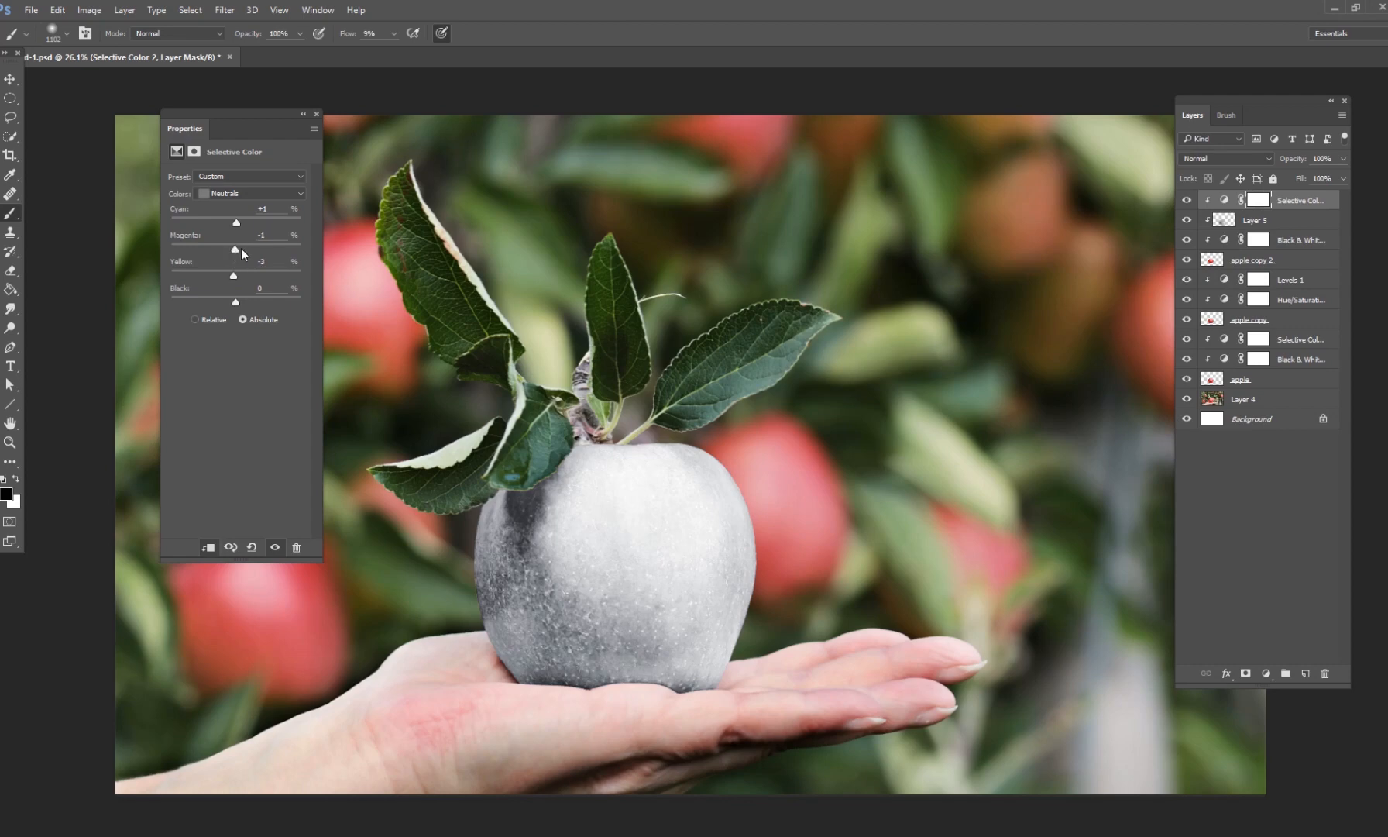
pyautogui.click(1301, 238)
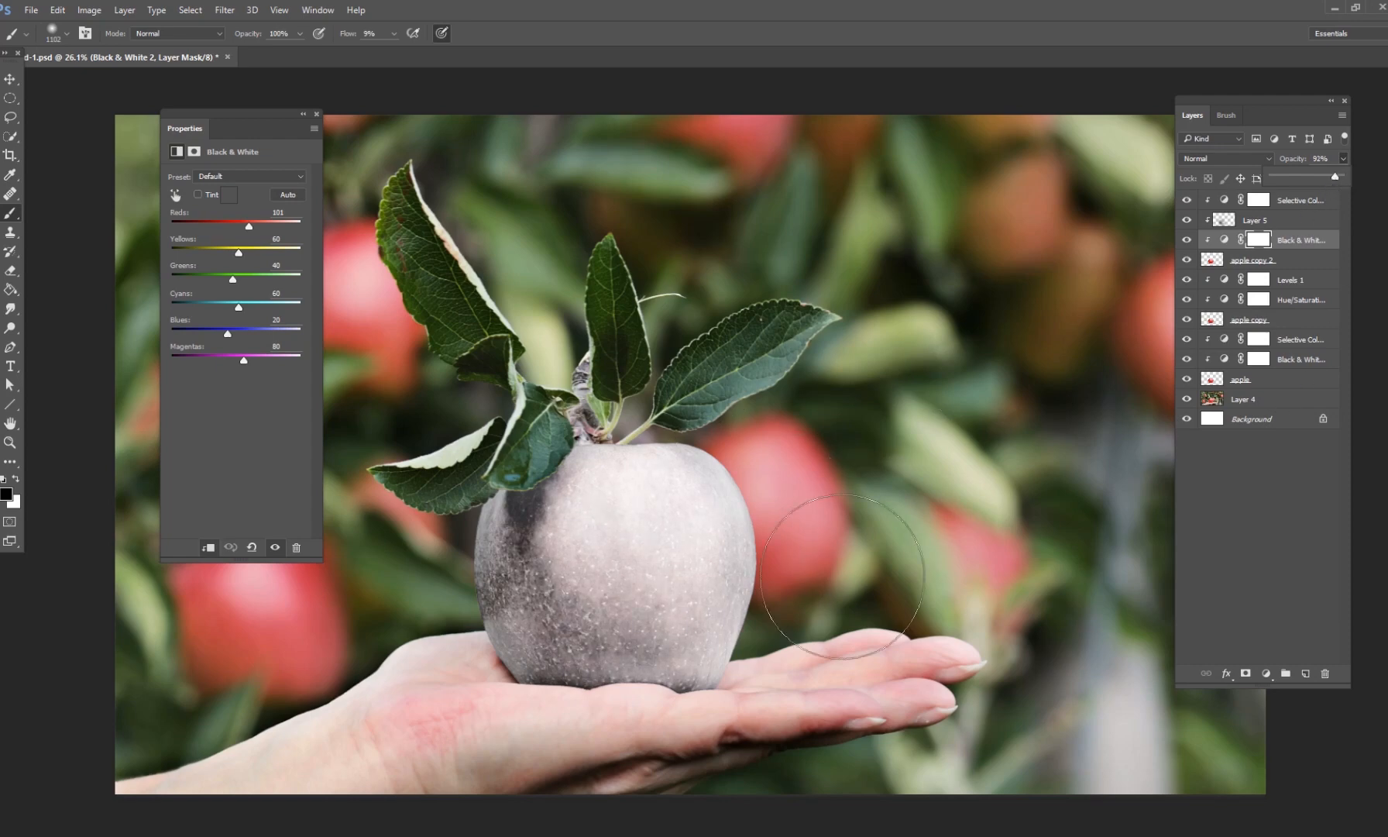
pyautogui.moveTo(1075, 447)
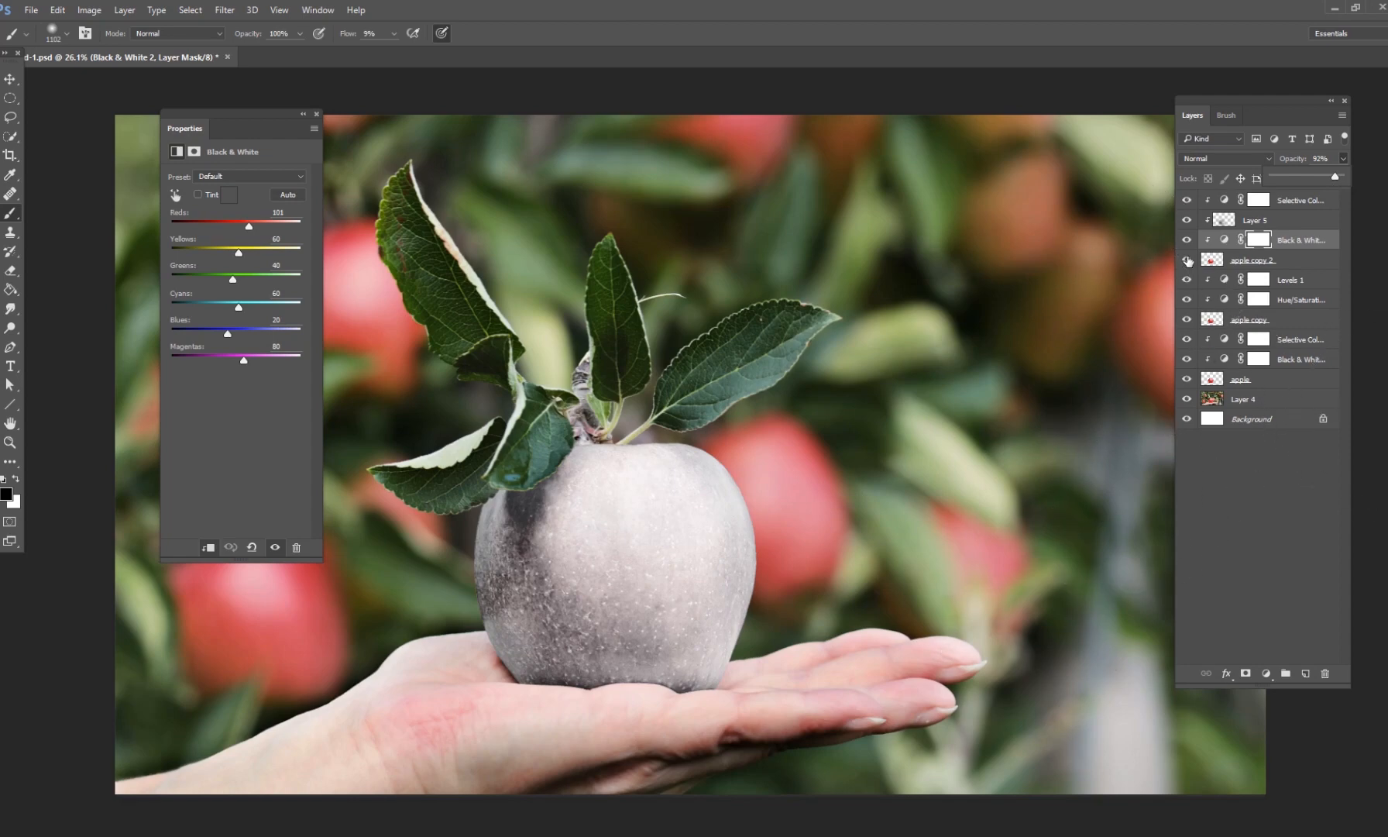
# Hide the white apple version so the vivid blue apple shows for comparison.
pyautogui.click(1188, 262)
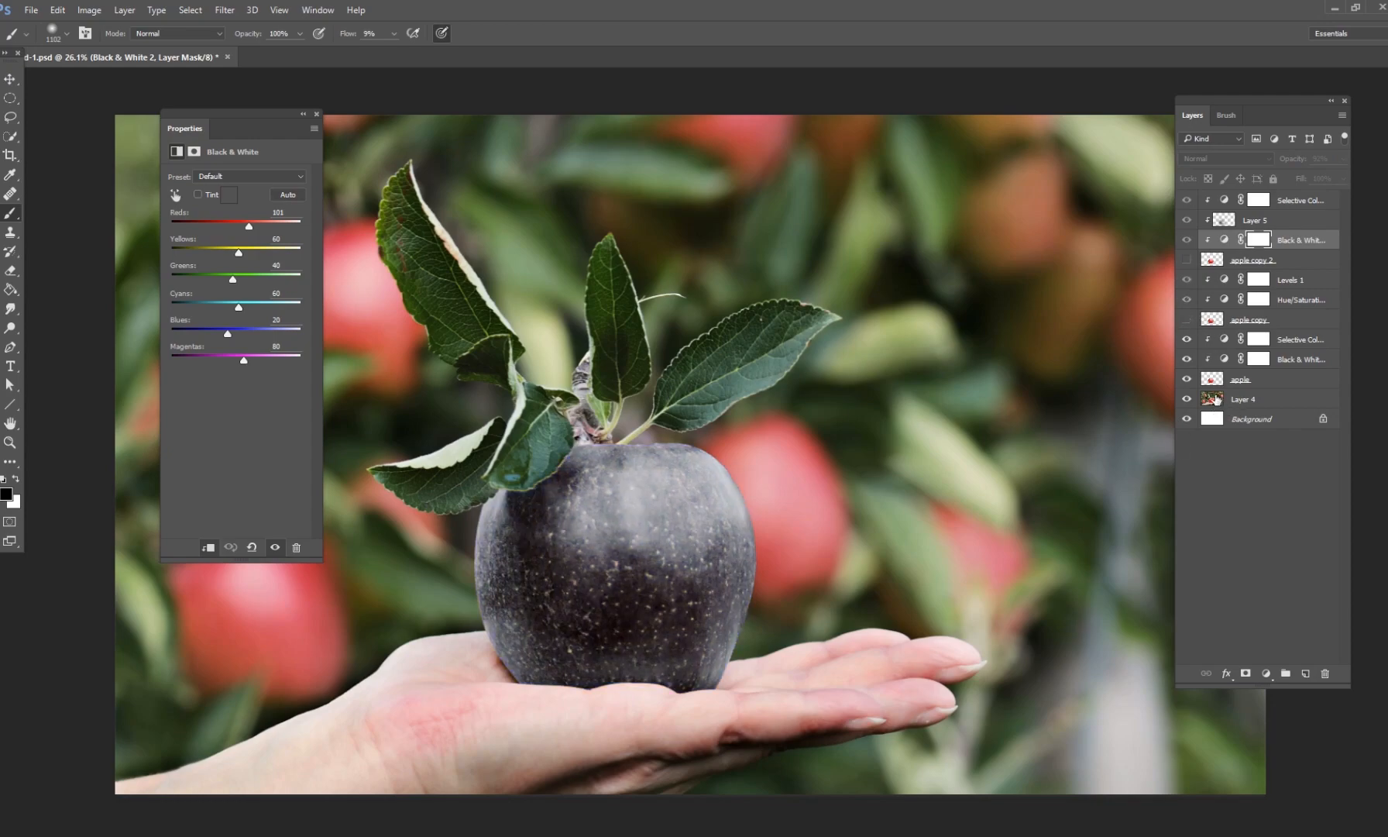
pyautogui.click(1187, 258)
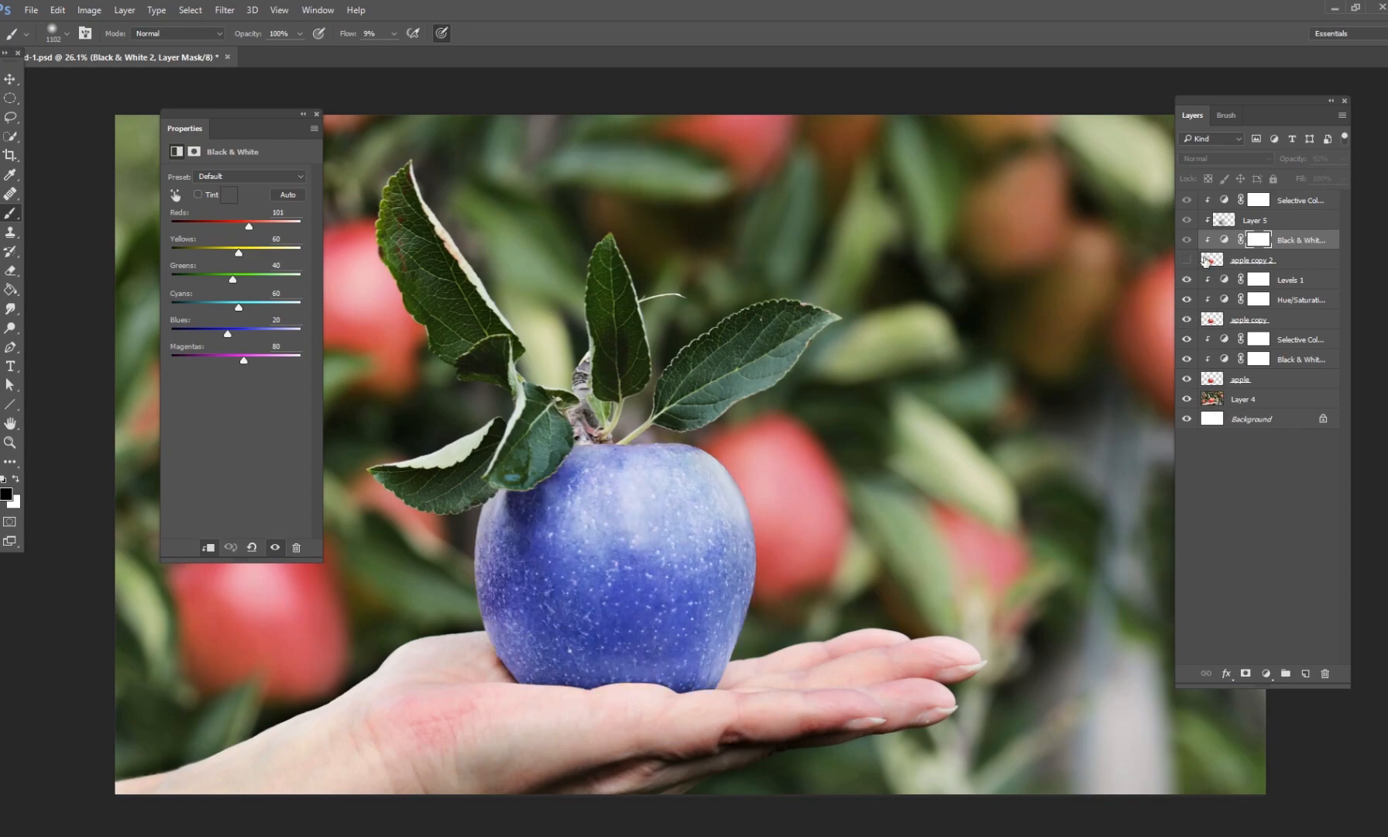